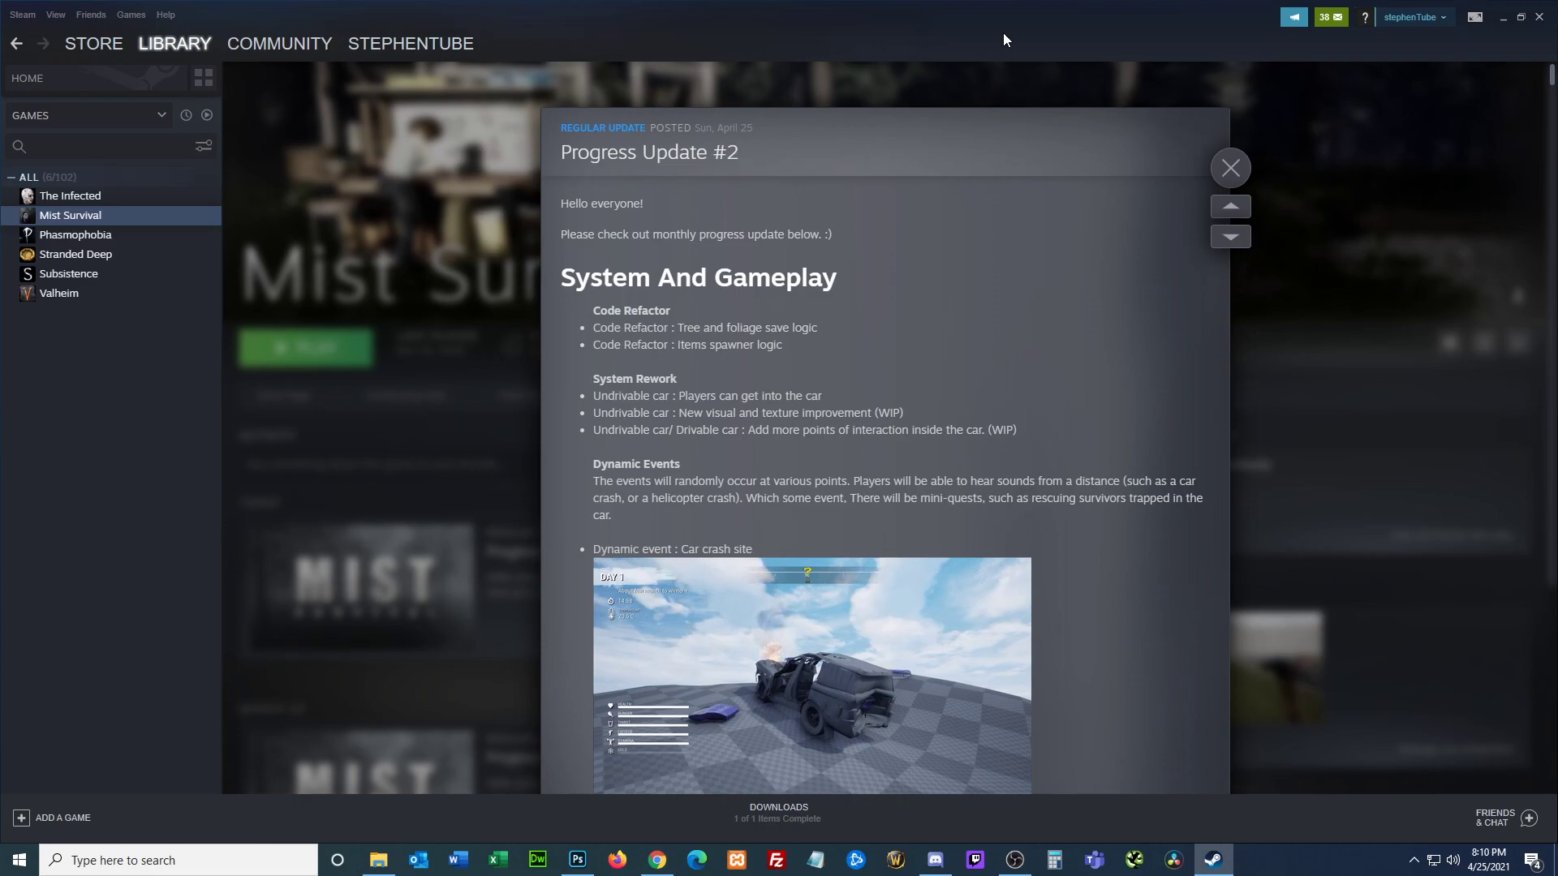
mouse_move(1030, 140)
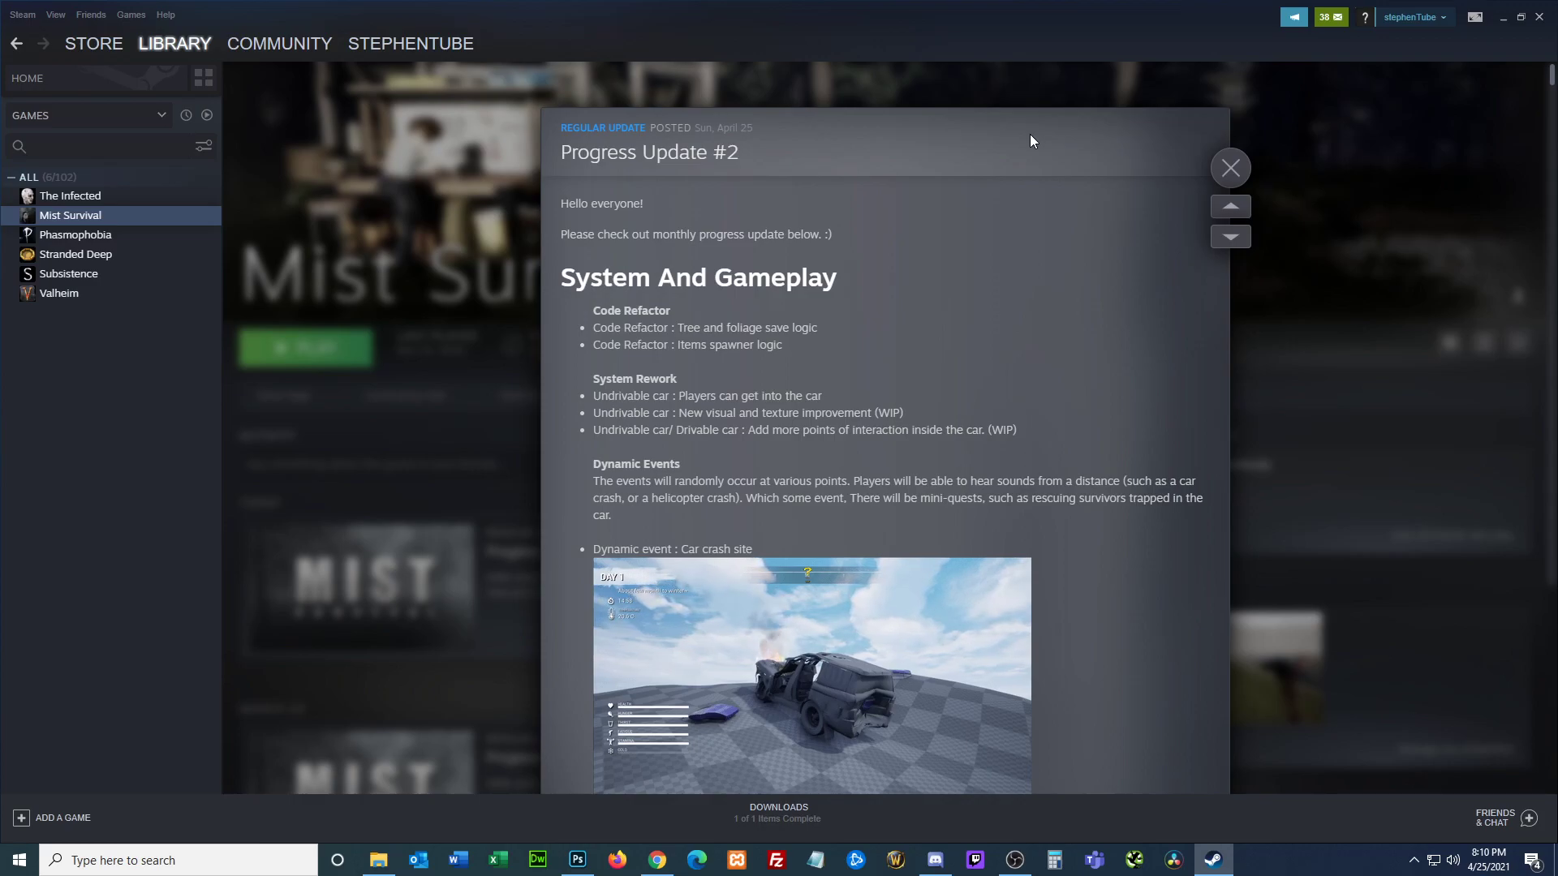
mouse_move(1028, 181)
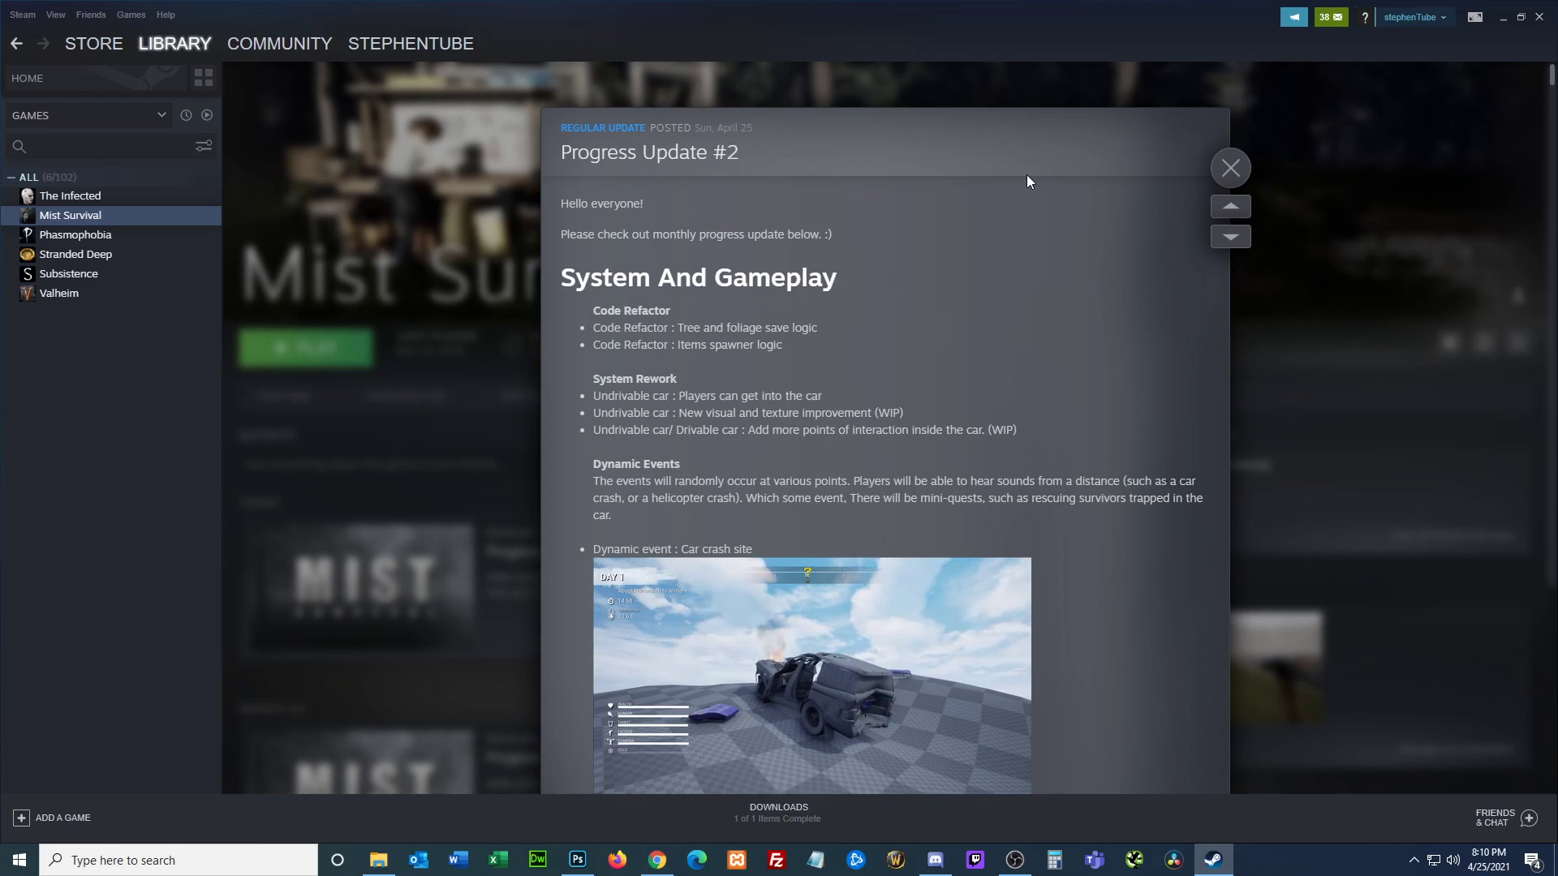
mouse_move(1006, 240)
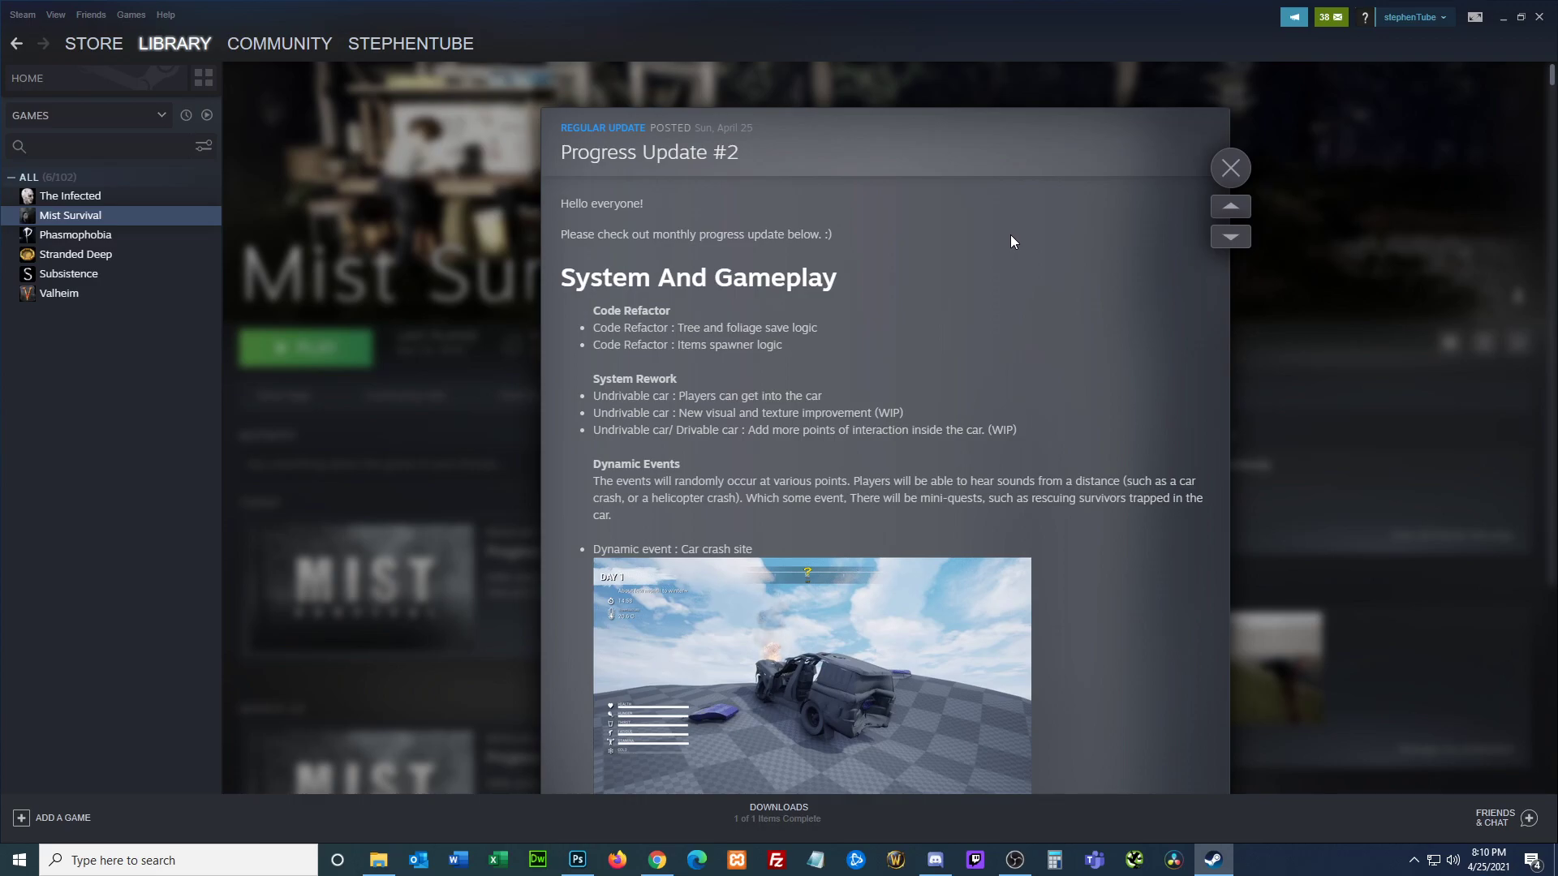
Step: Scroll the Progress Update #2 post down through Dynamic Events to the Pet section with its dog image
scroll(down, 3)
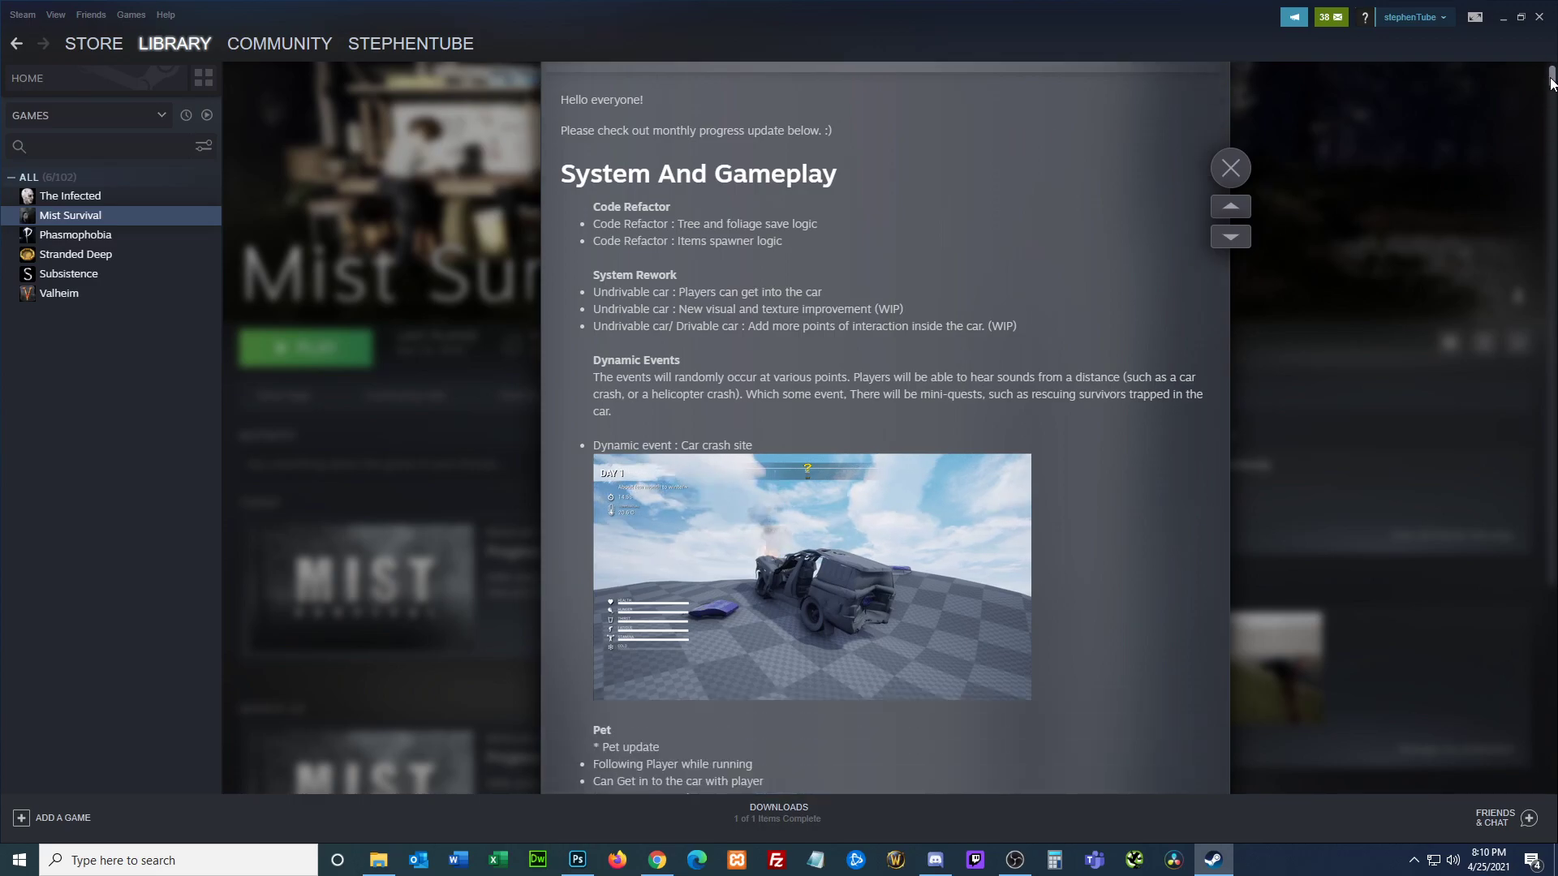
scroll(down, 3)
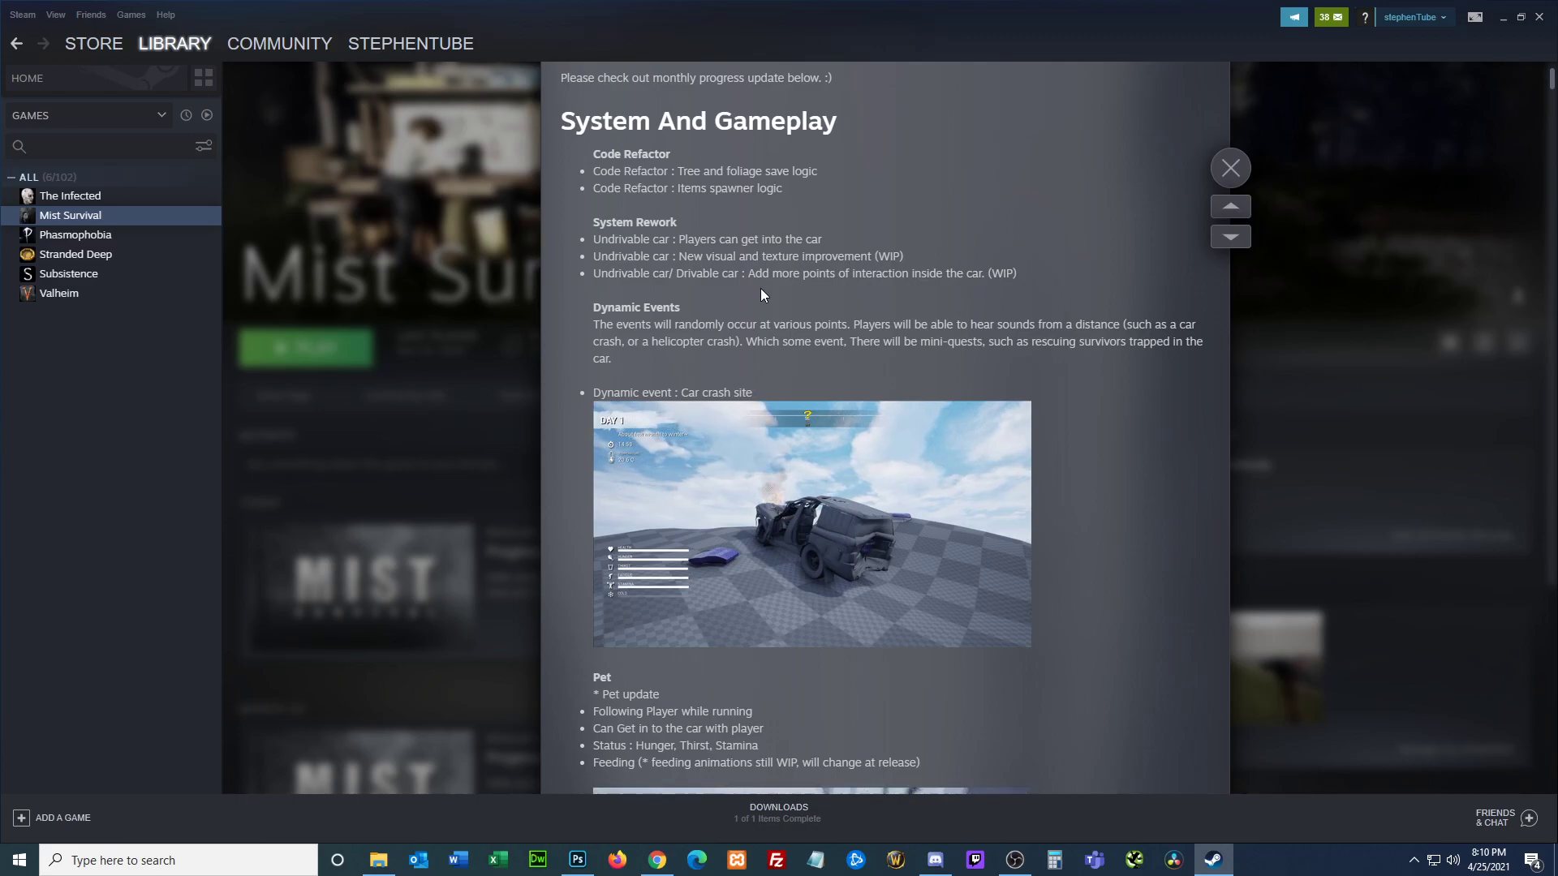
mouse_move(1128, 446)
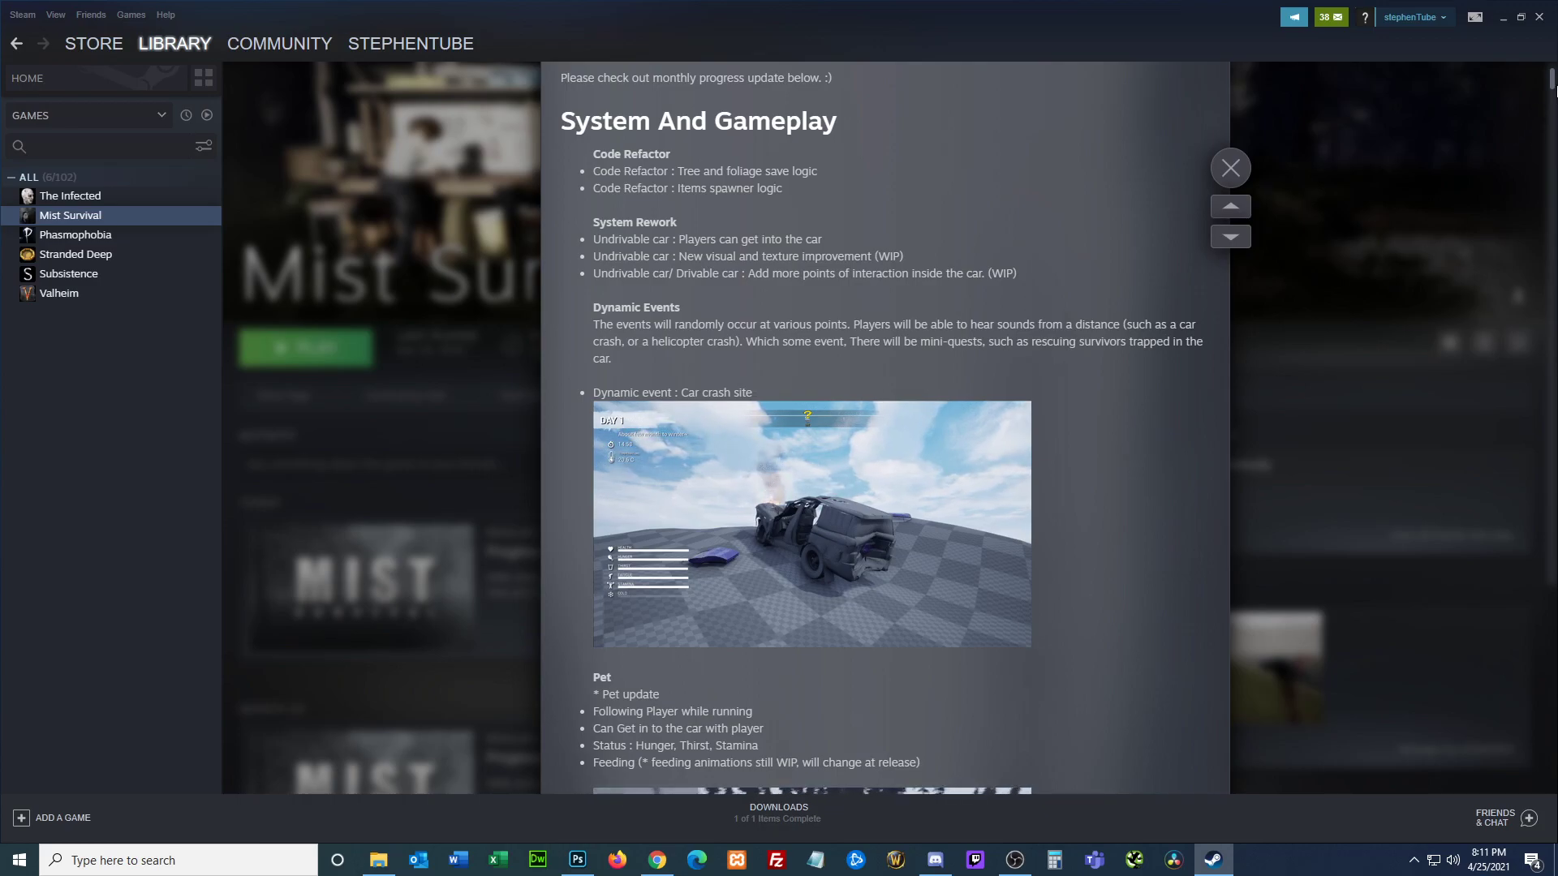
scroll(down, 3)
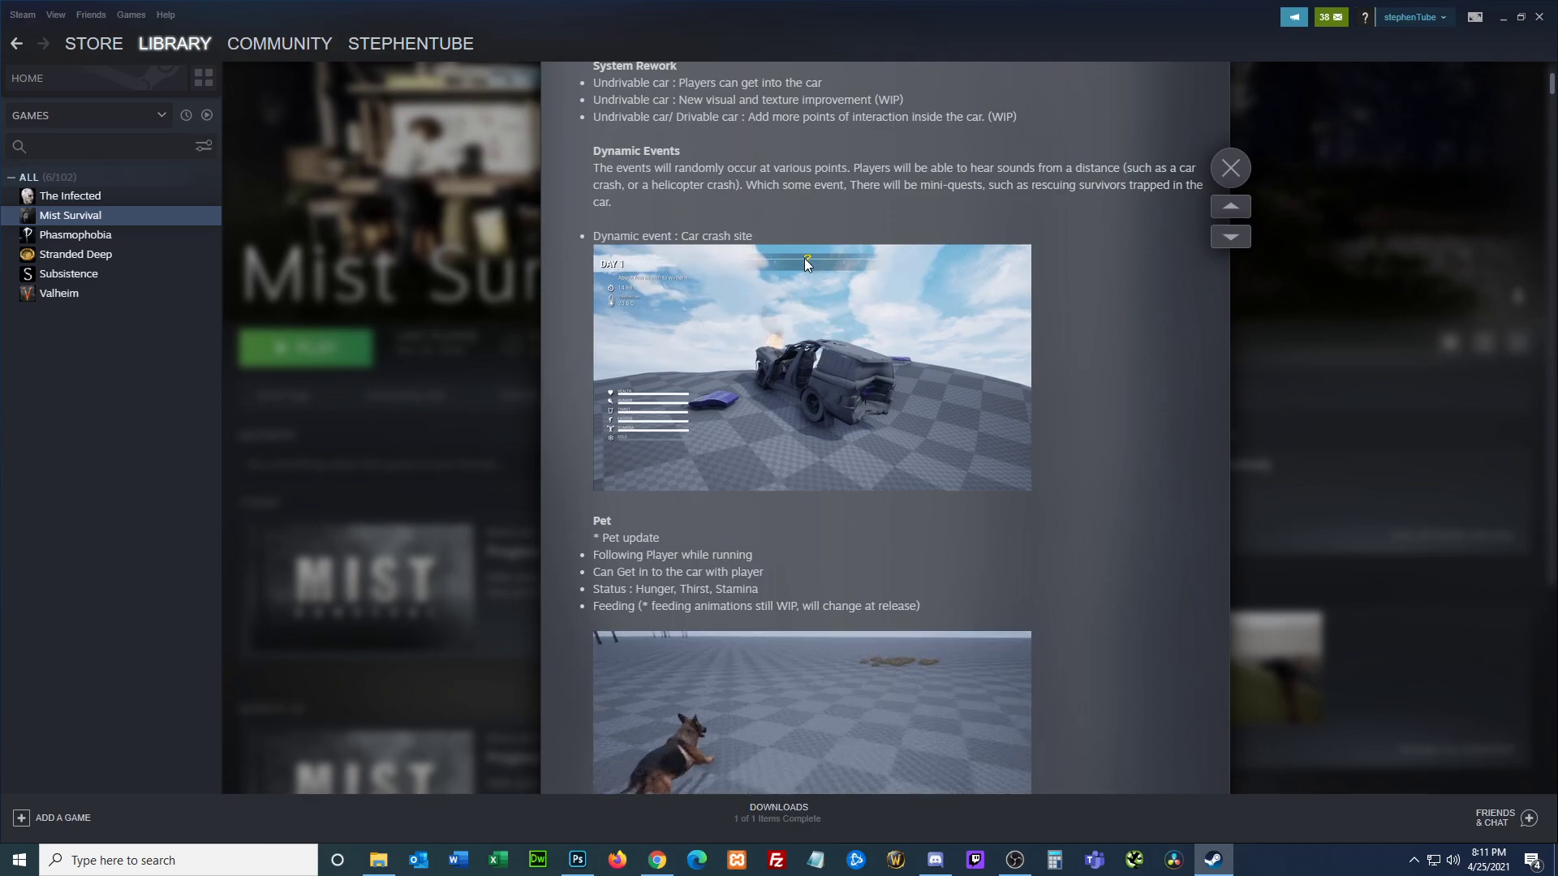
mouse_move(838, 346)
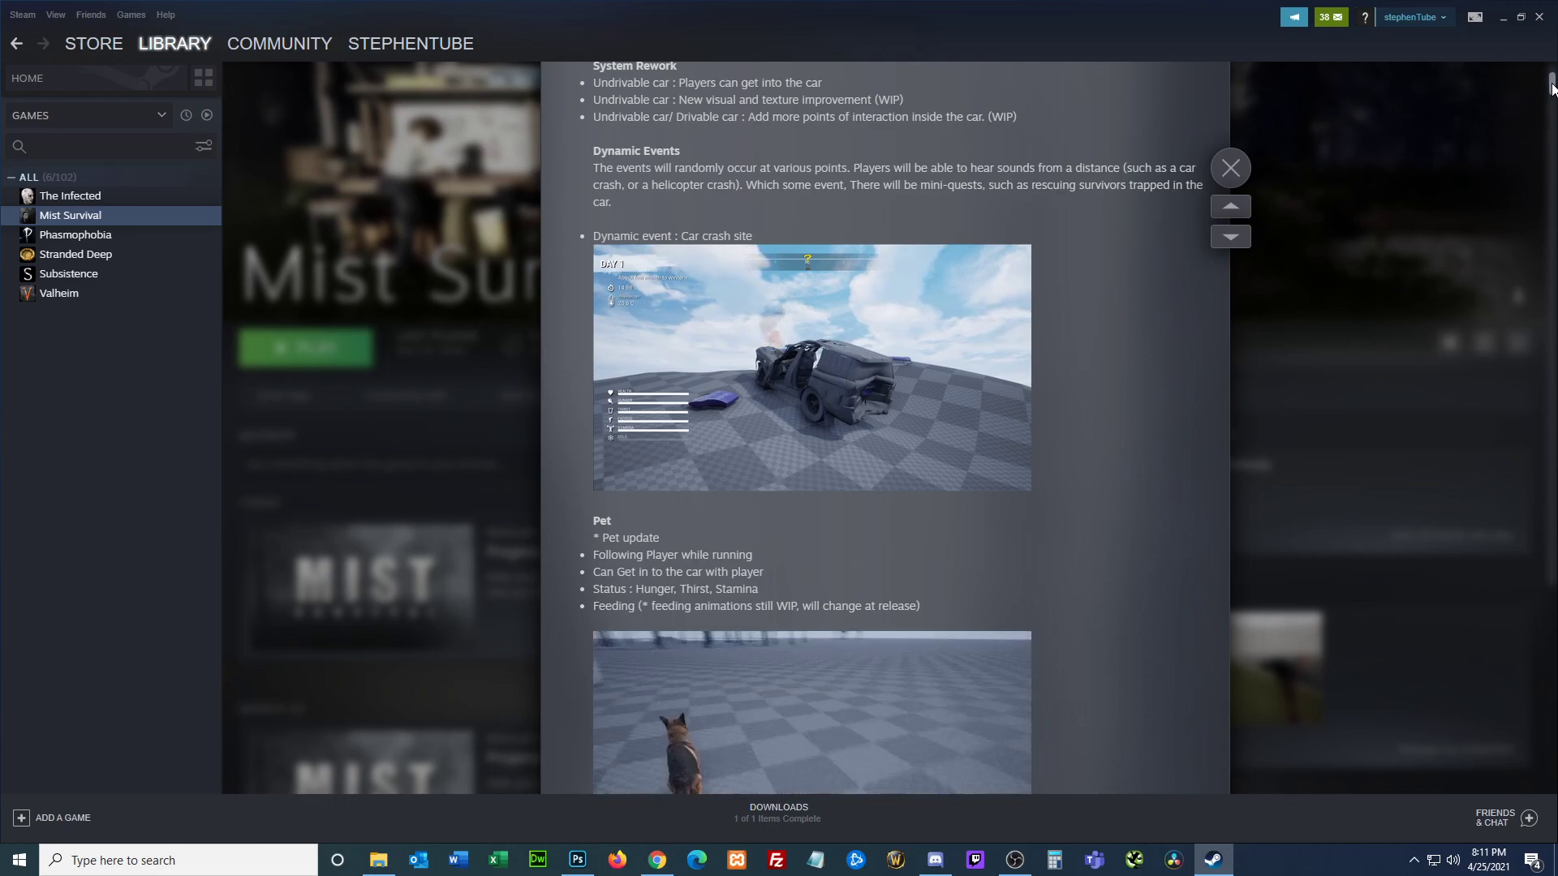
Step: Scroll past the pet screenshots until the Fishing section and its embedded video are in view
scroll(down, 3)
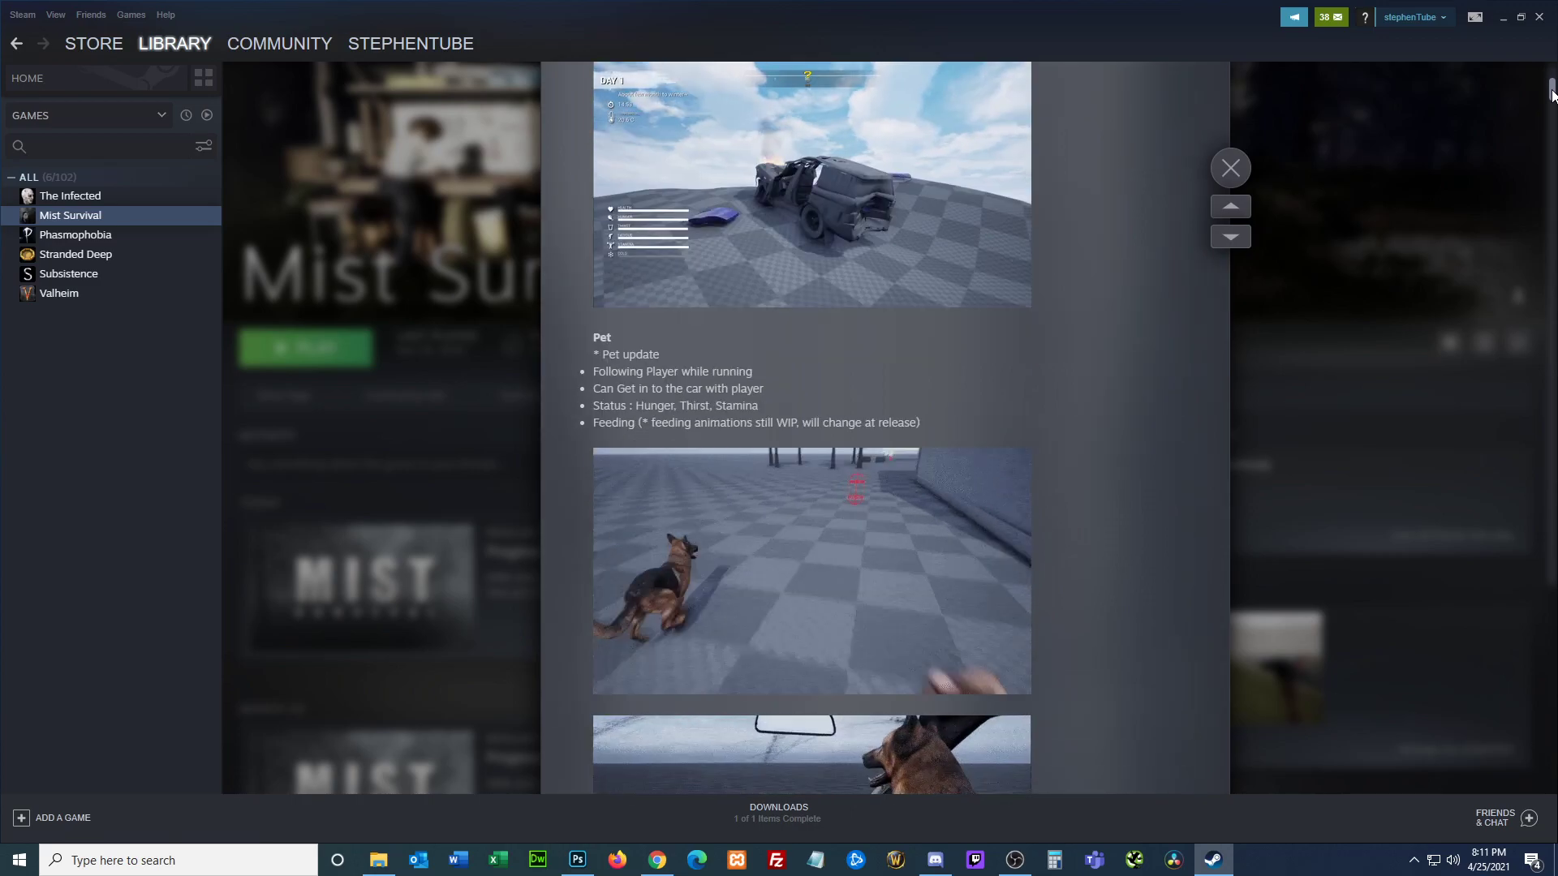
scroll(down, 3)
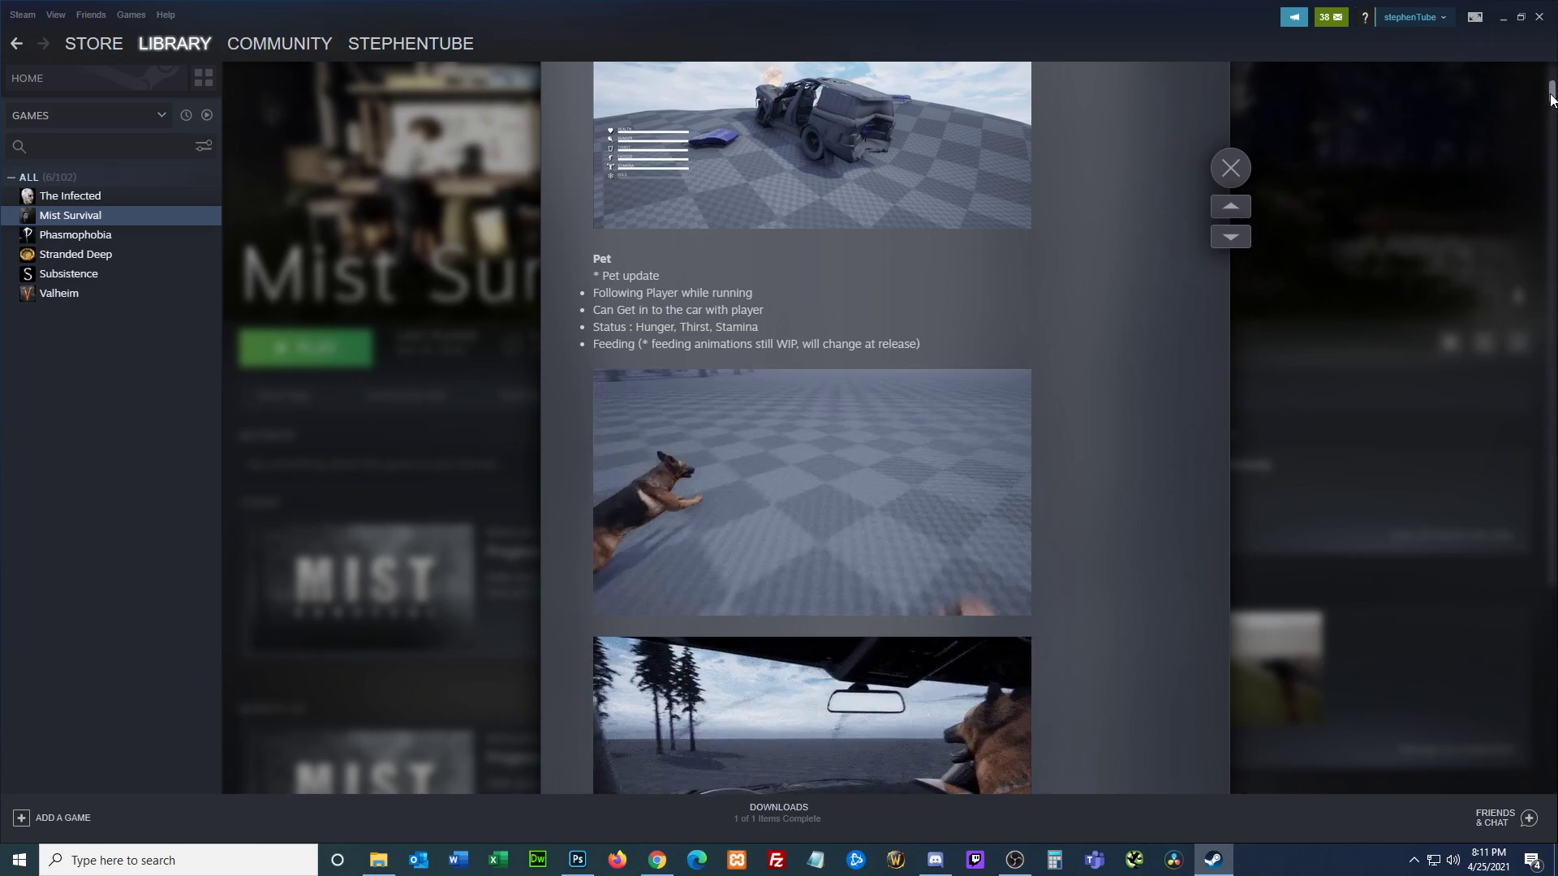
scroll(down, 3)
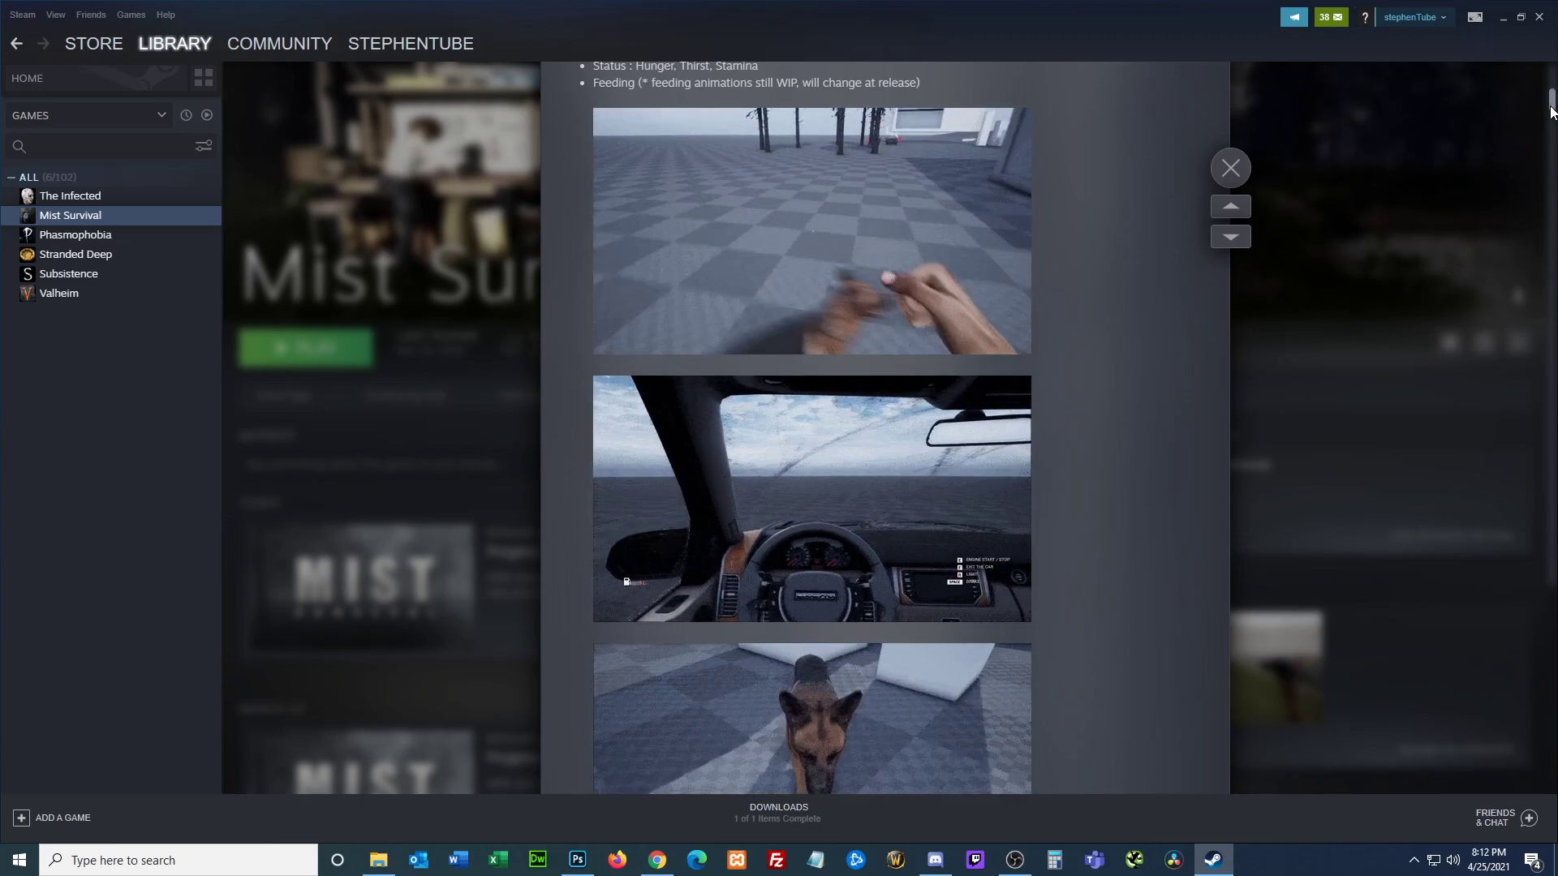
scroll(up, 3)
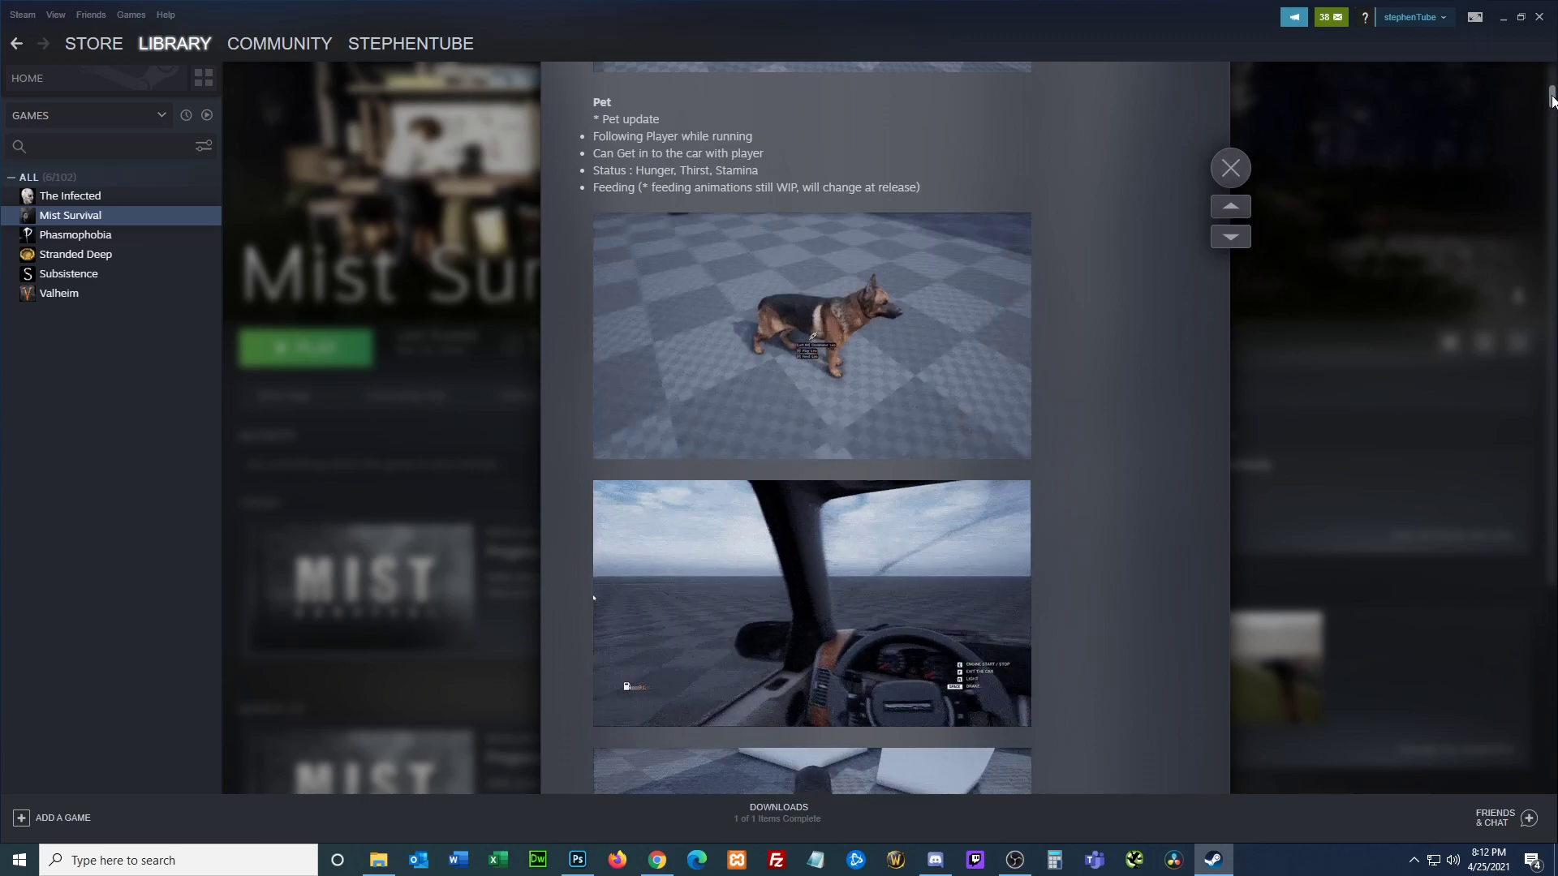
scroll(down, 3)
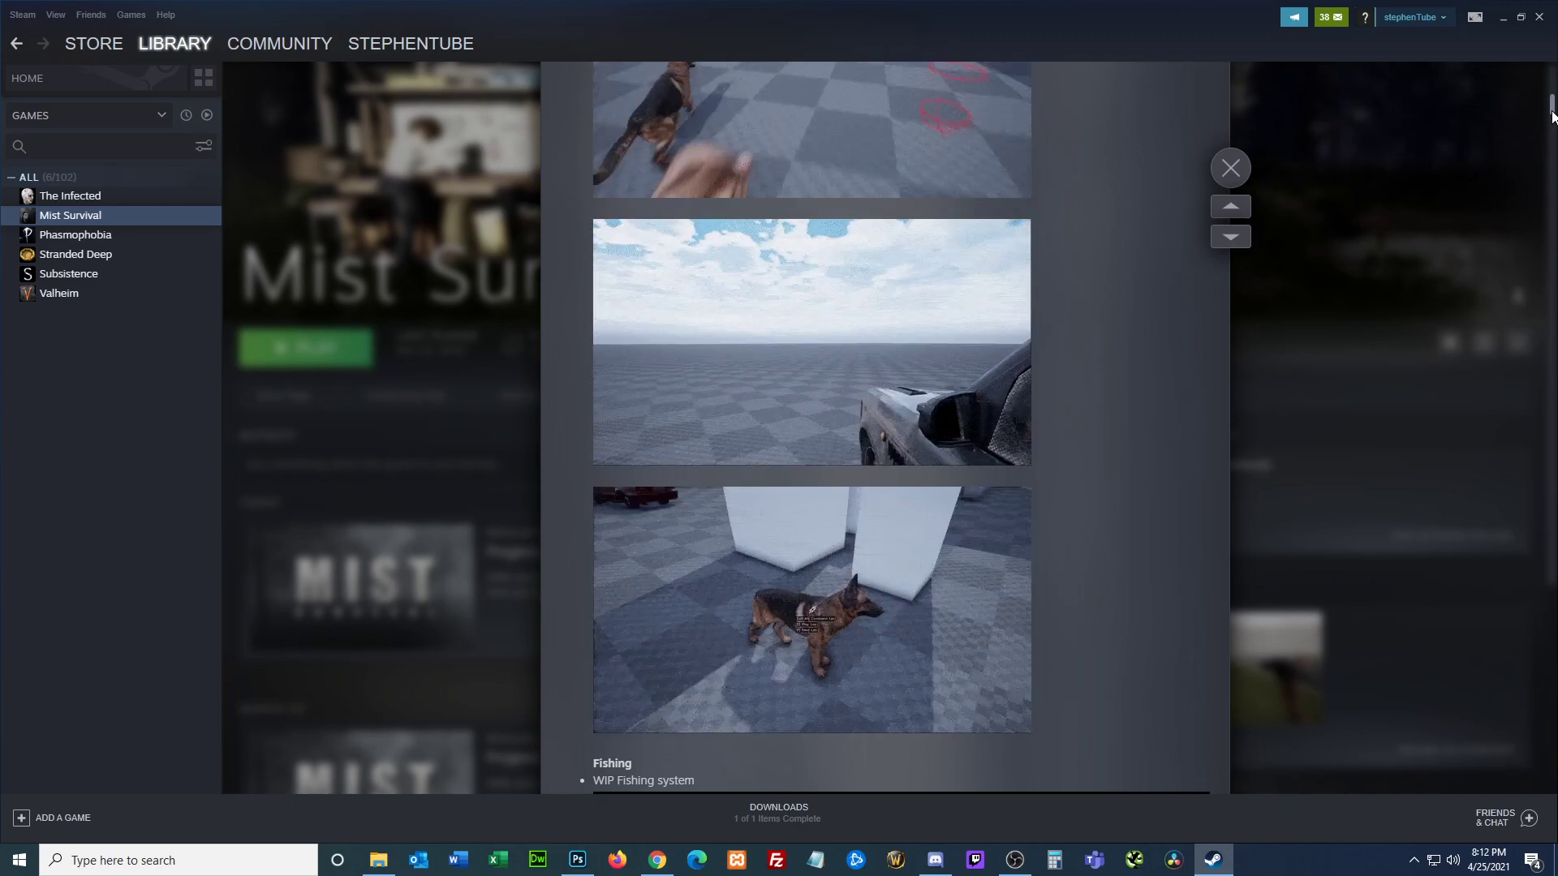
scroll(down, 3)
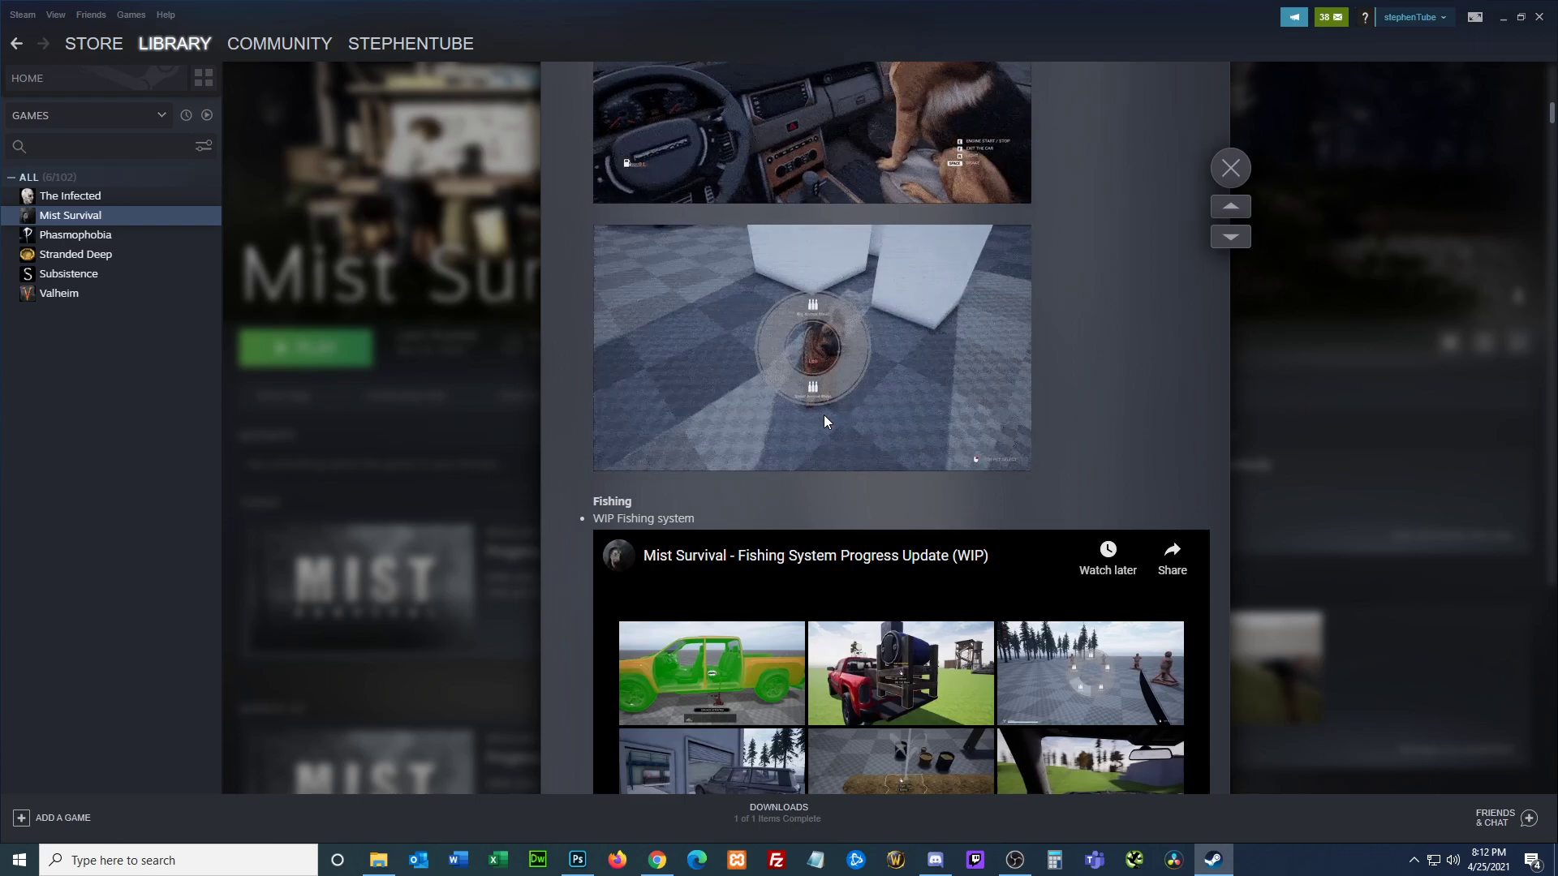
Step: Replay the embedded Fishing System Progress Update video from the beginning and let it play
scroll(down, 3)
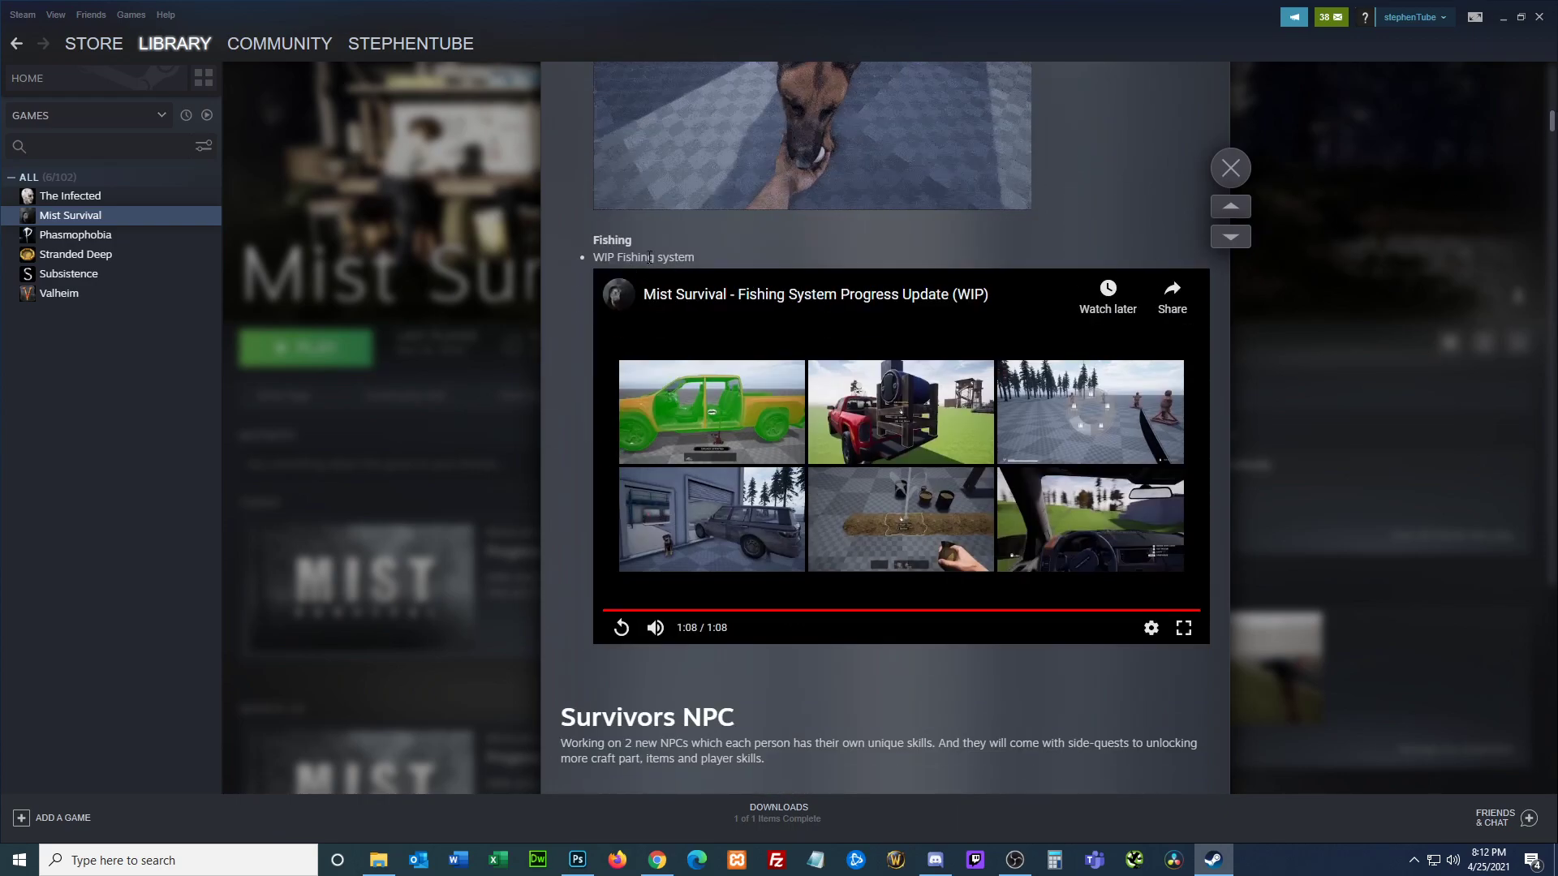
mouse_move(619, 627)
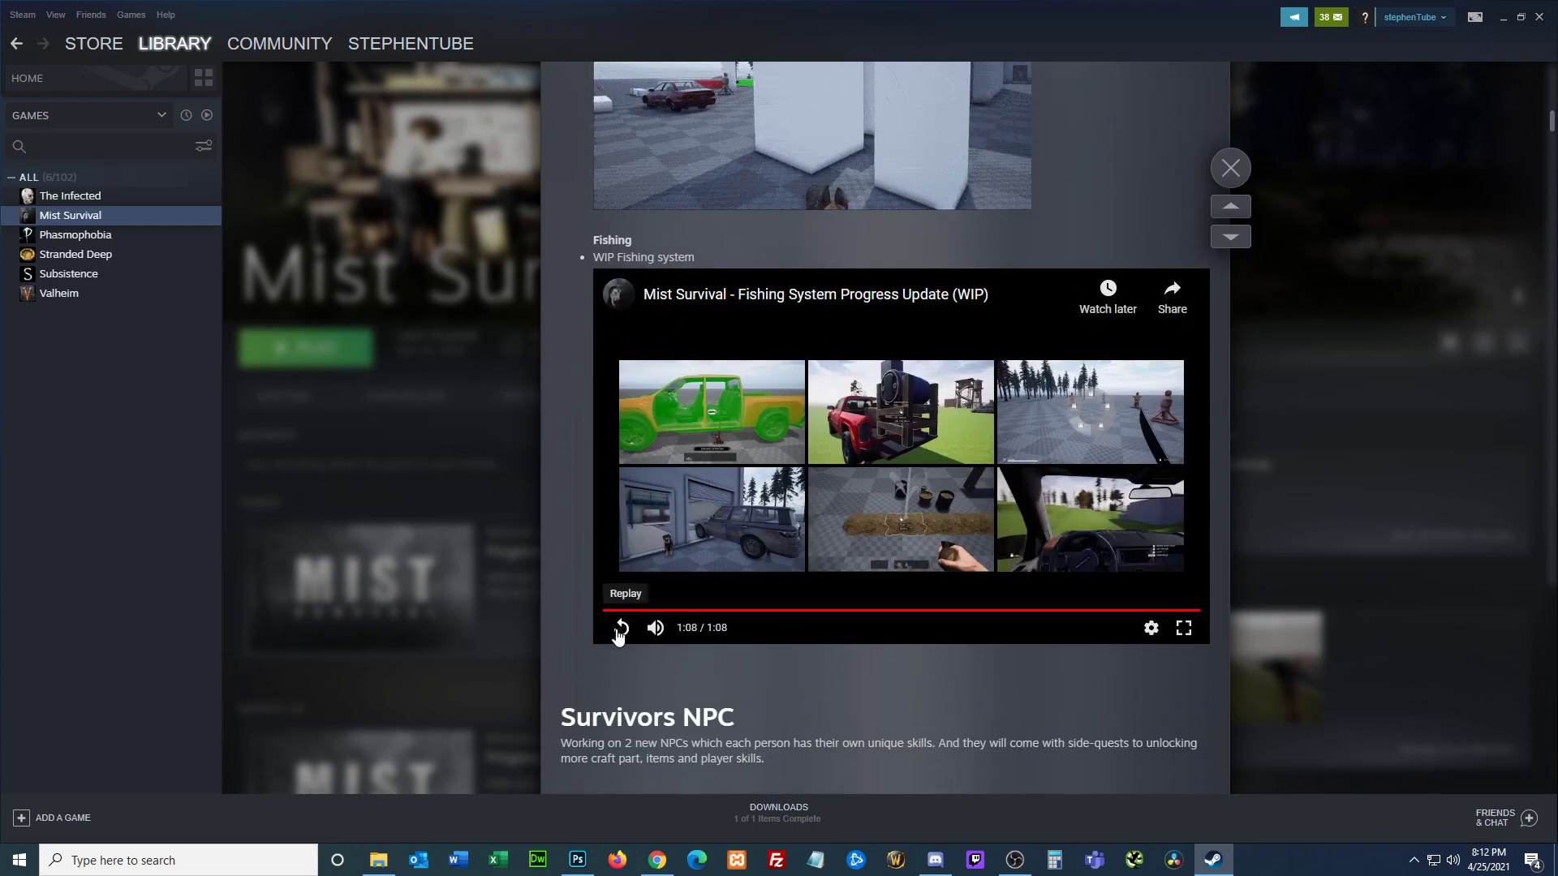
click(619, 627)
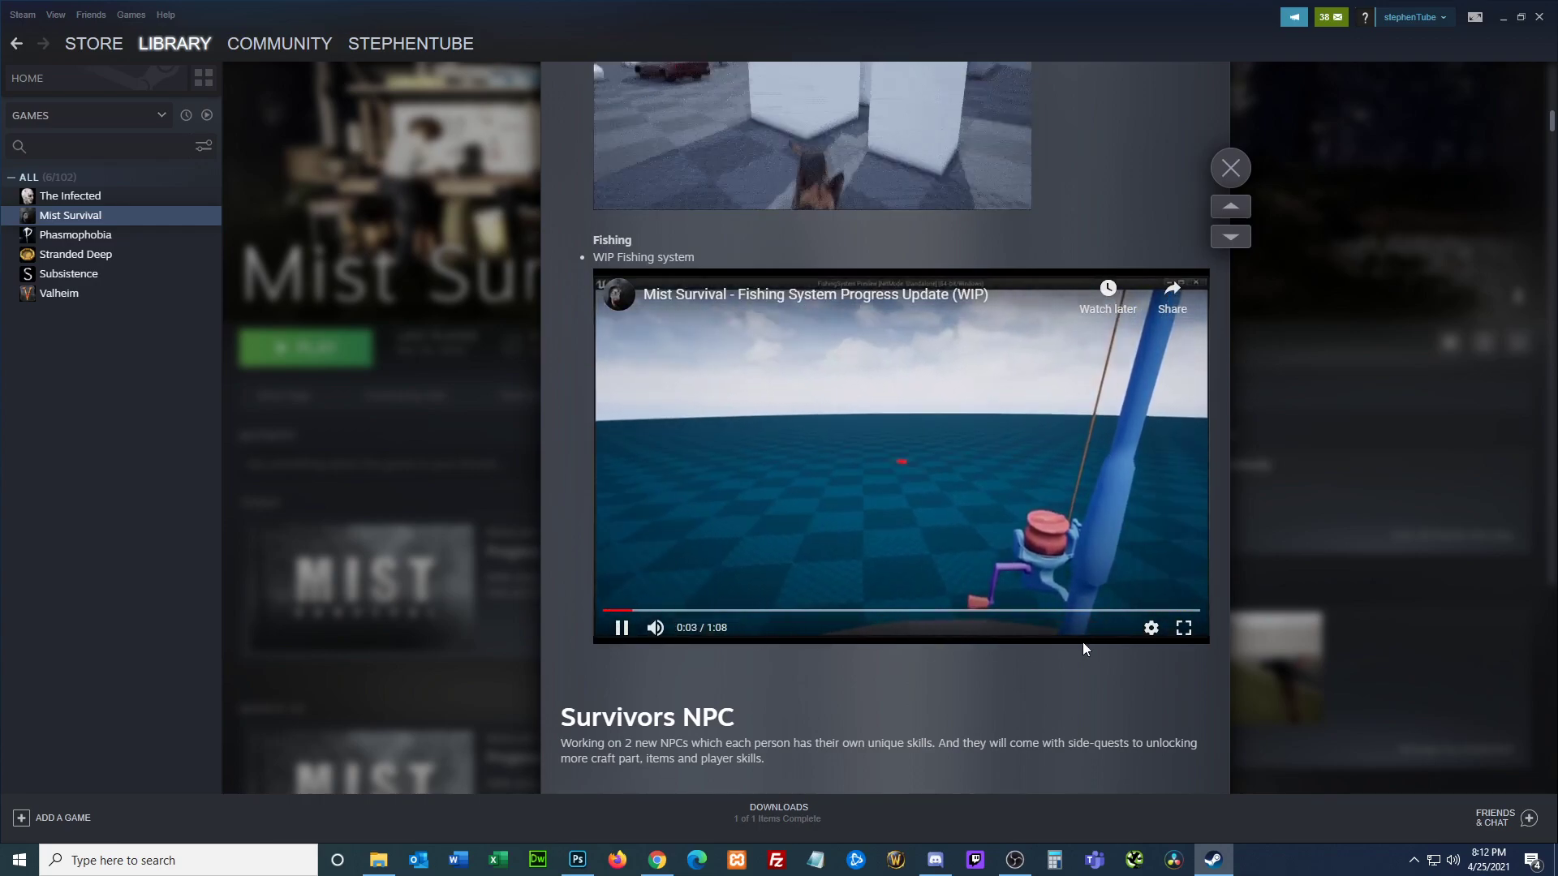
click(1150, 627)
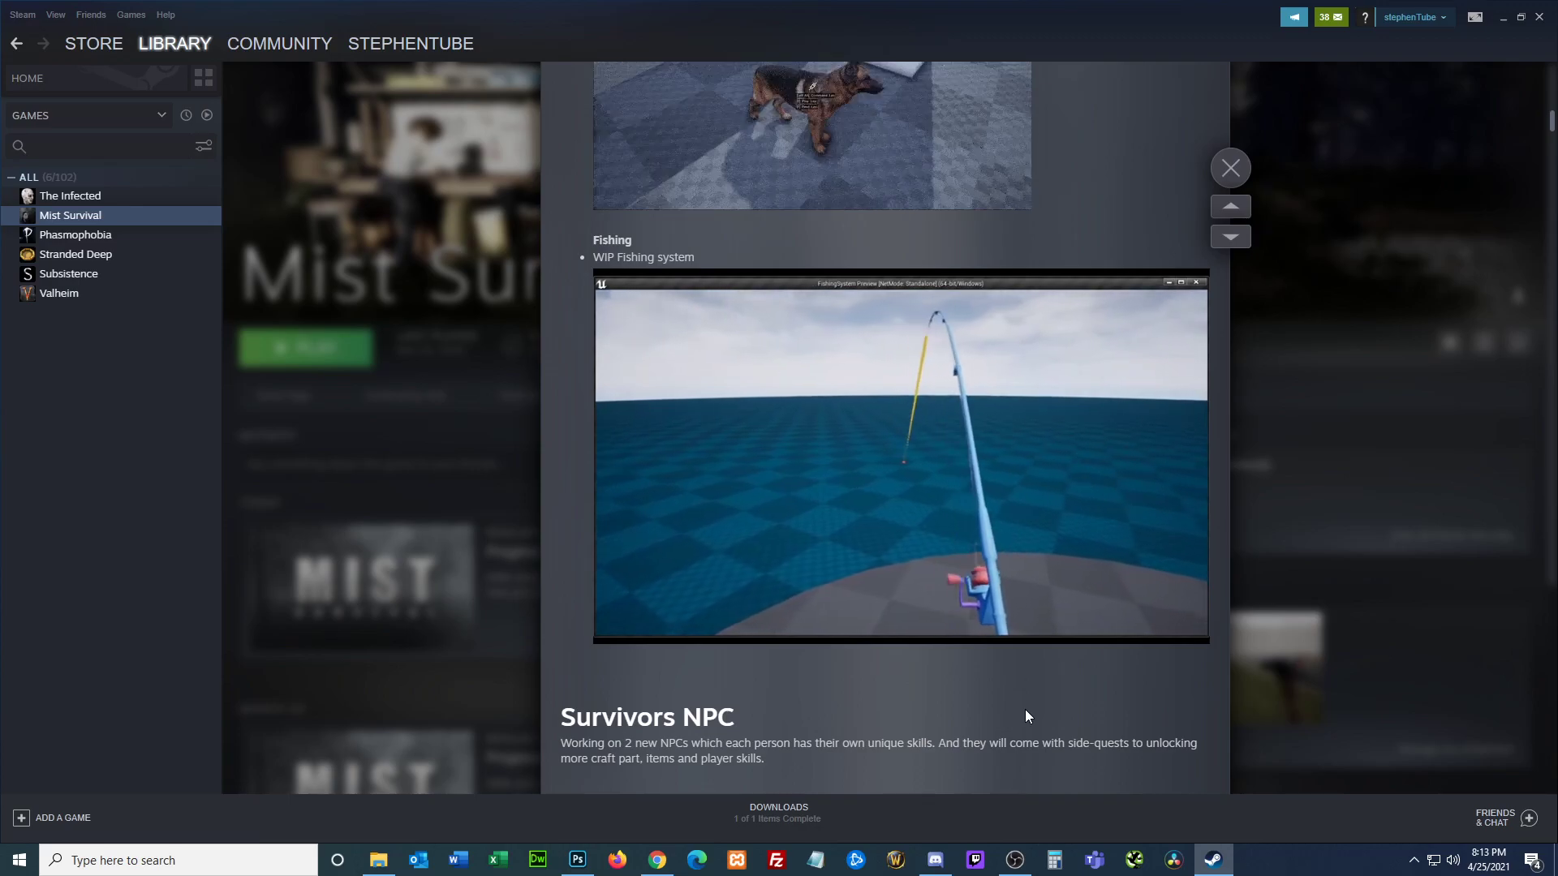
click(899, 457)
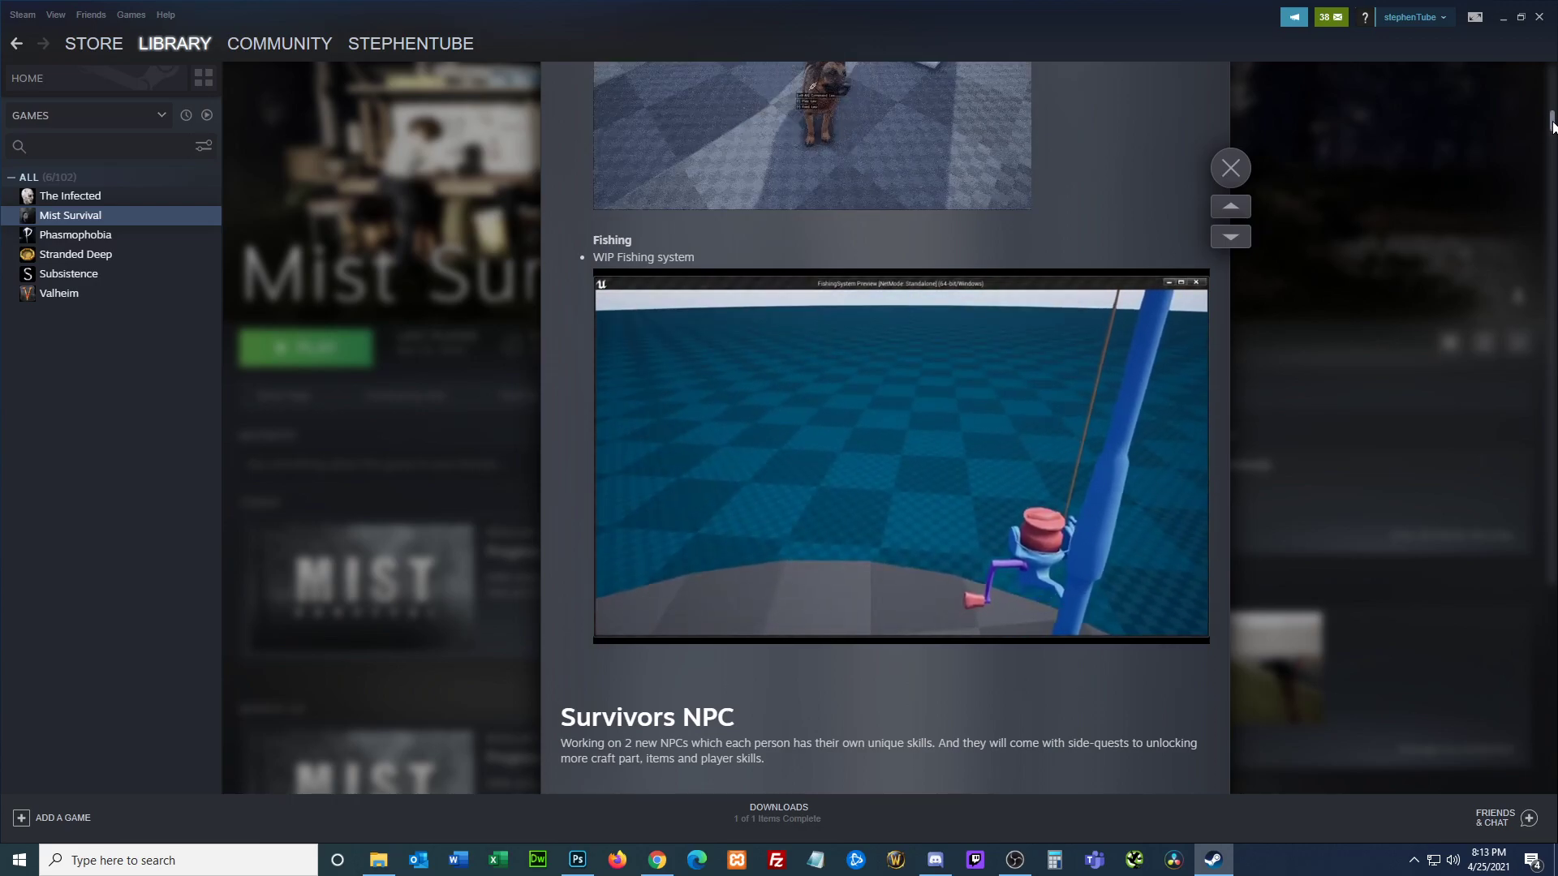
Step: Scroll down to the Survivors NPC heading and the Mechanic concept art sheet
scroll(down, 3)
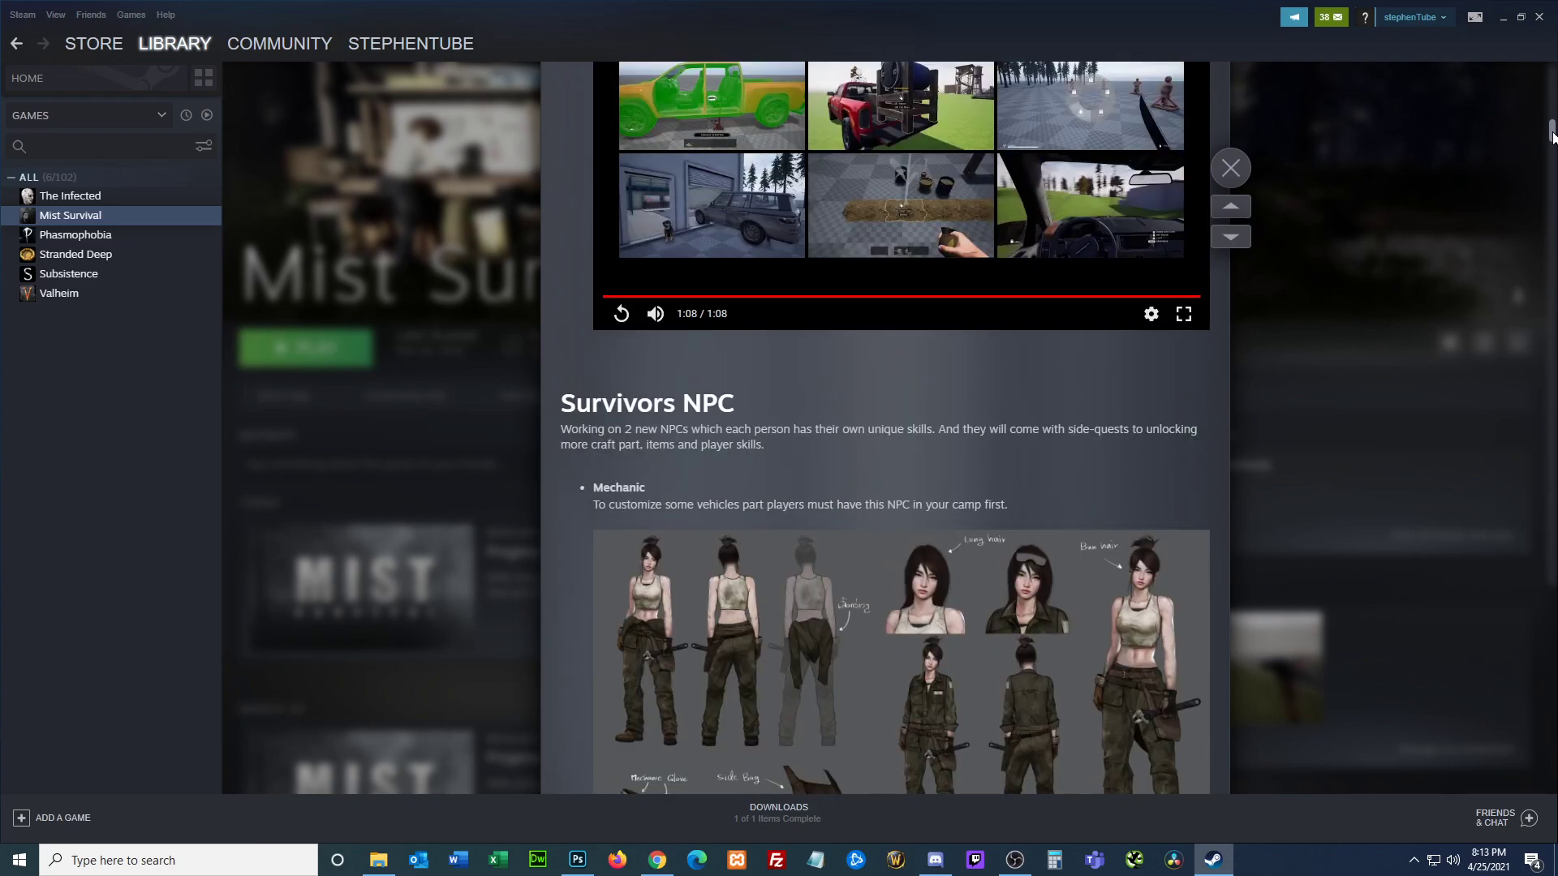
scroll(down, 3)
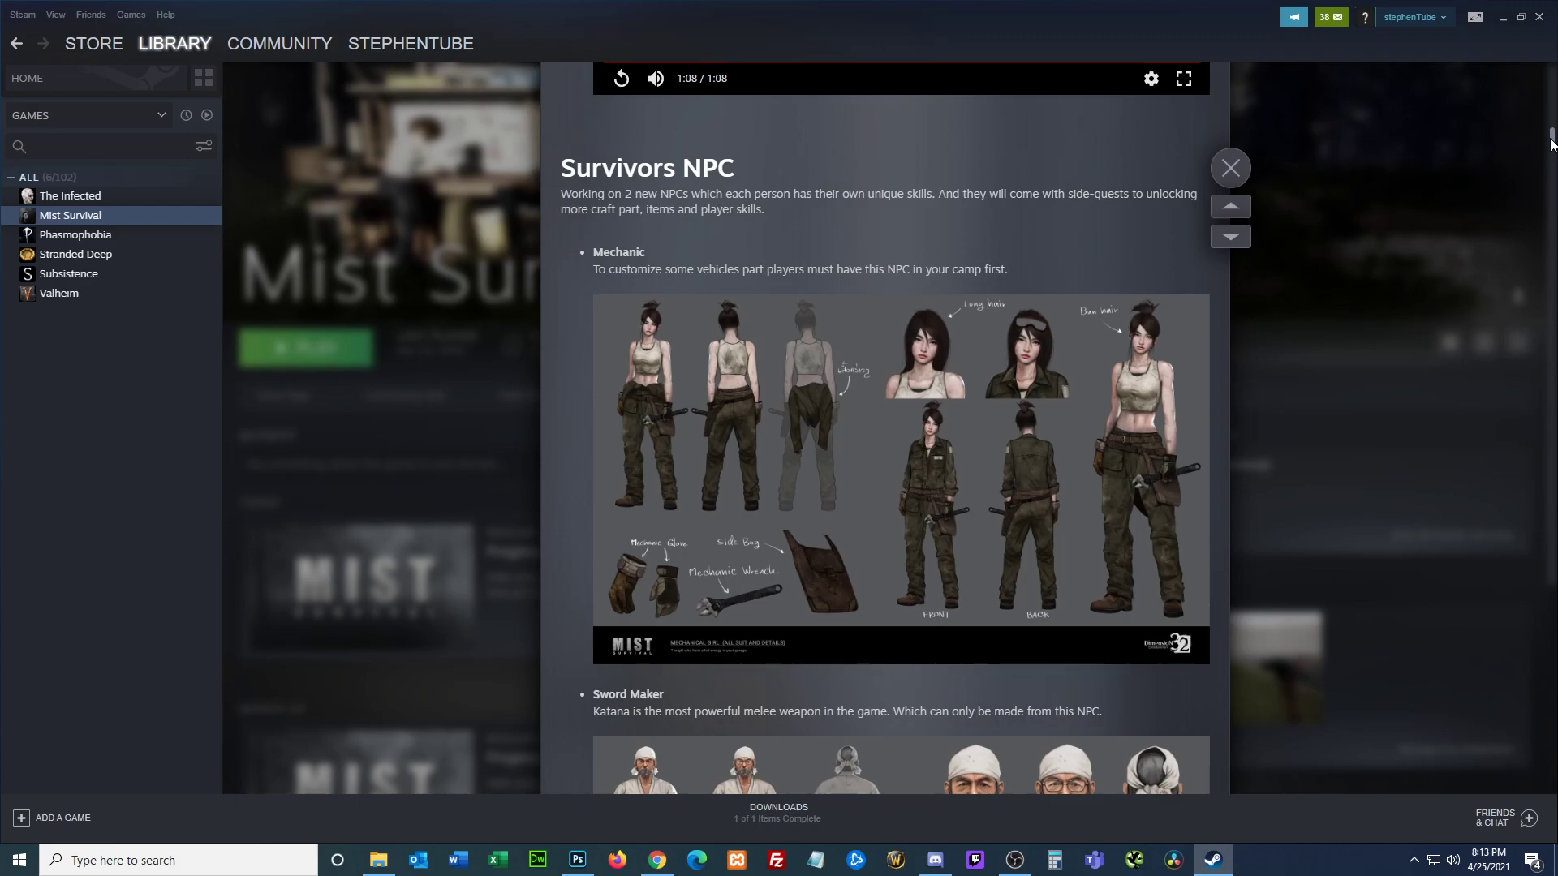
mouse_move(817, 120)
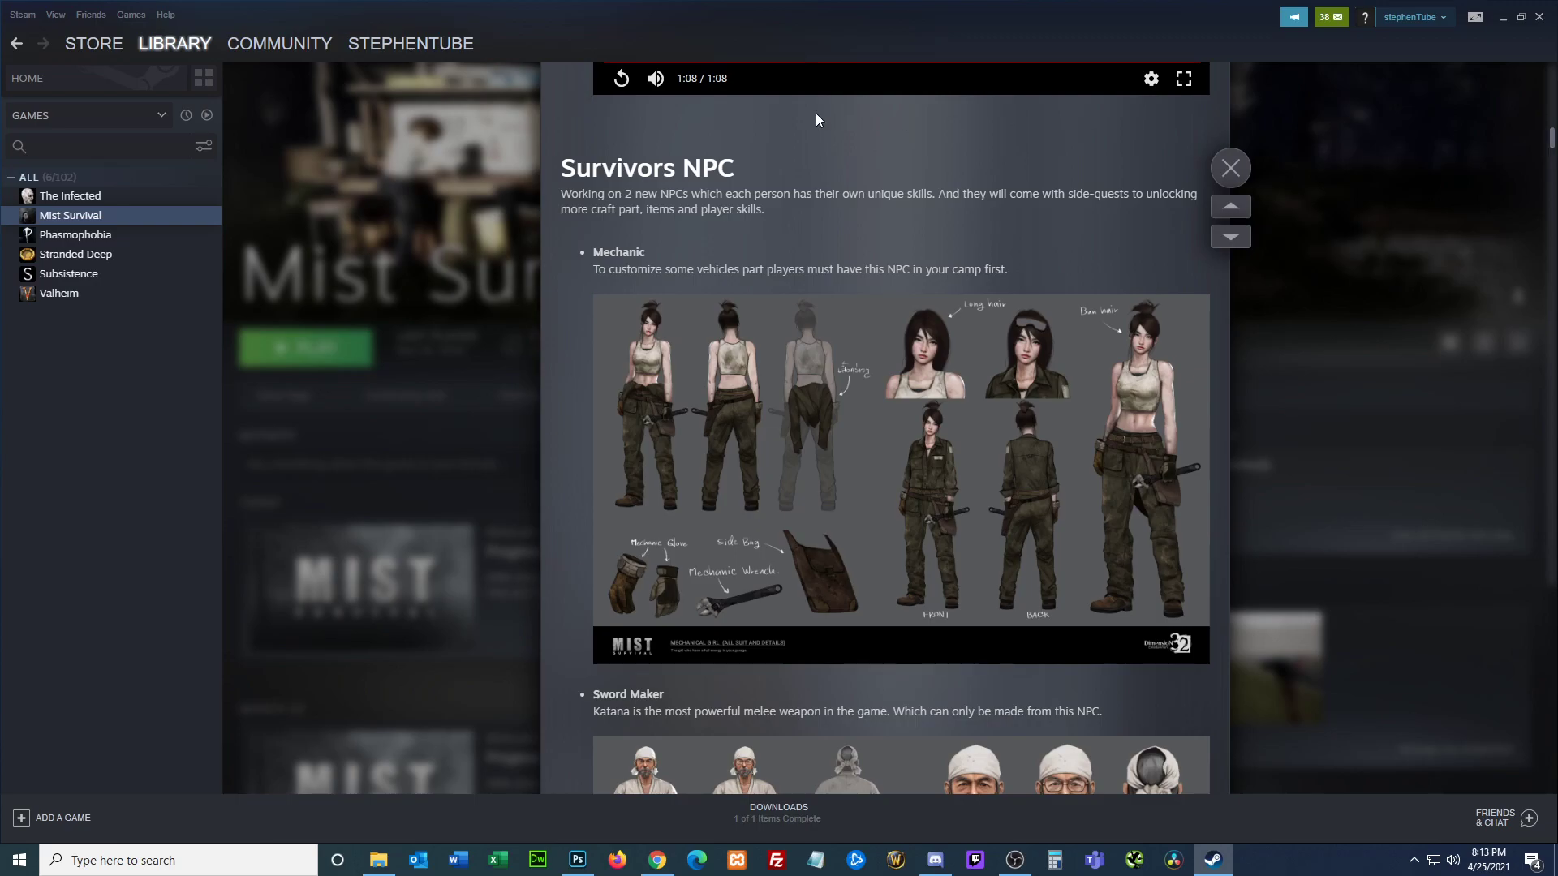
mouse_move(698, 130)
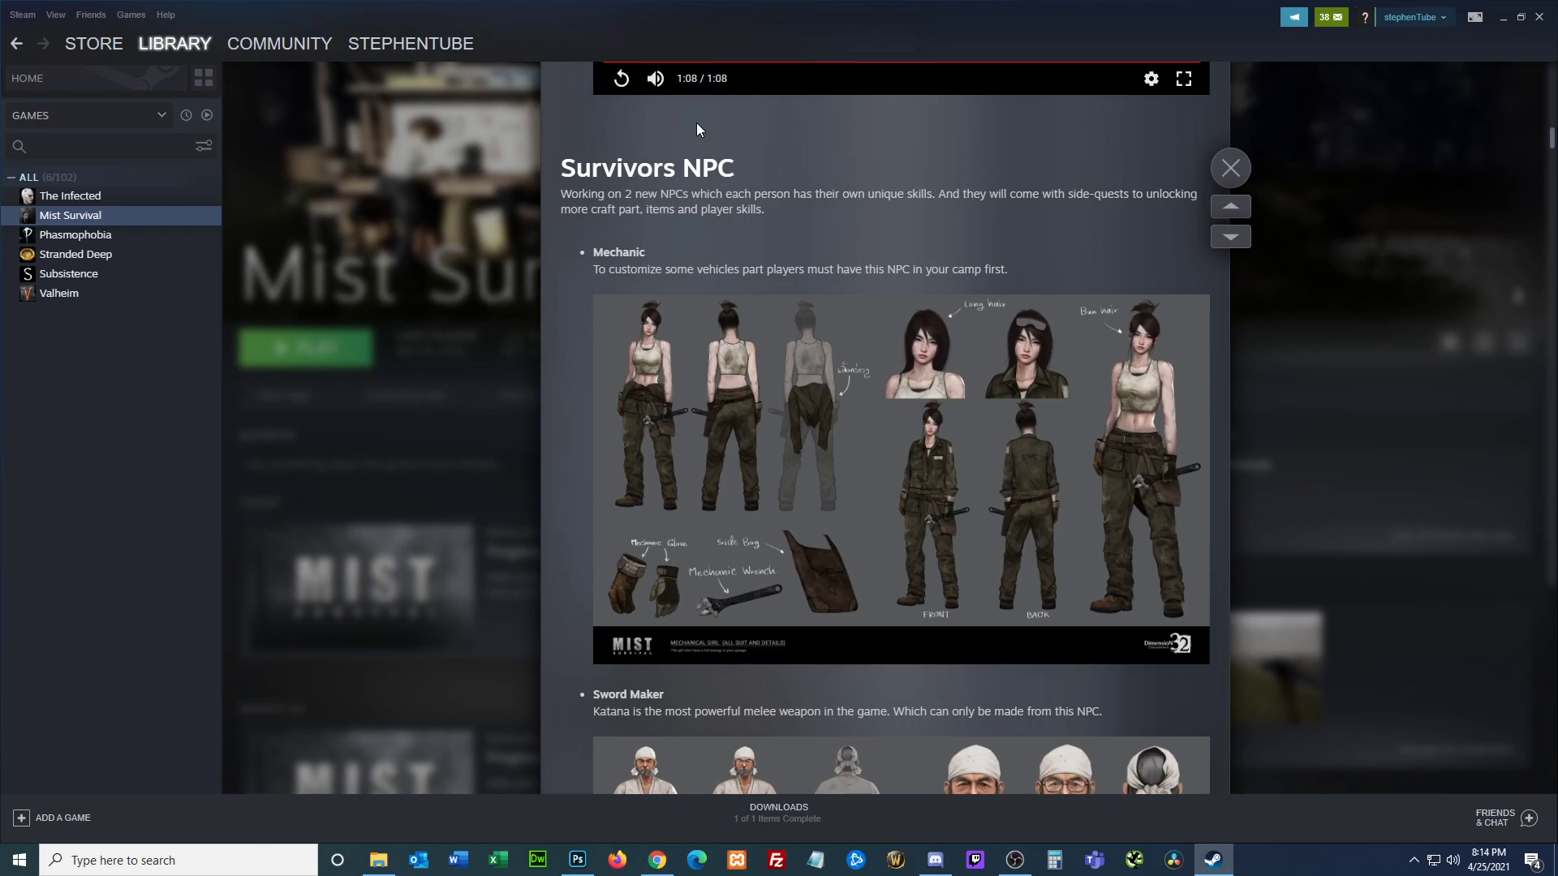
mouse_move(637, 292)
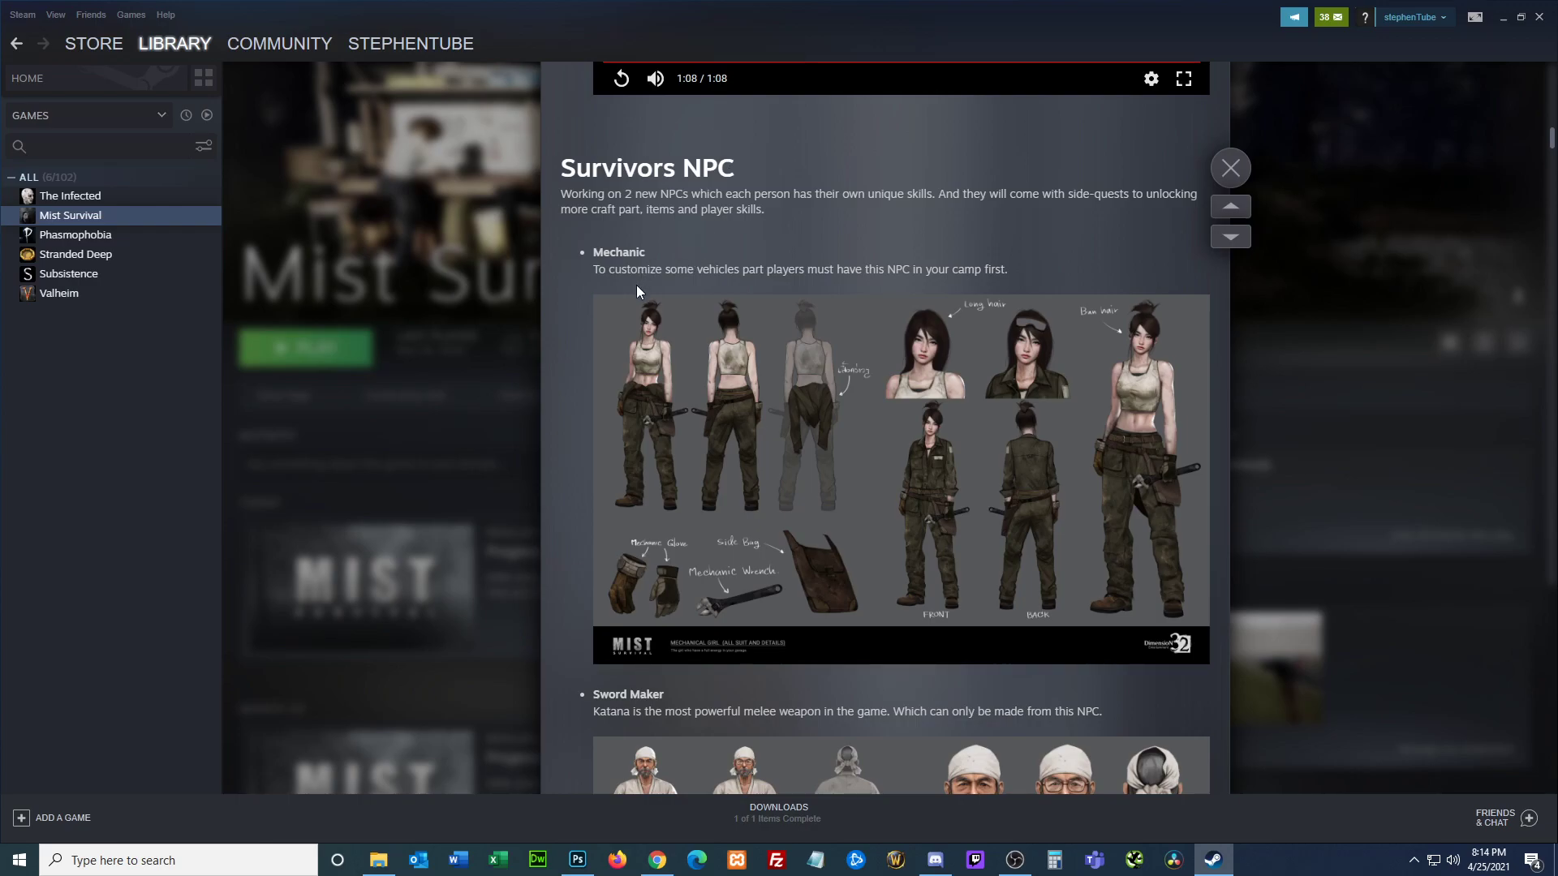
mouse_move(823, 296)
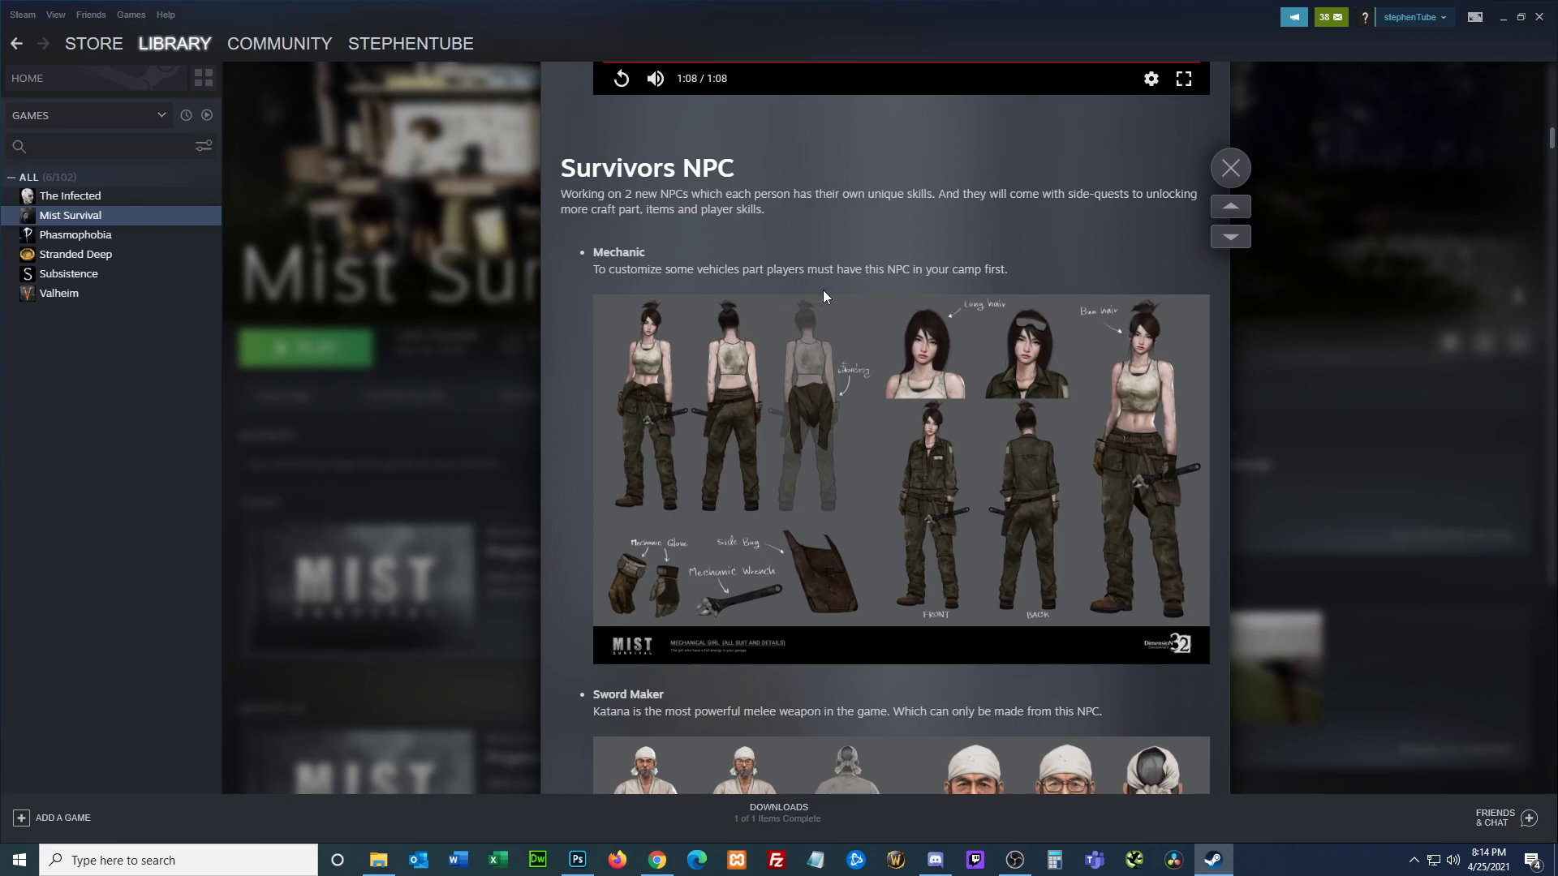
mouse_move(886, 291)
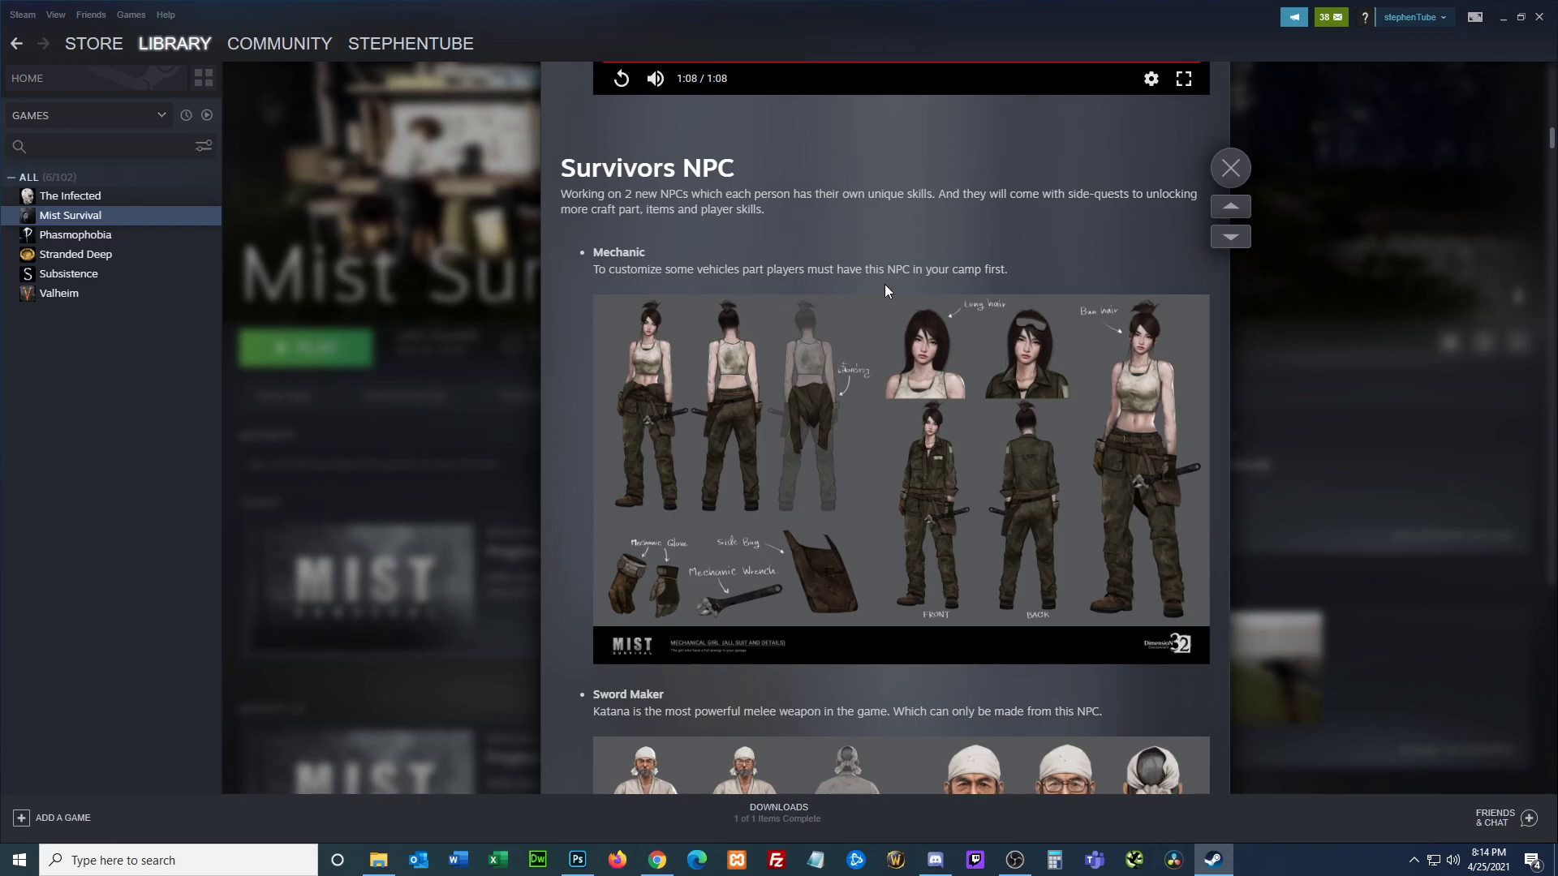
mouse_move(966, 287)
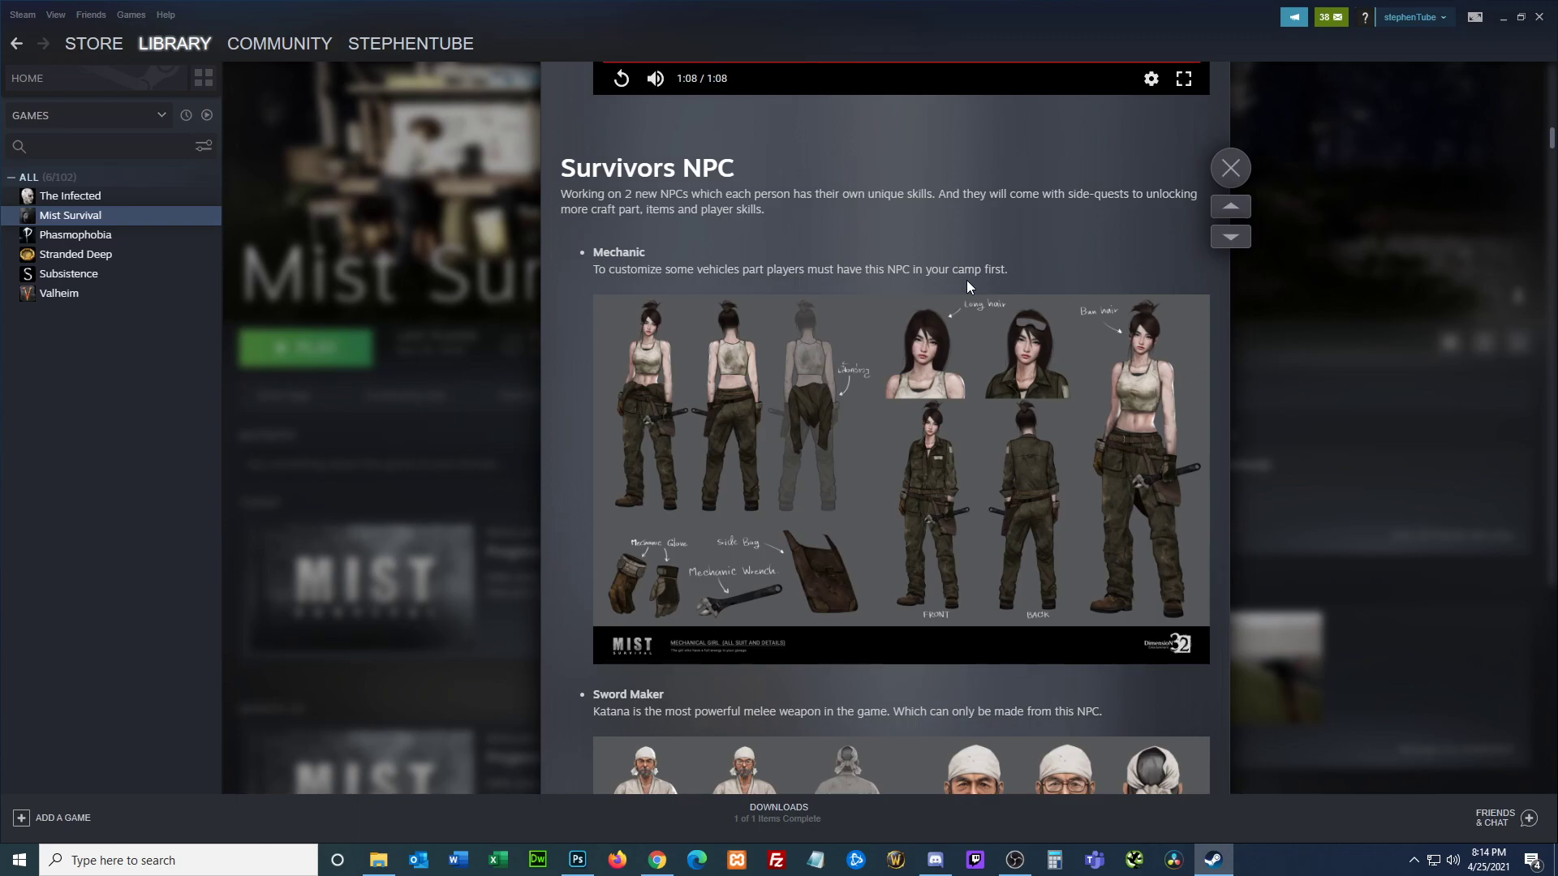
mouse_move(1531, 194)
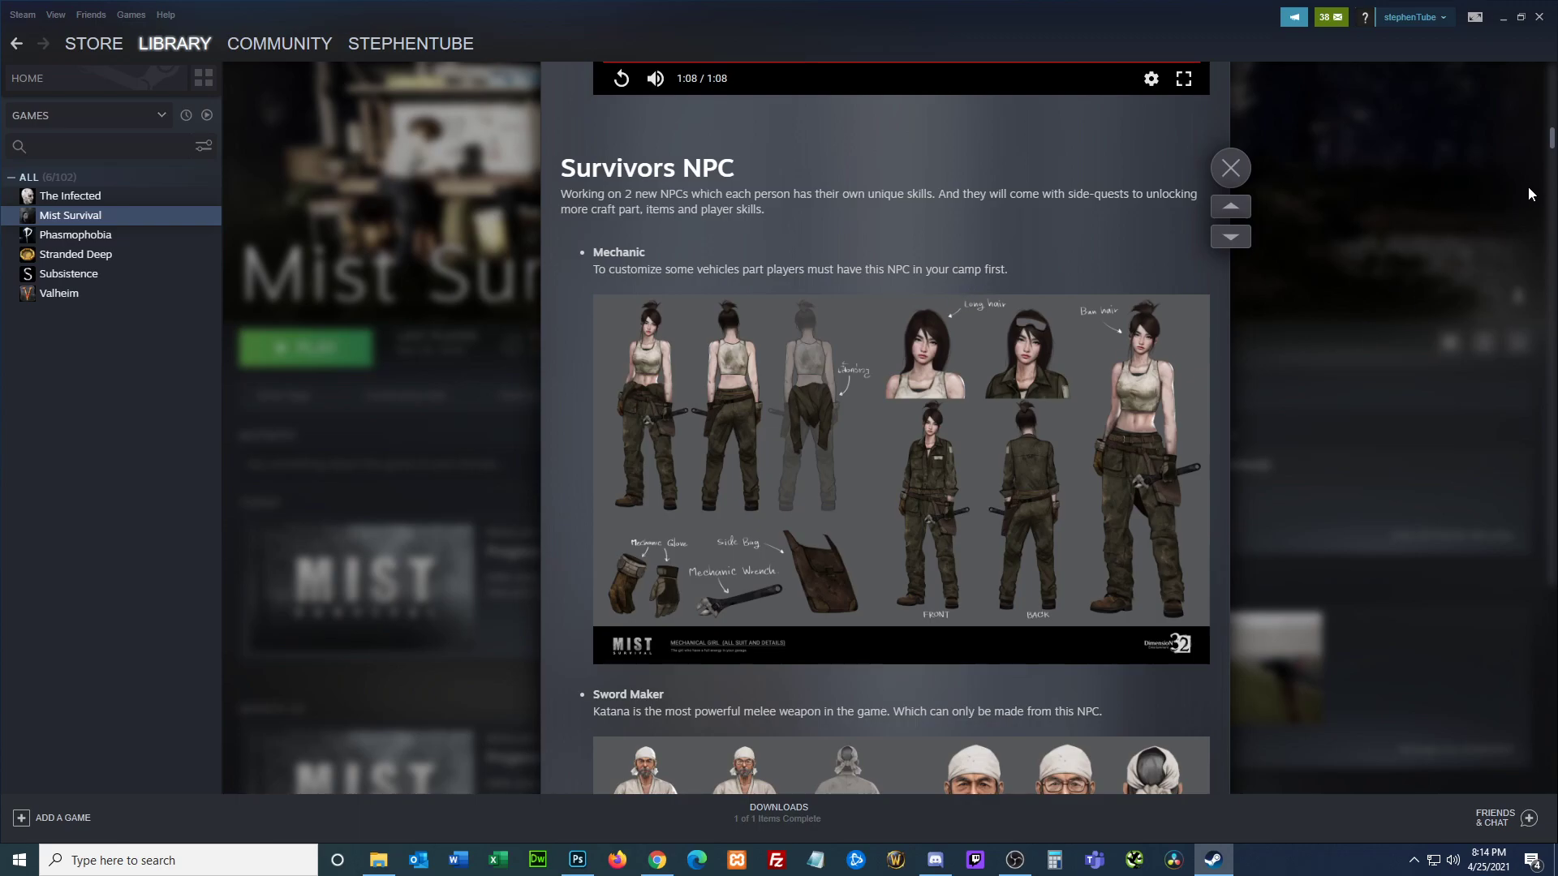
Step: Scroll past the Sword Maker concept sheet to the Work in progress 3D Models renders
scroll(down, 3)
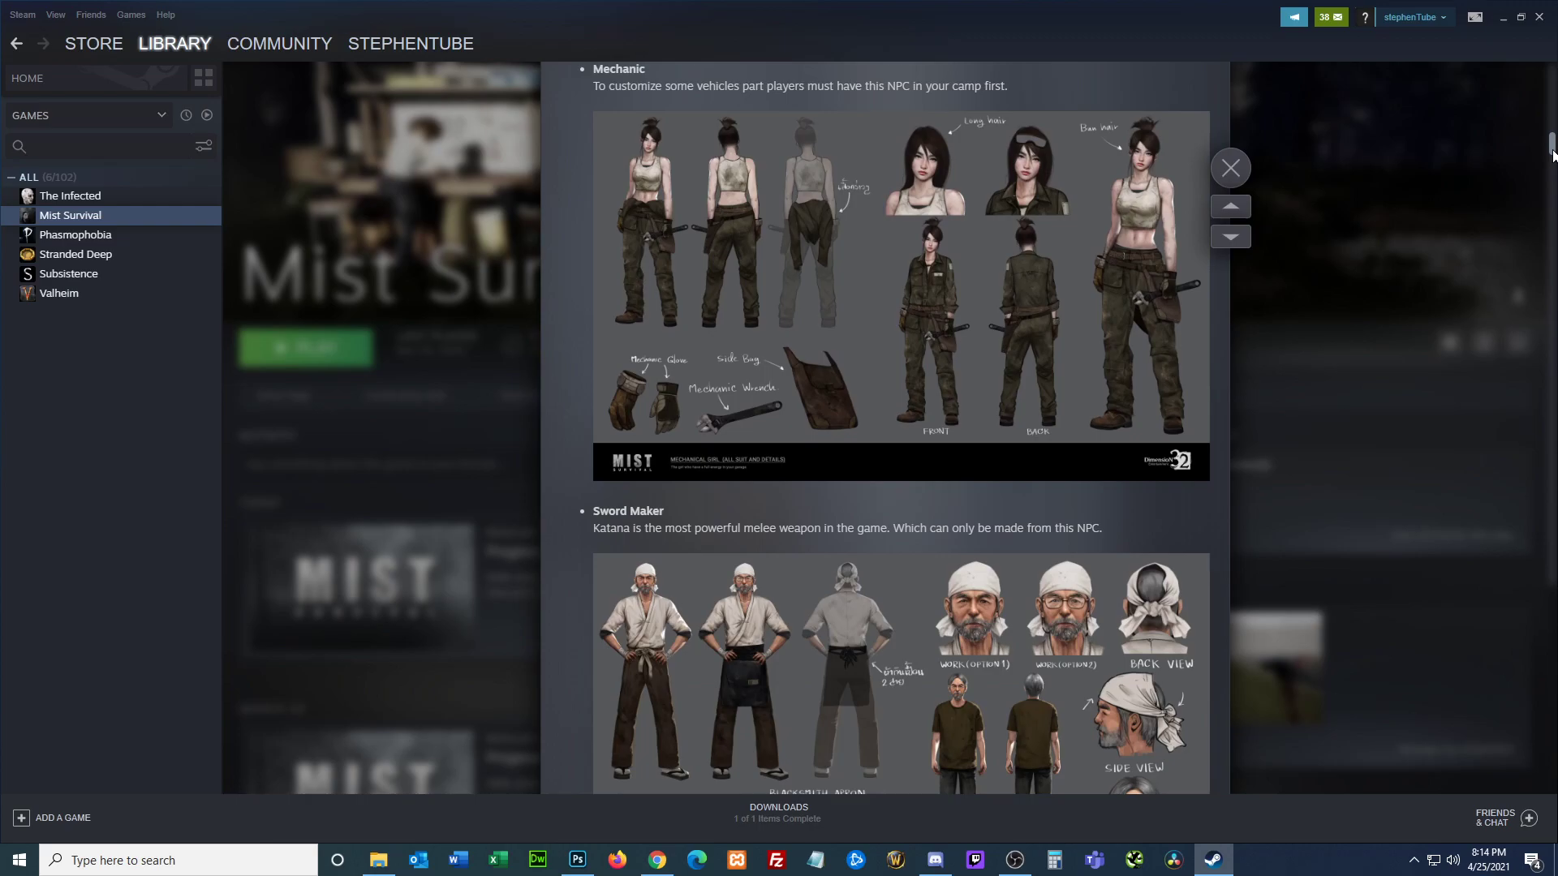
scroll(down, 3)
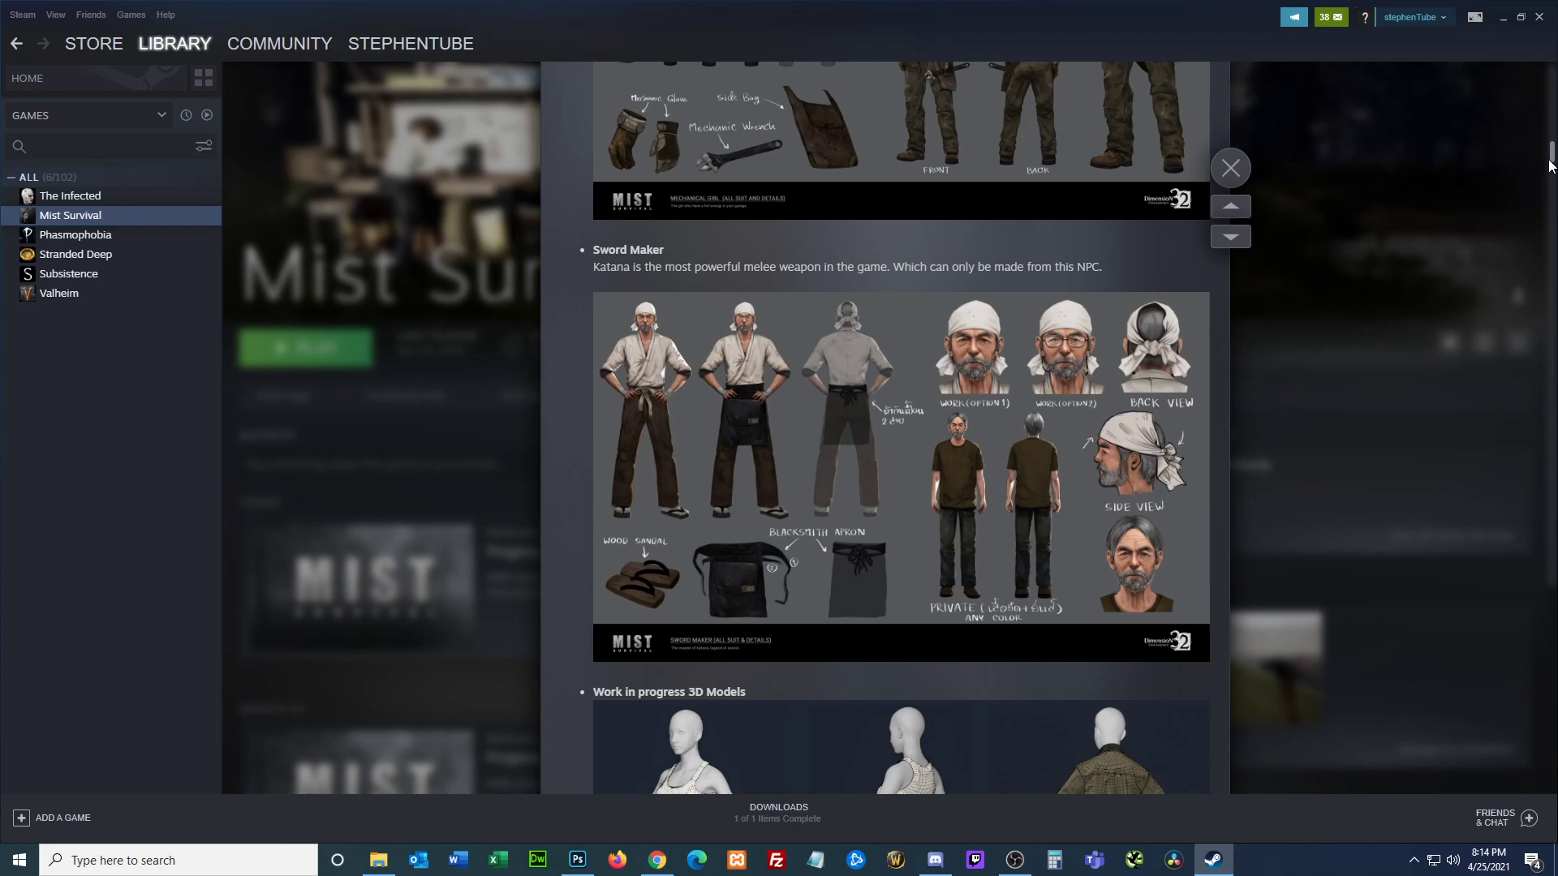
mouse_move(722, 288)
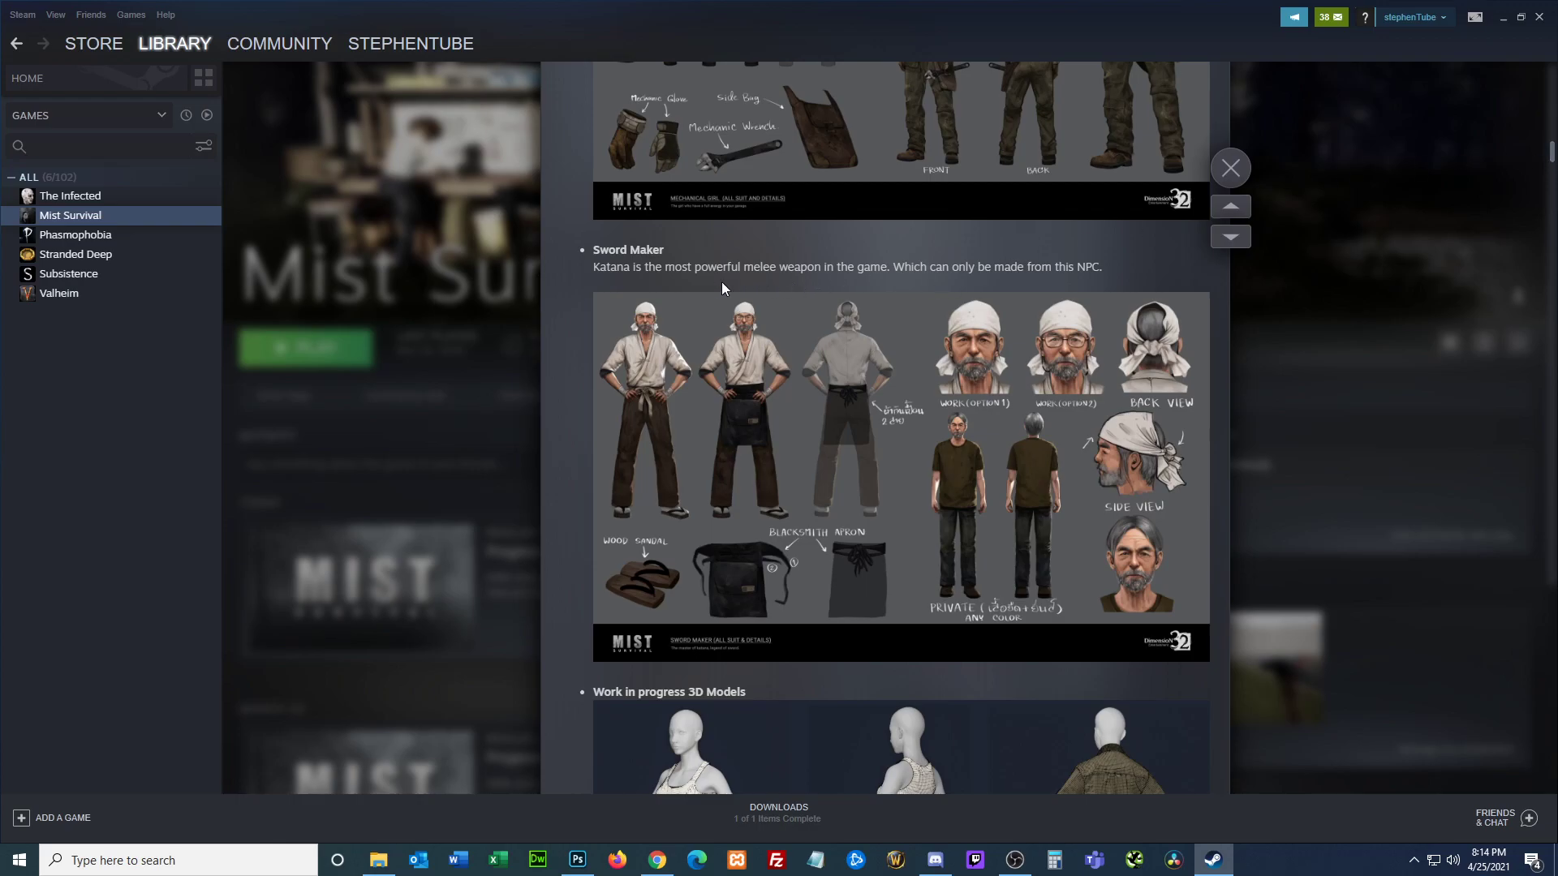
mouse_move(1106, 283)
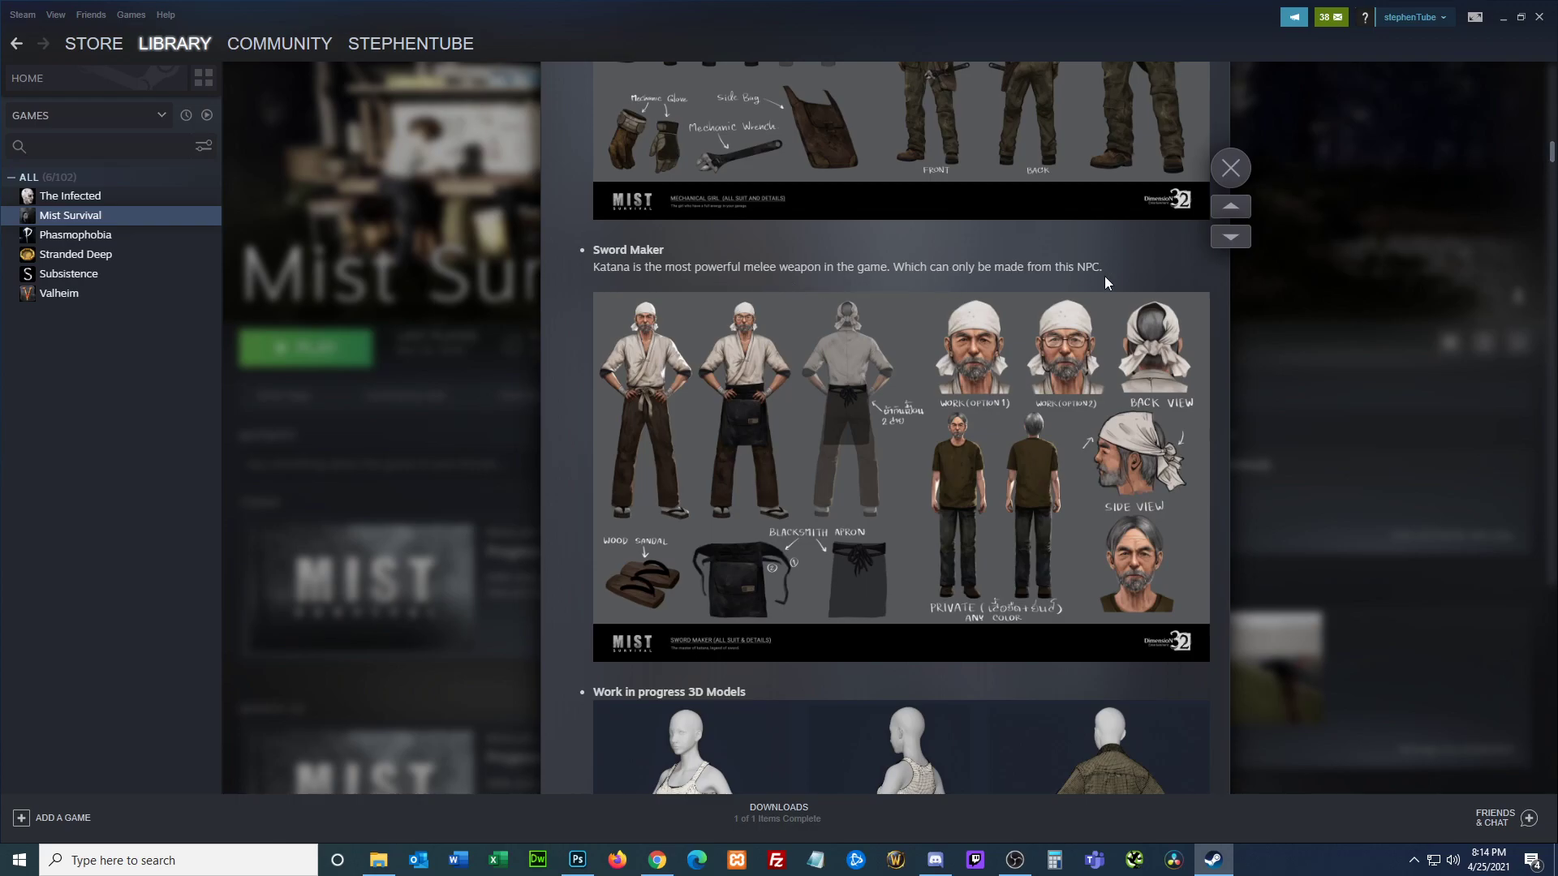
mouse_move(700, 362)
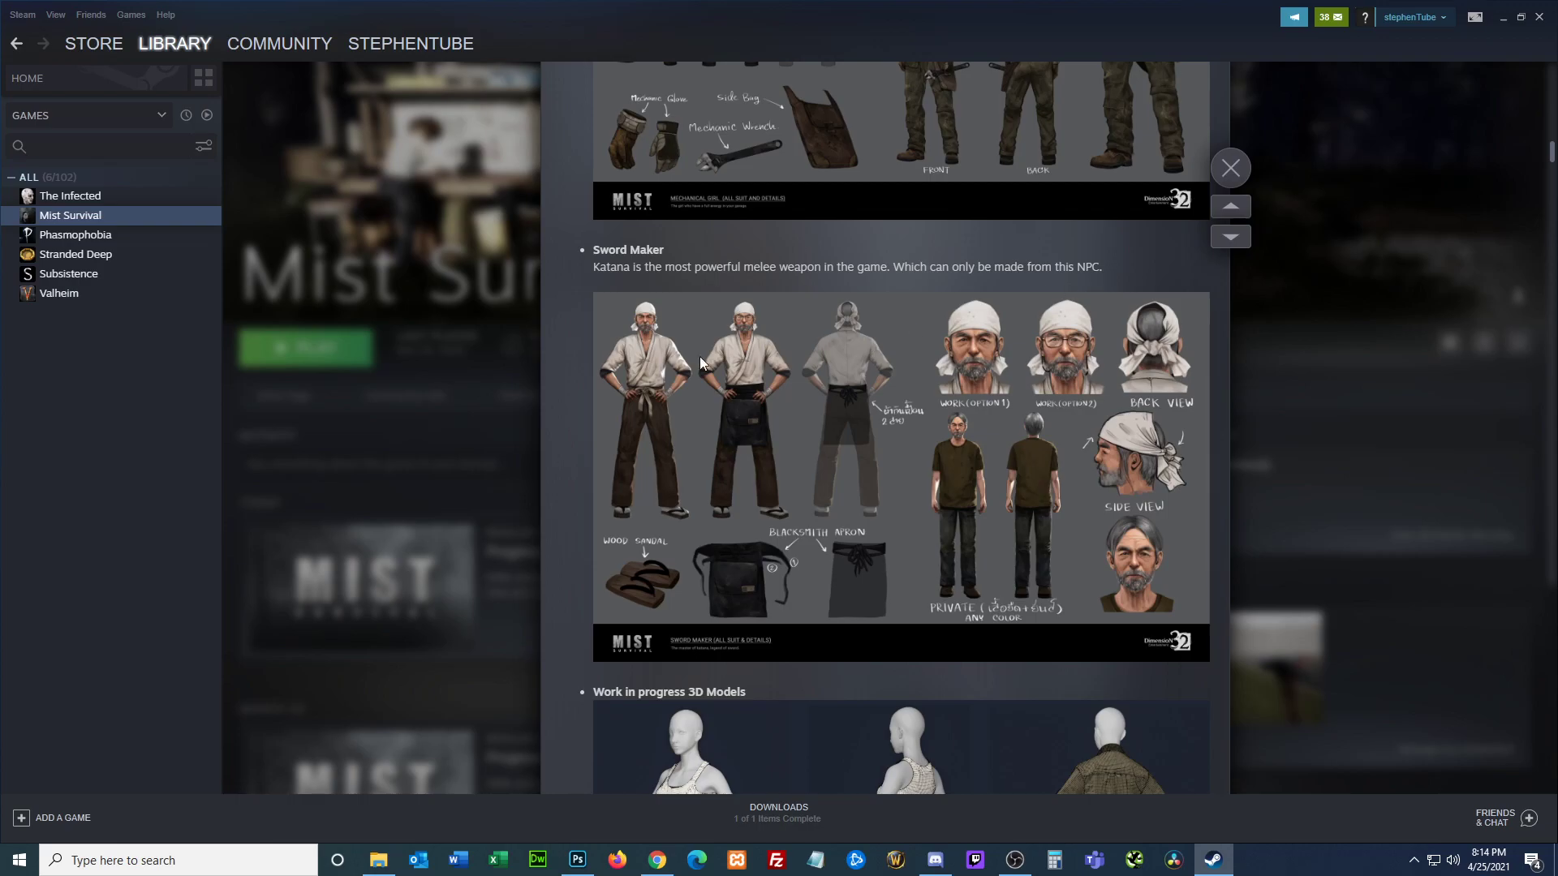
mouse_move(672, 394)
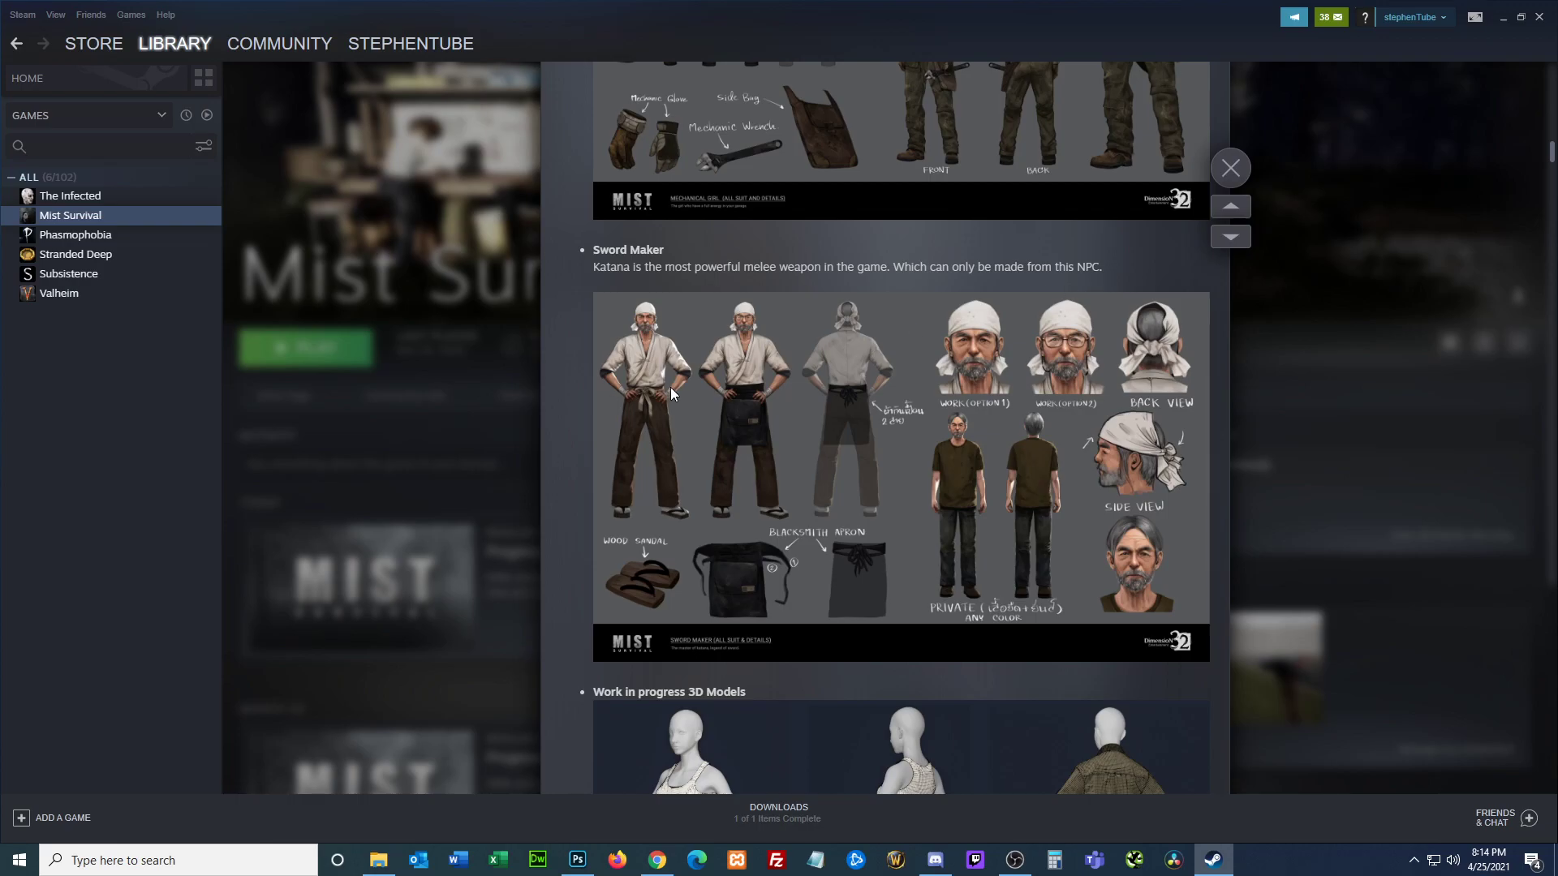
mouse_move(1267, 394)
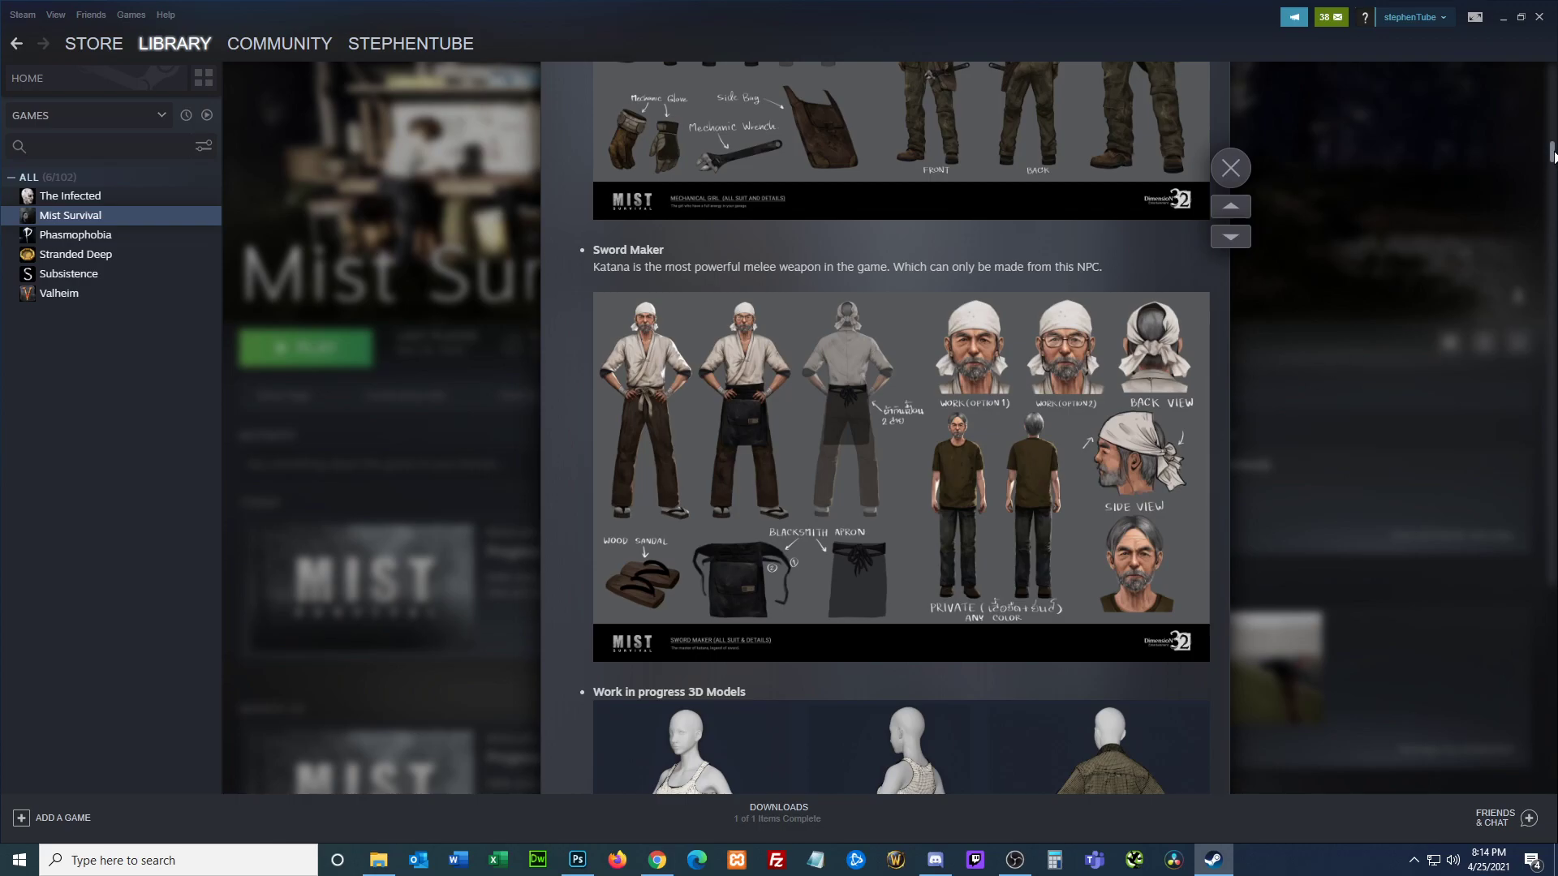
scroll(down, 3)
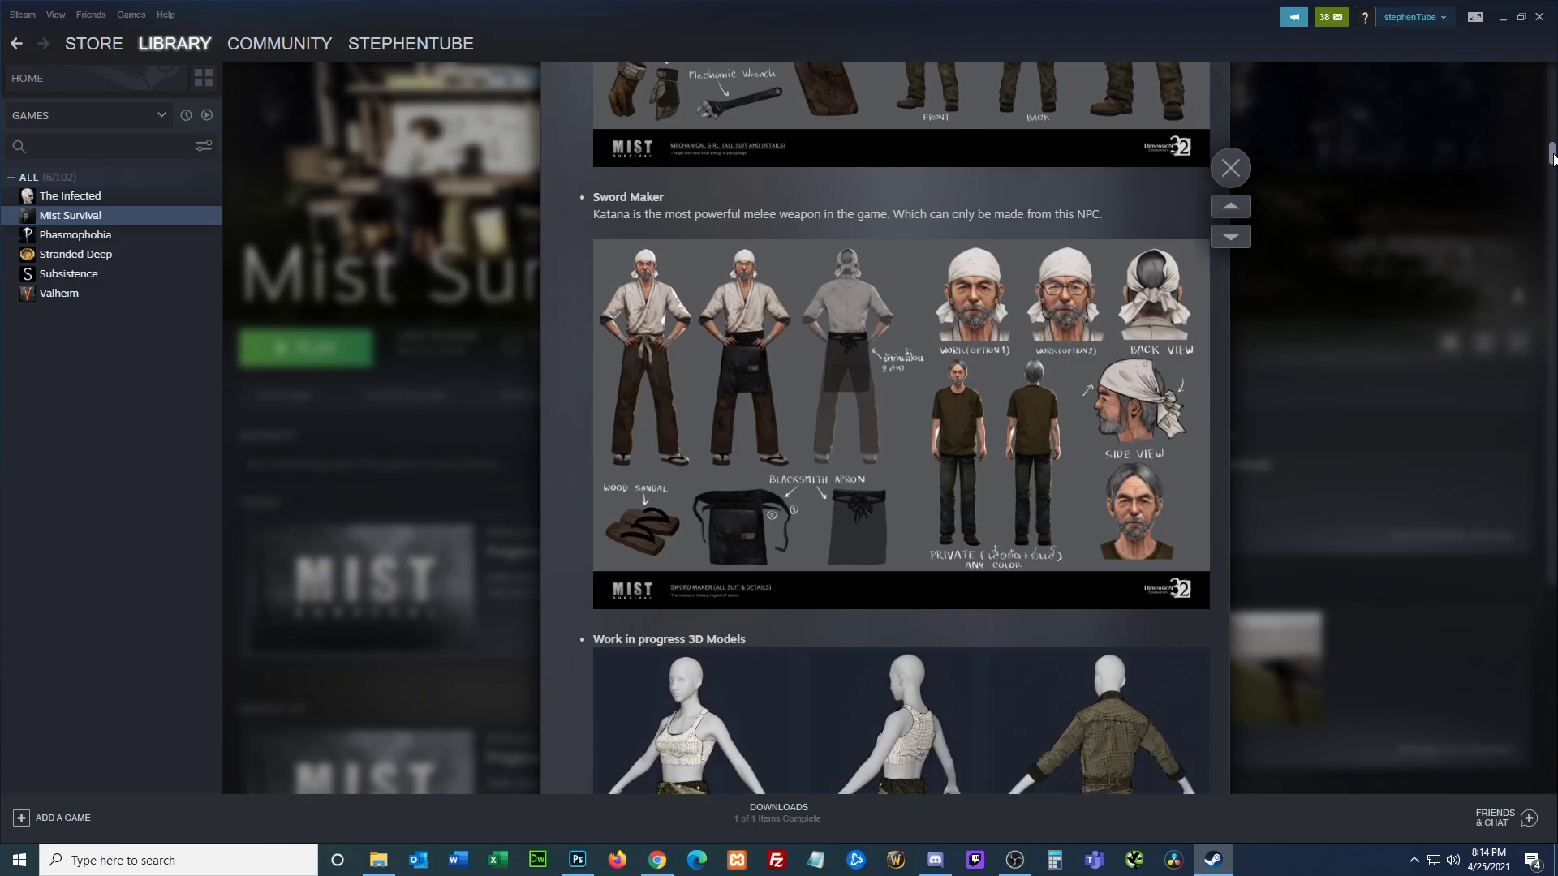
scroll(down, 3)
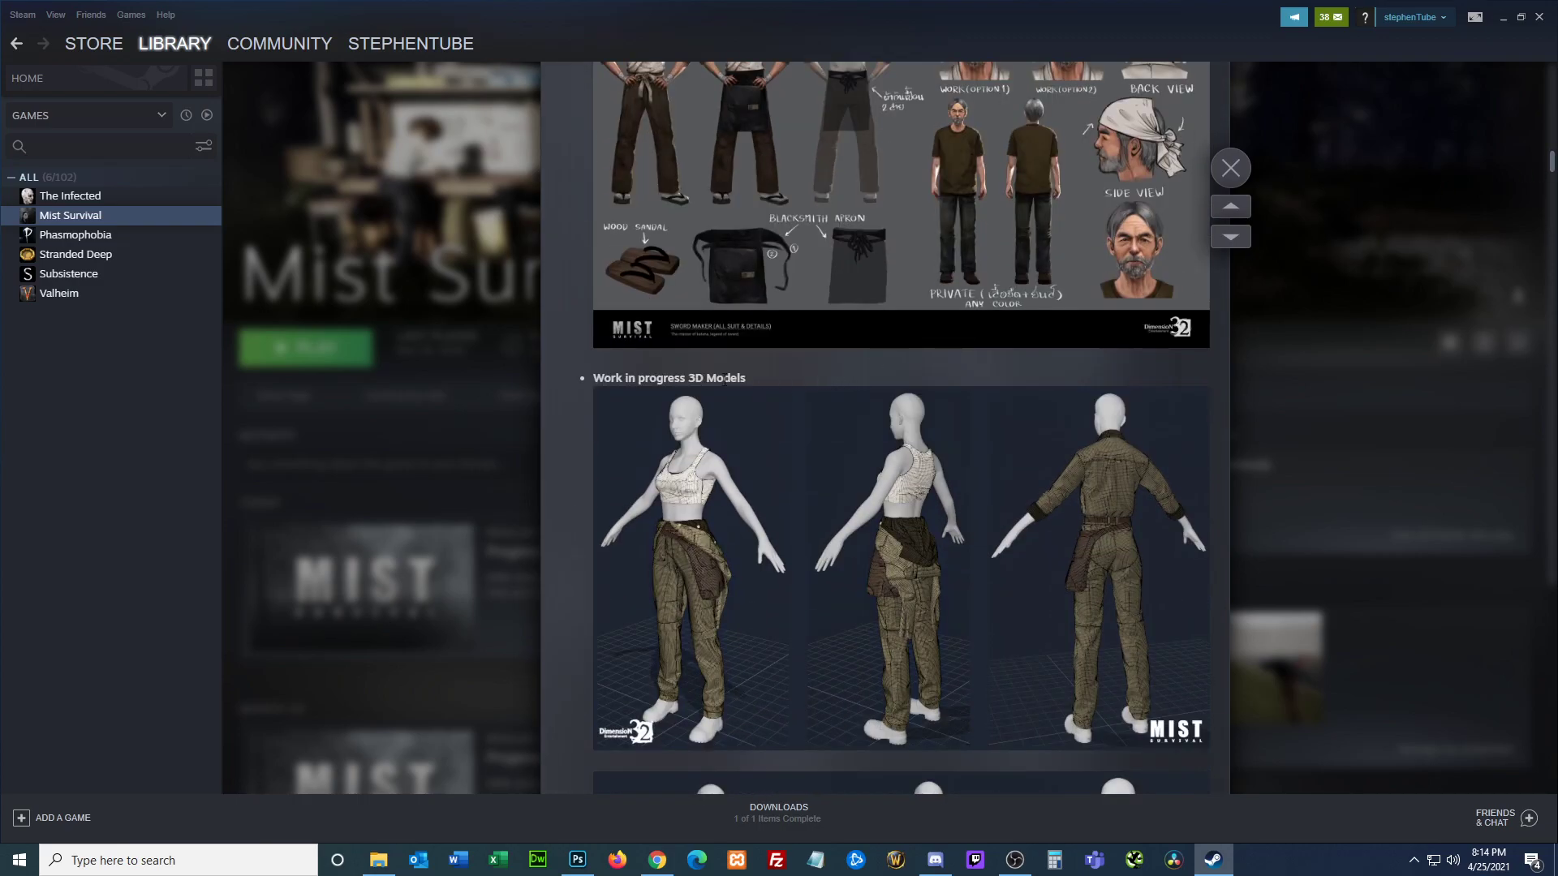
mouse_move(1302, 524)
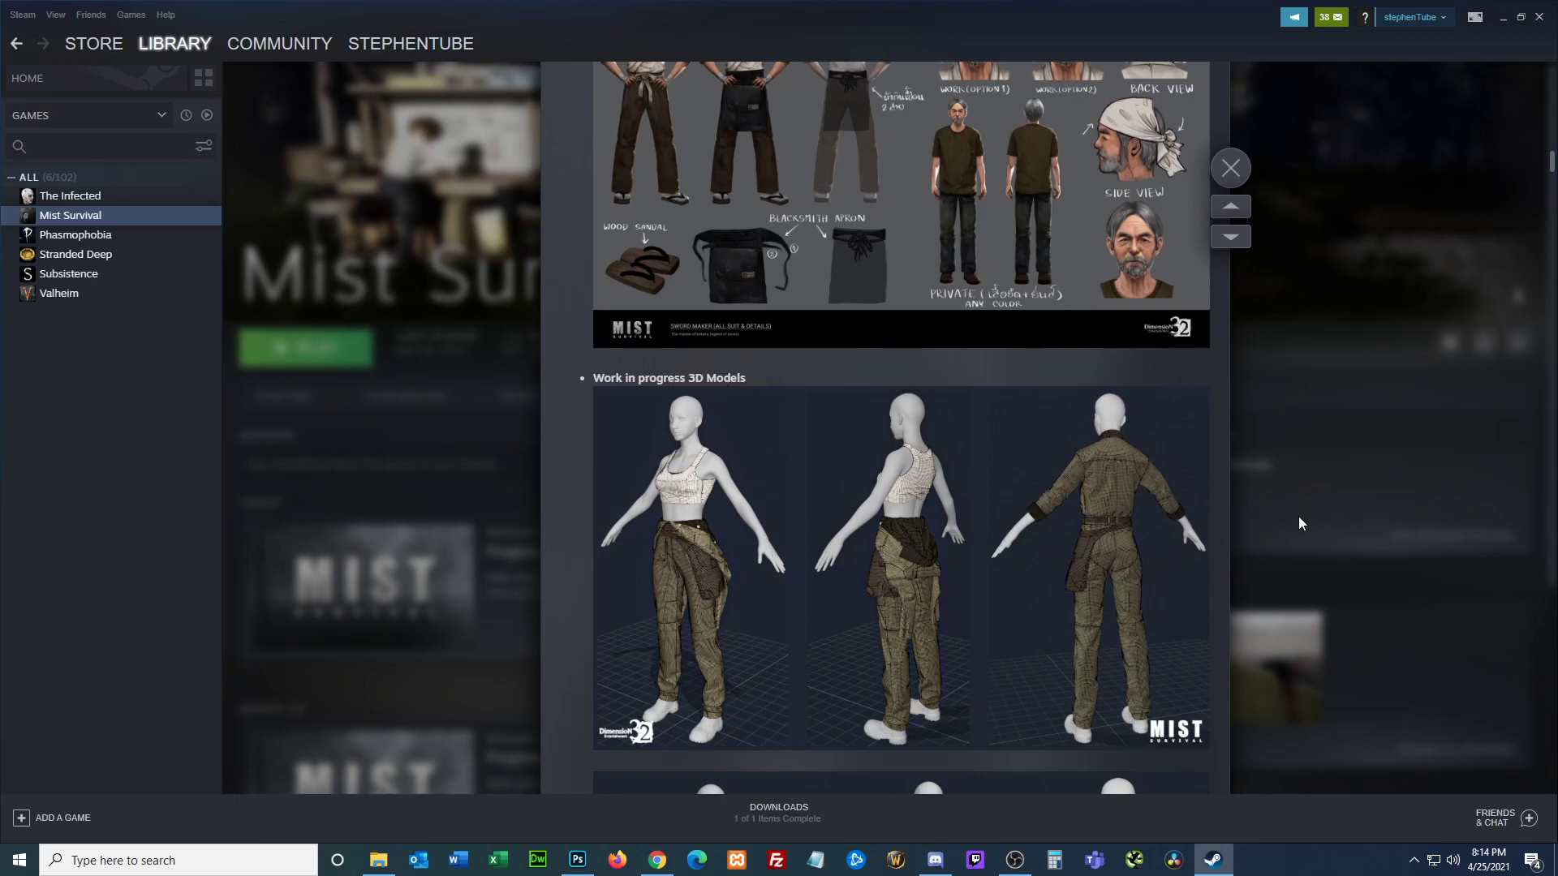
Step: Scroll through the 3D model renders into the Materials And Texture NPC face images
scroll(down, 3)
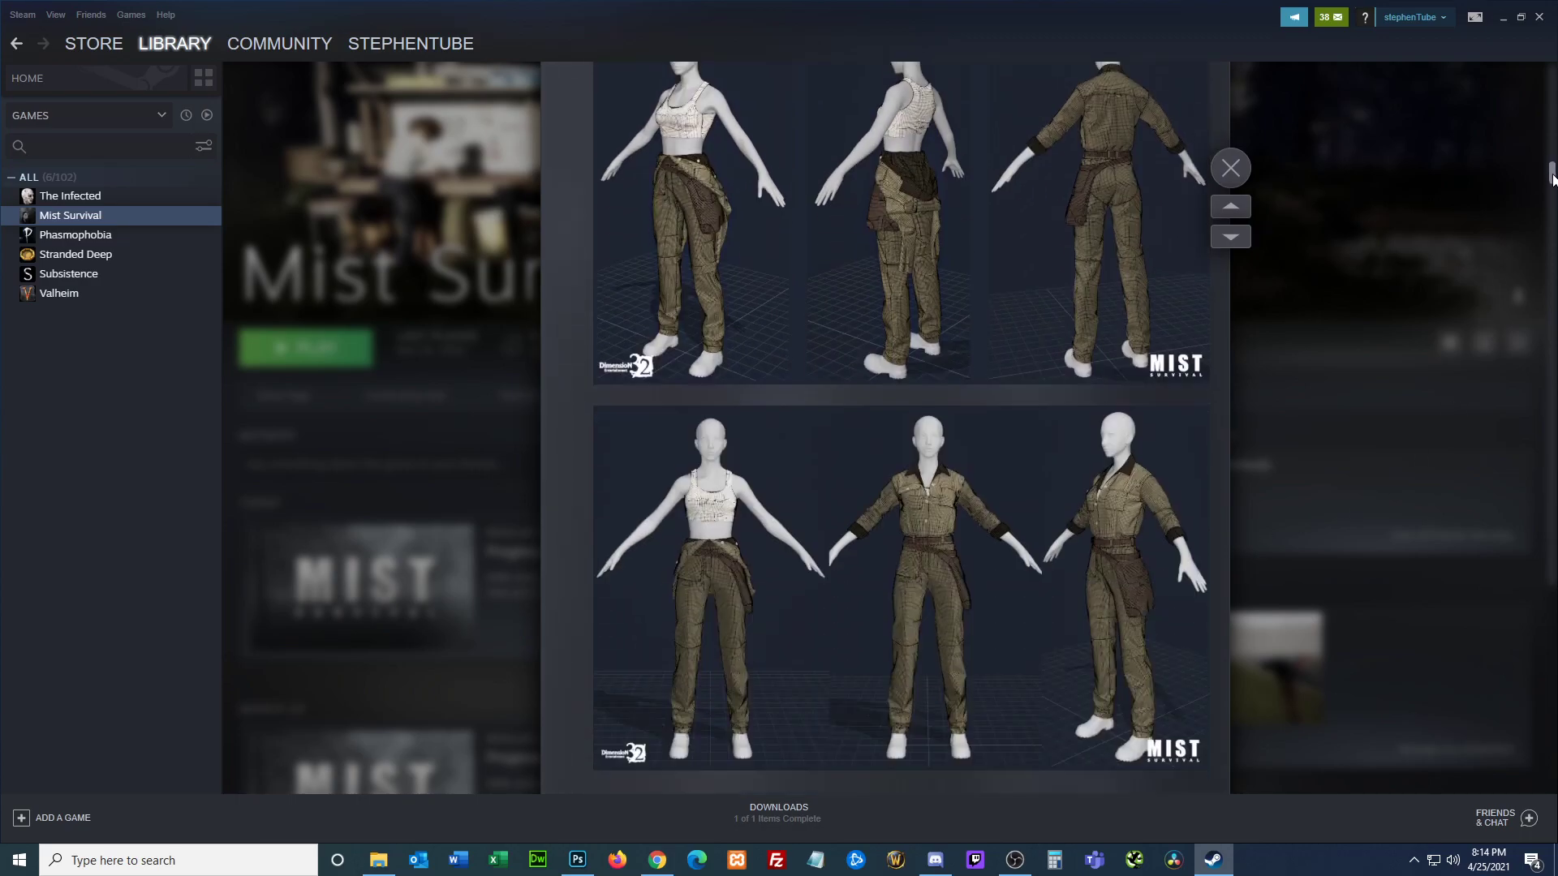
scroll(down, 3)
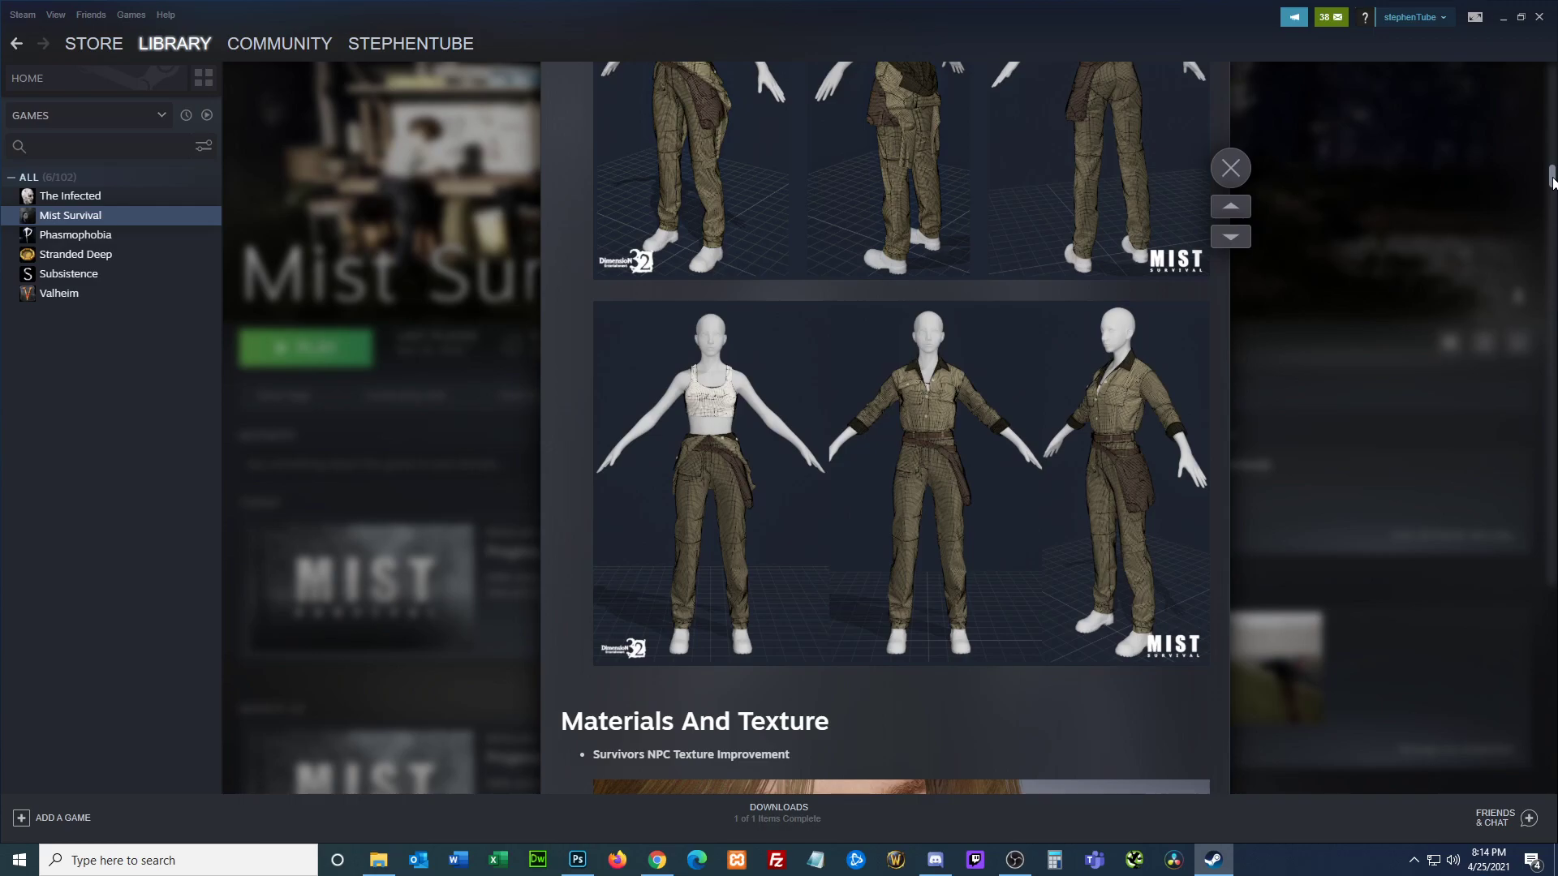
scroll(down, 3)
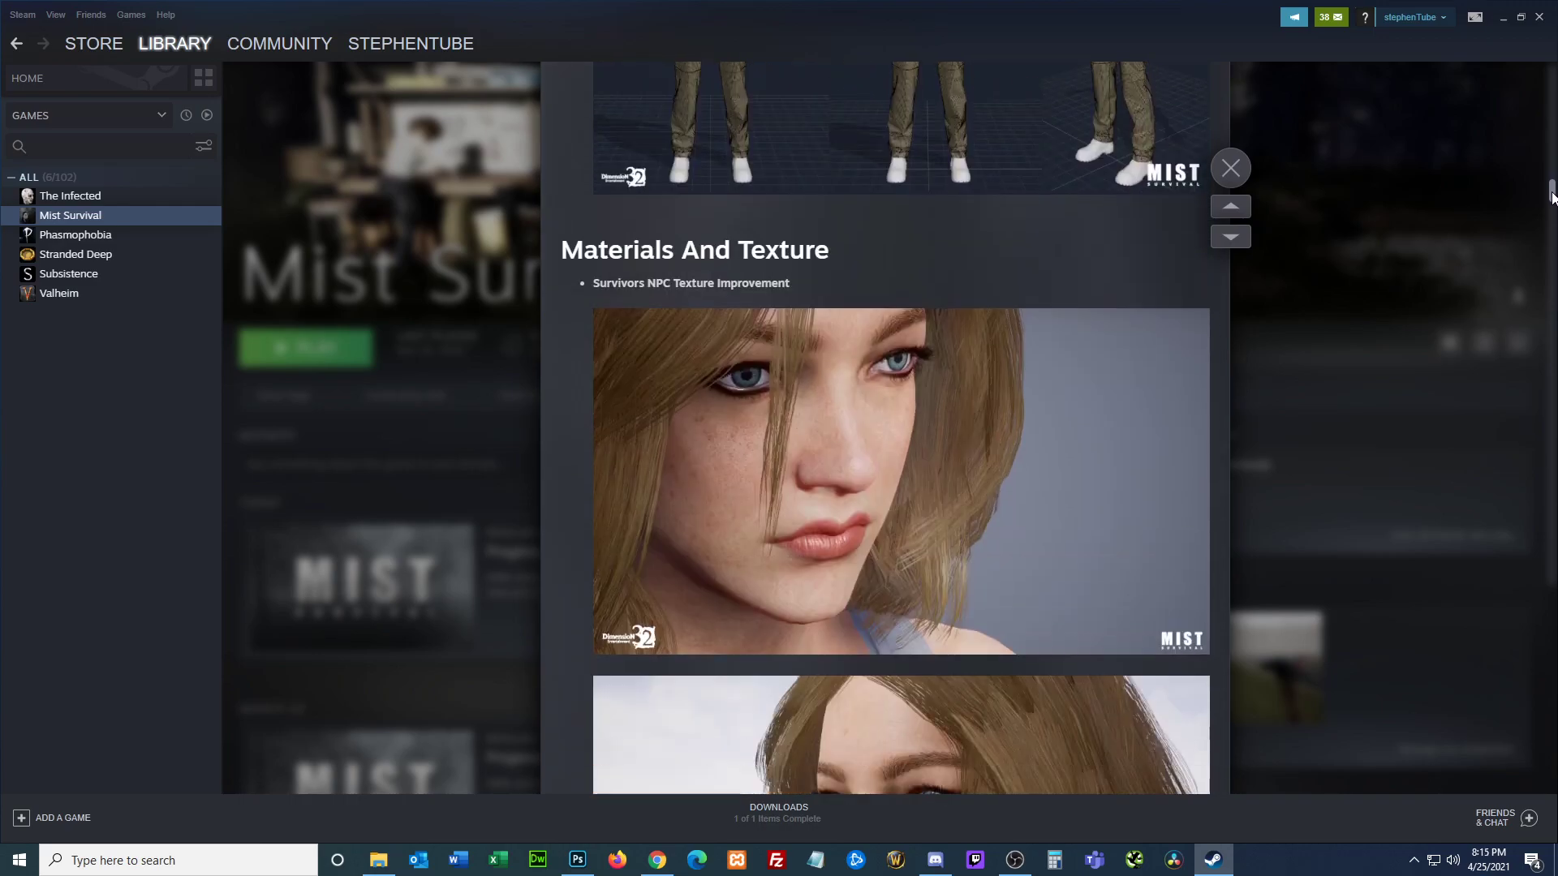
scroll(down, 3)
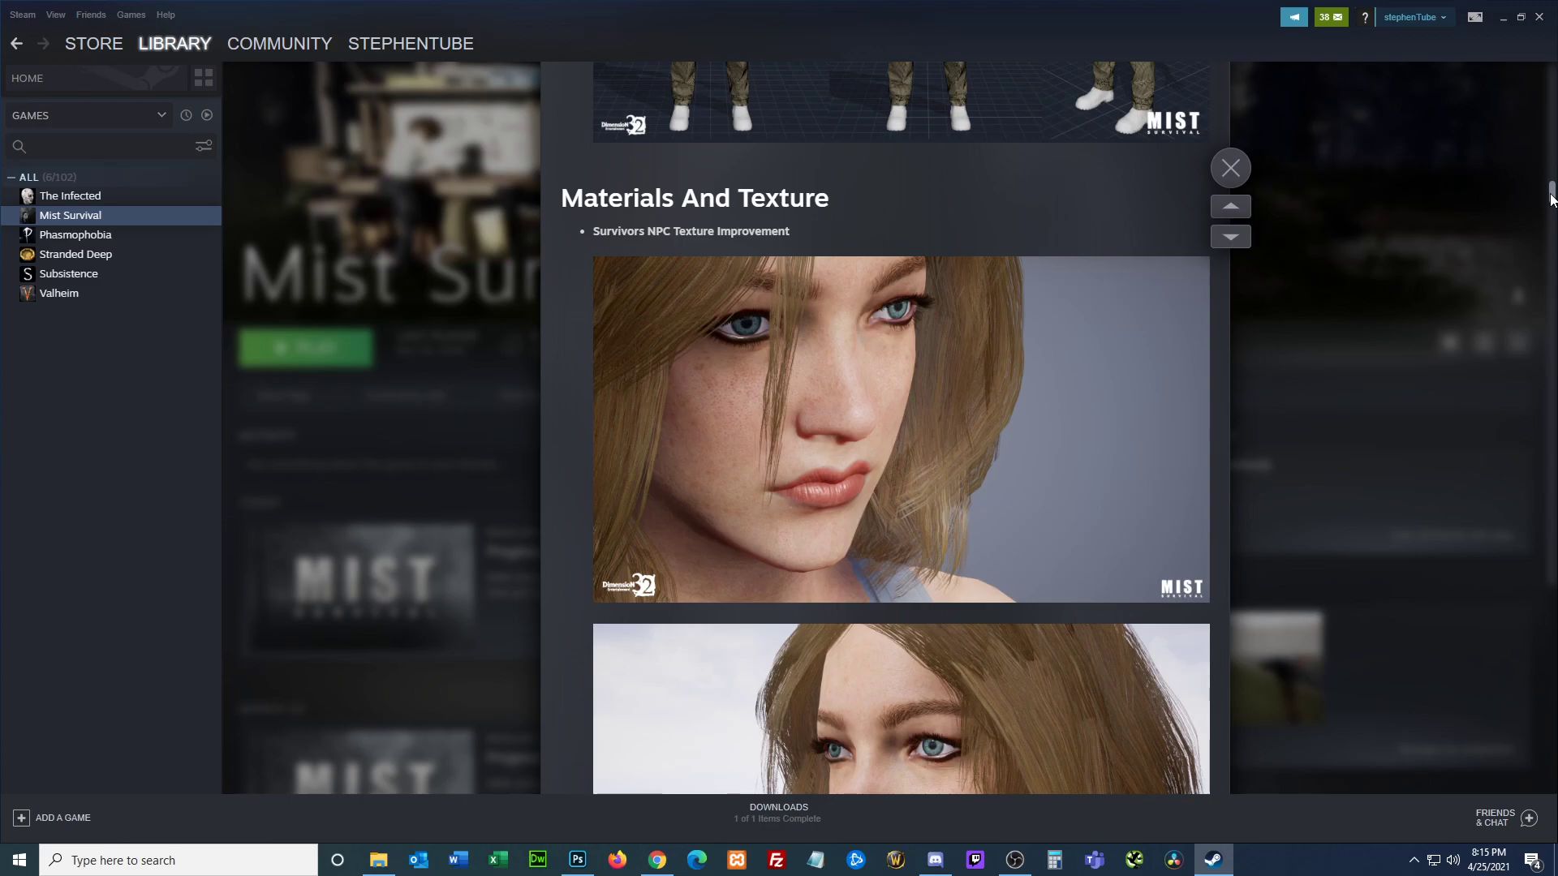
scroll(down, 3)
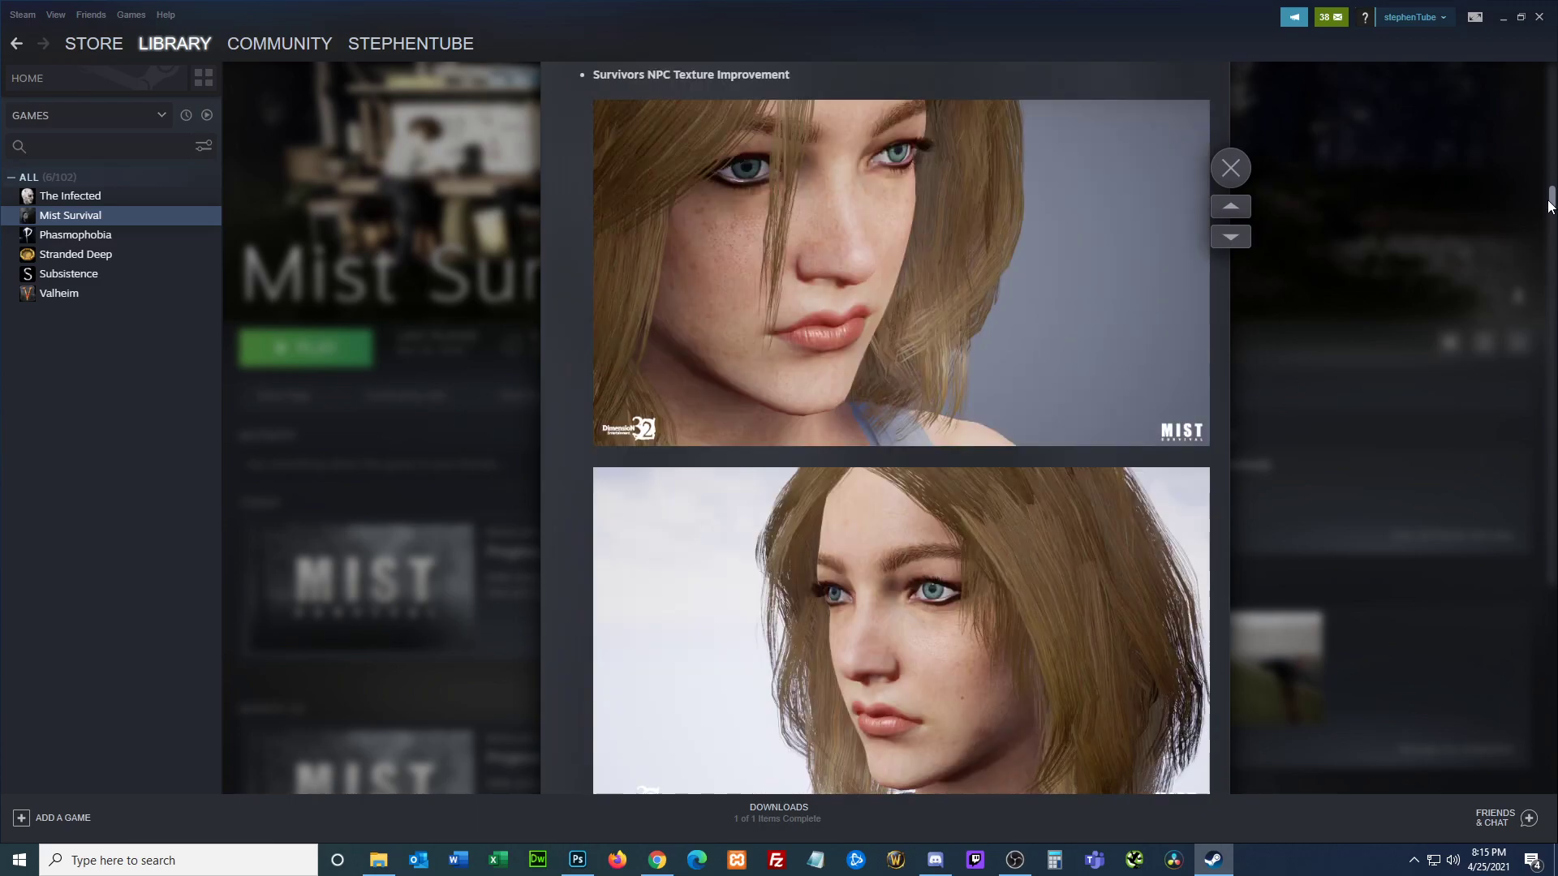
scroll(down, 3)
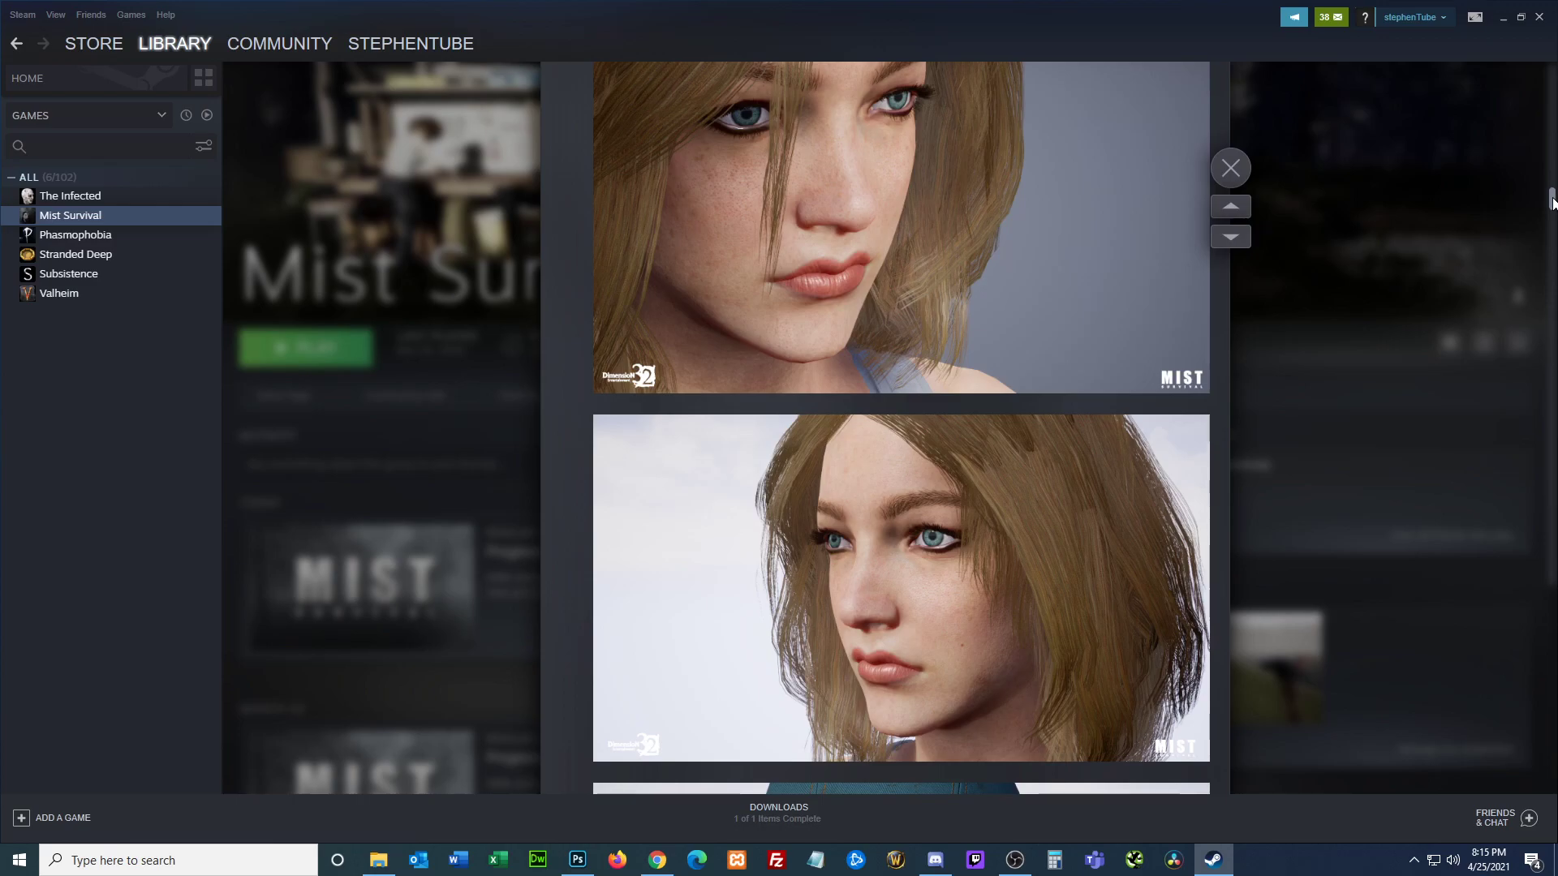
Step: Continue through the Survivors NPC texture images until the Map And Landscape heading appears
scroll(down, 3)
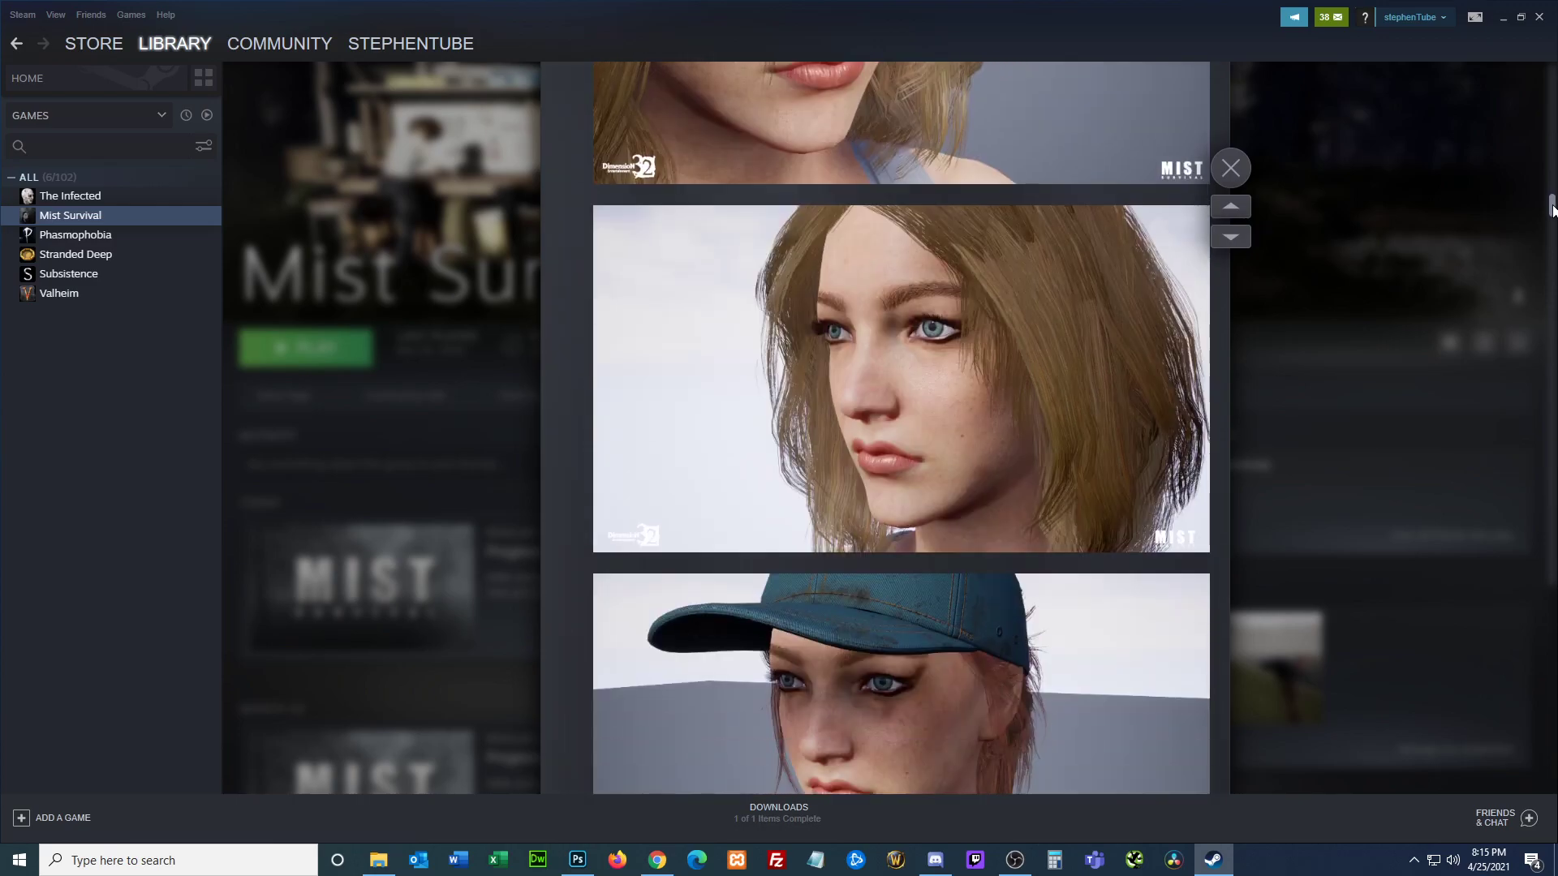
scroll(down, 3)
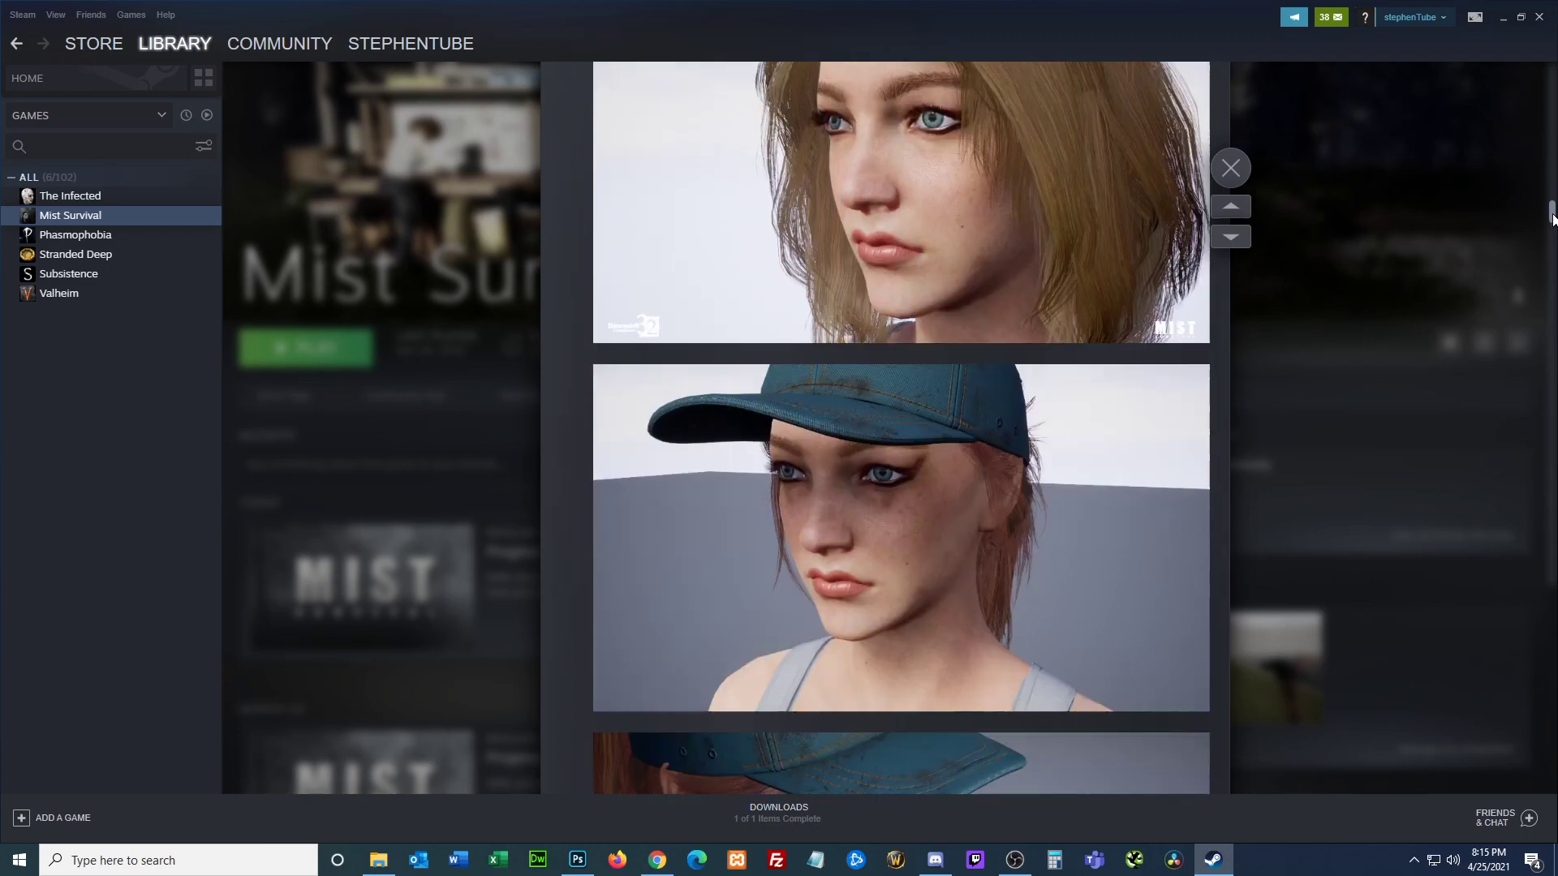
scroll(down, 3)
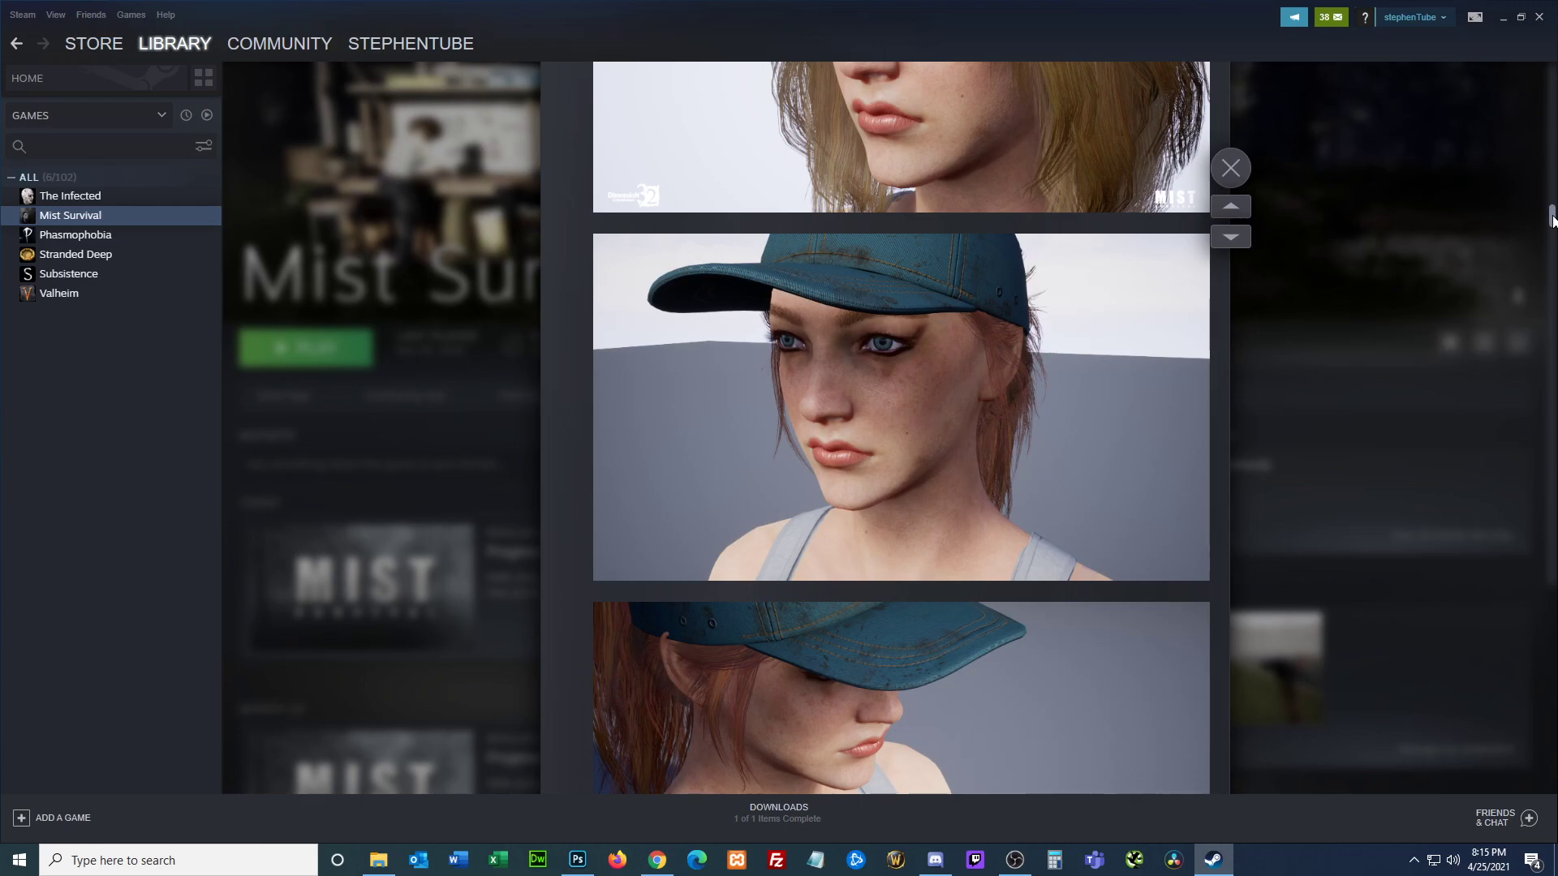
scroll(down, 3)
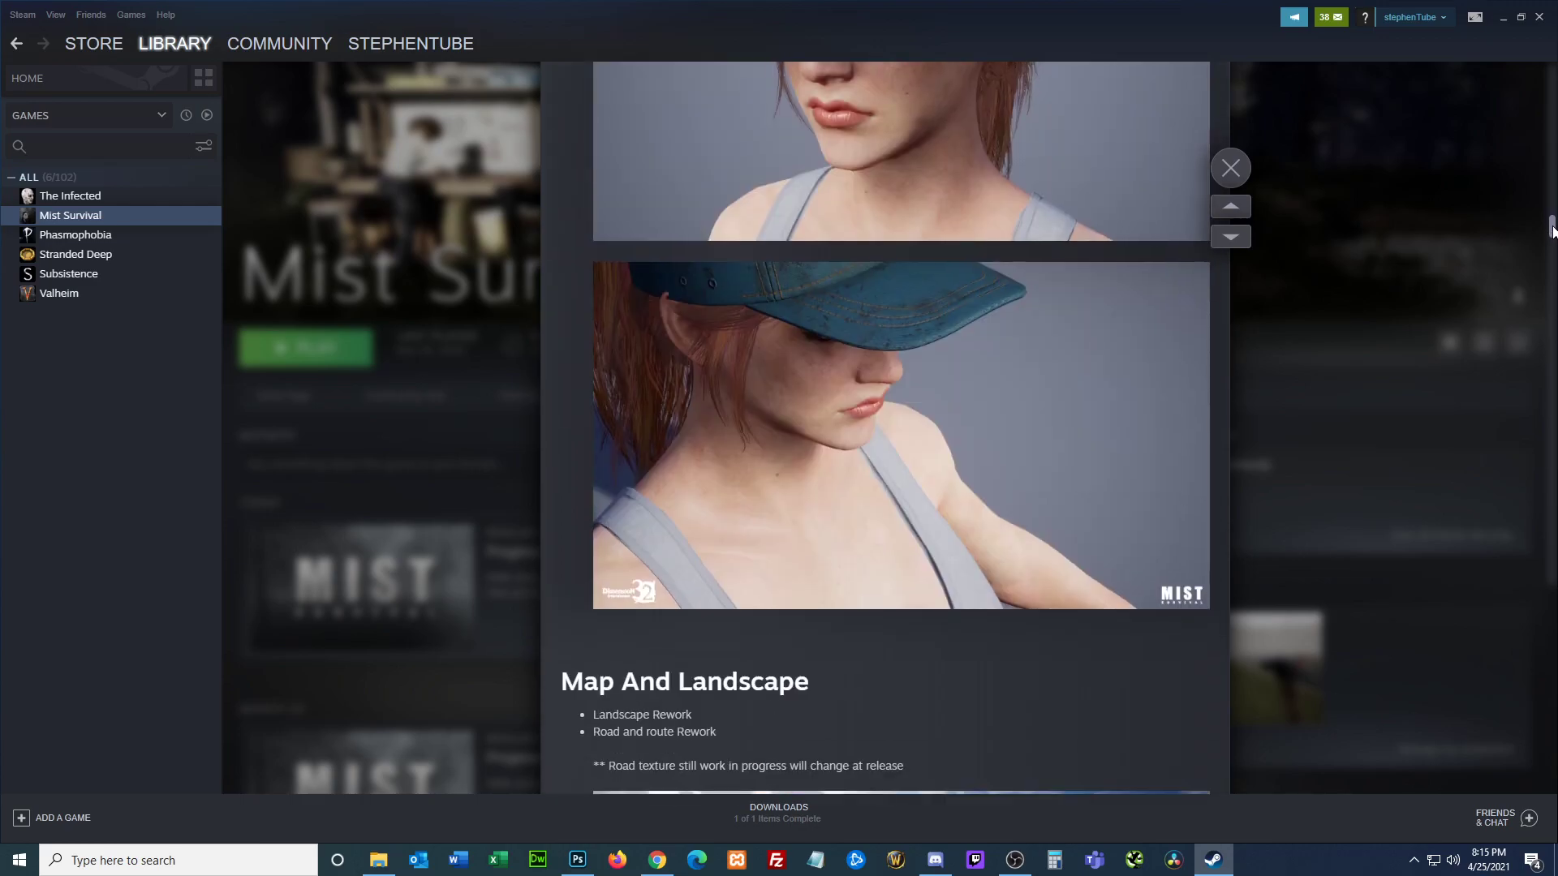
Step: Scroll through the Map And Landscape road and forest screenshots
scroll(down, 3)
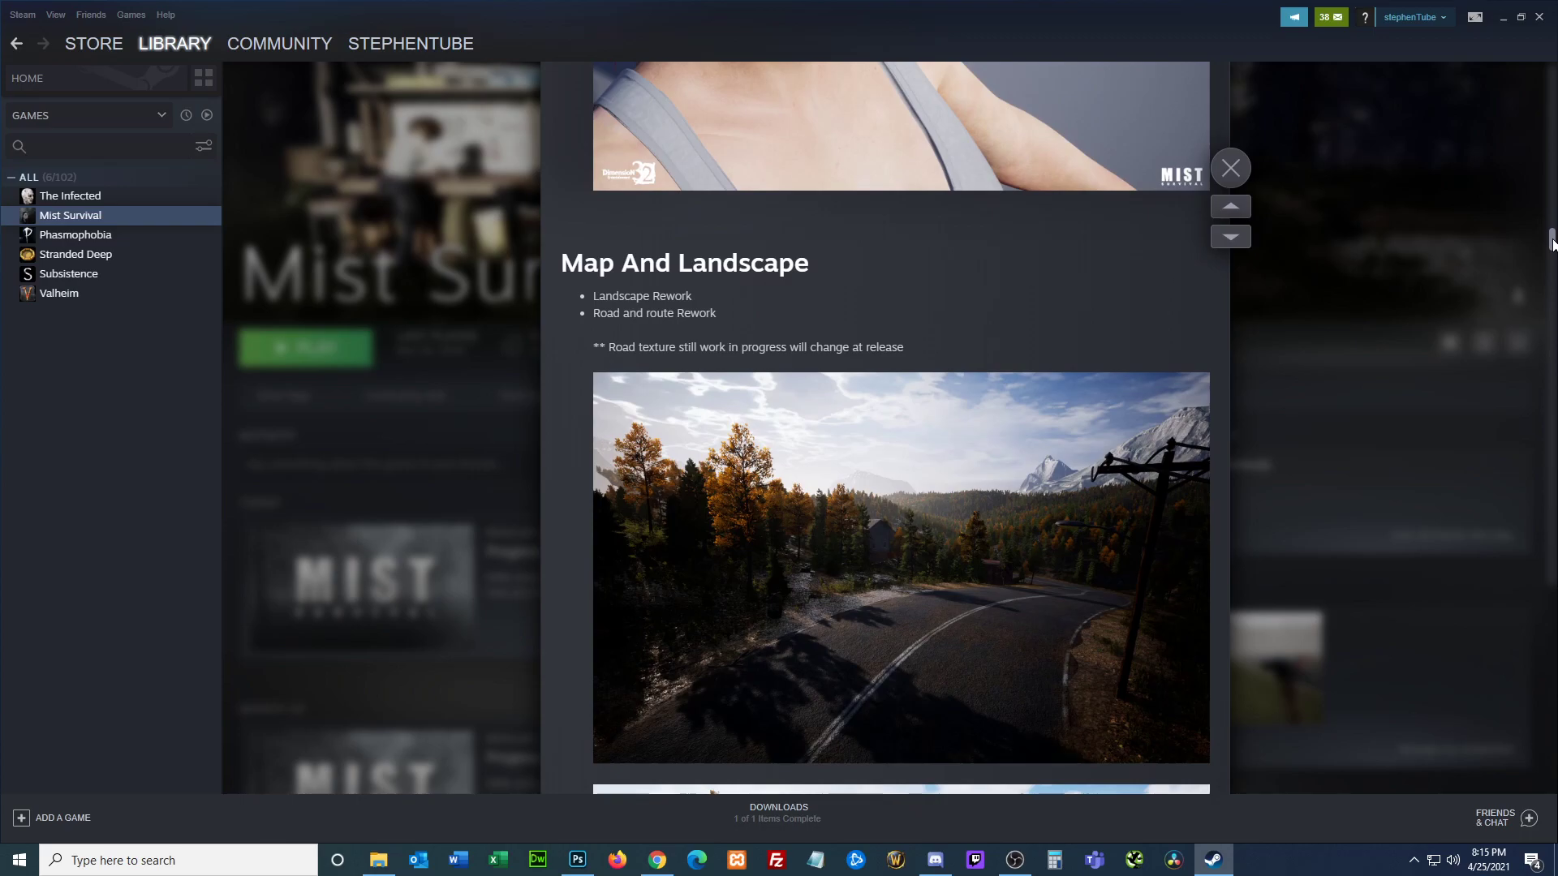
scroll(down, 3)
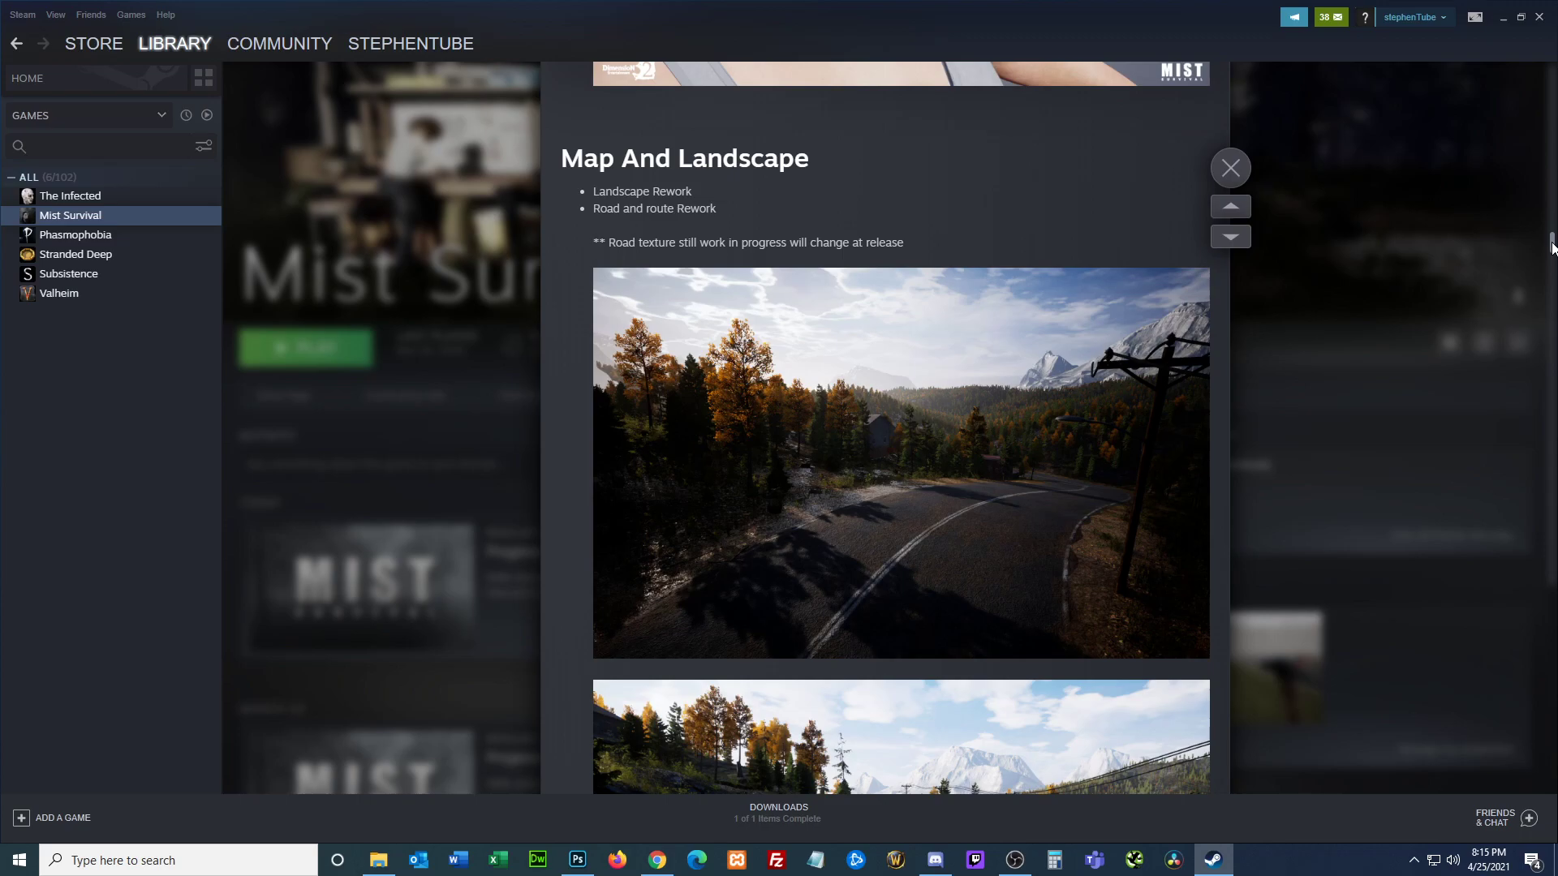
scroll(down, 3)
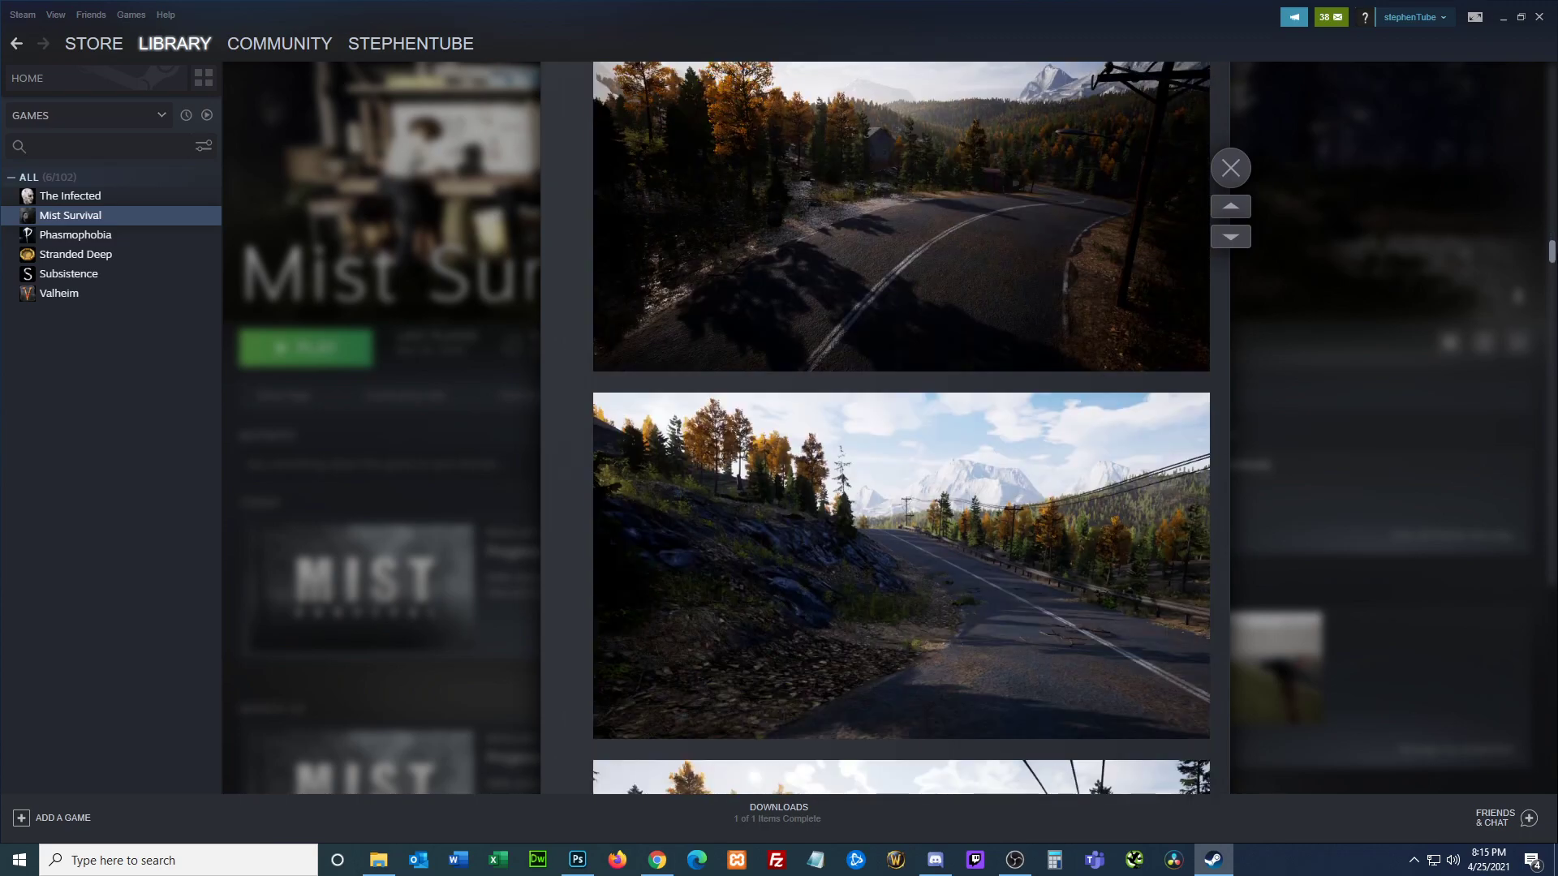
scroll(down, 3)
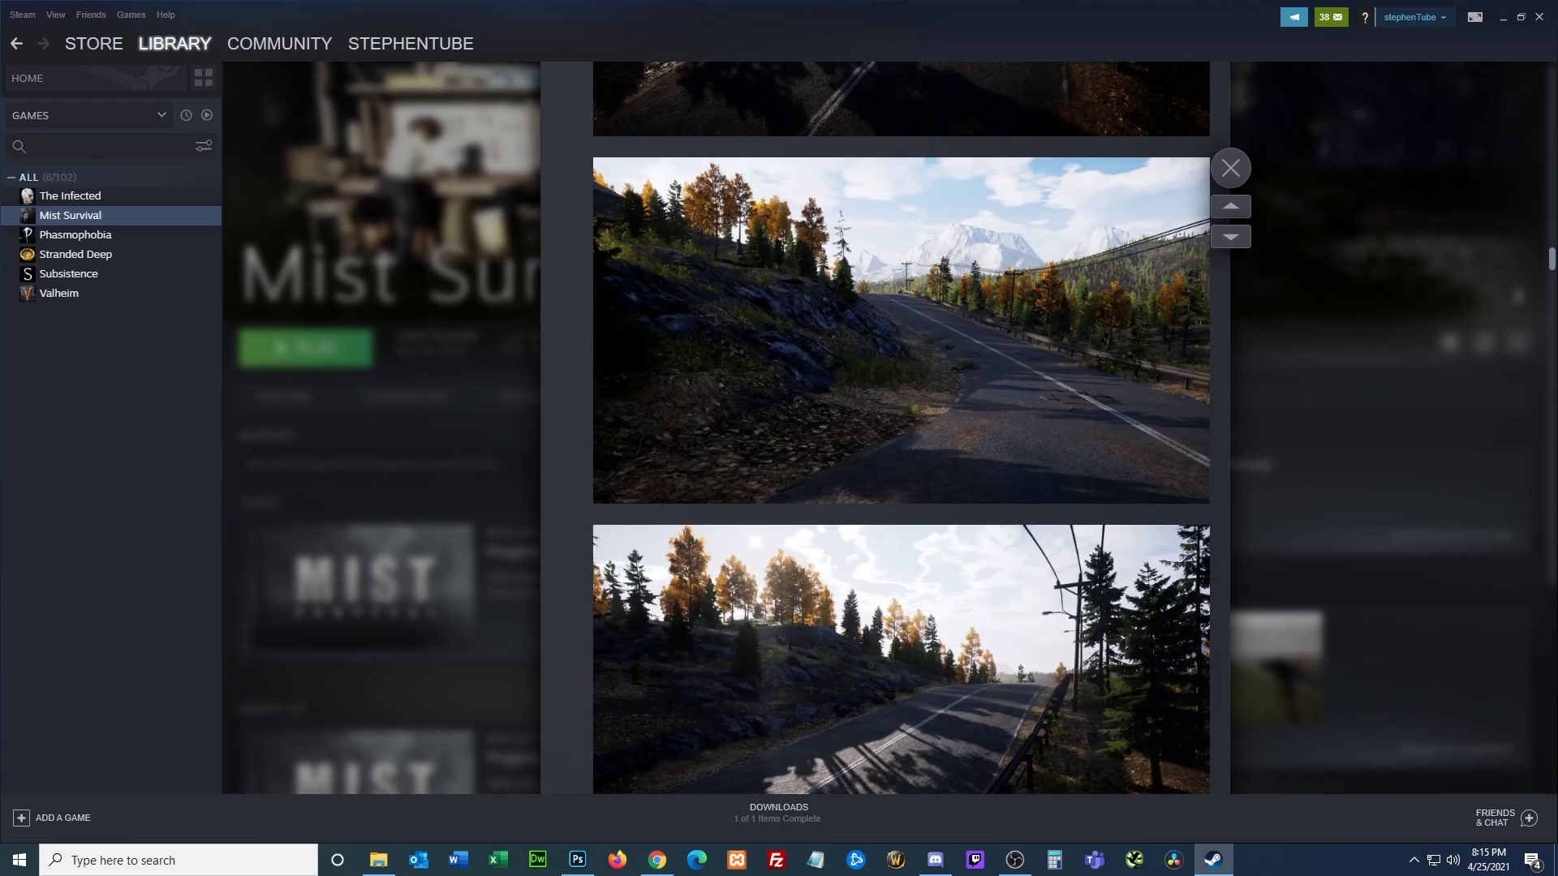
scroll(down, 3)
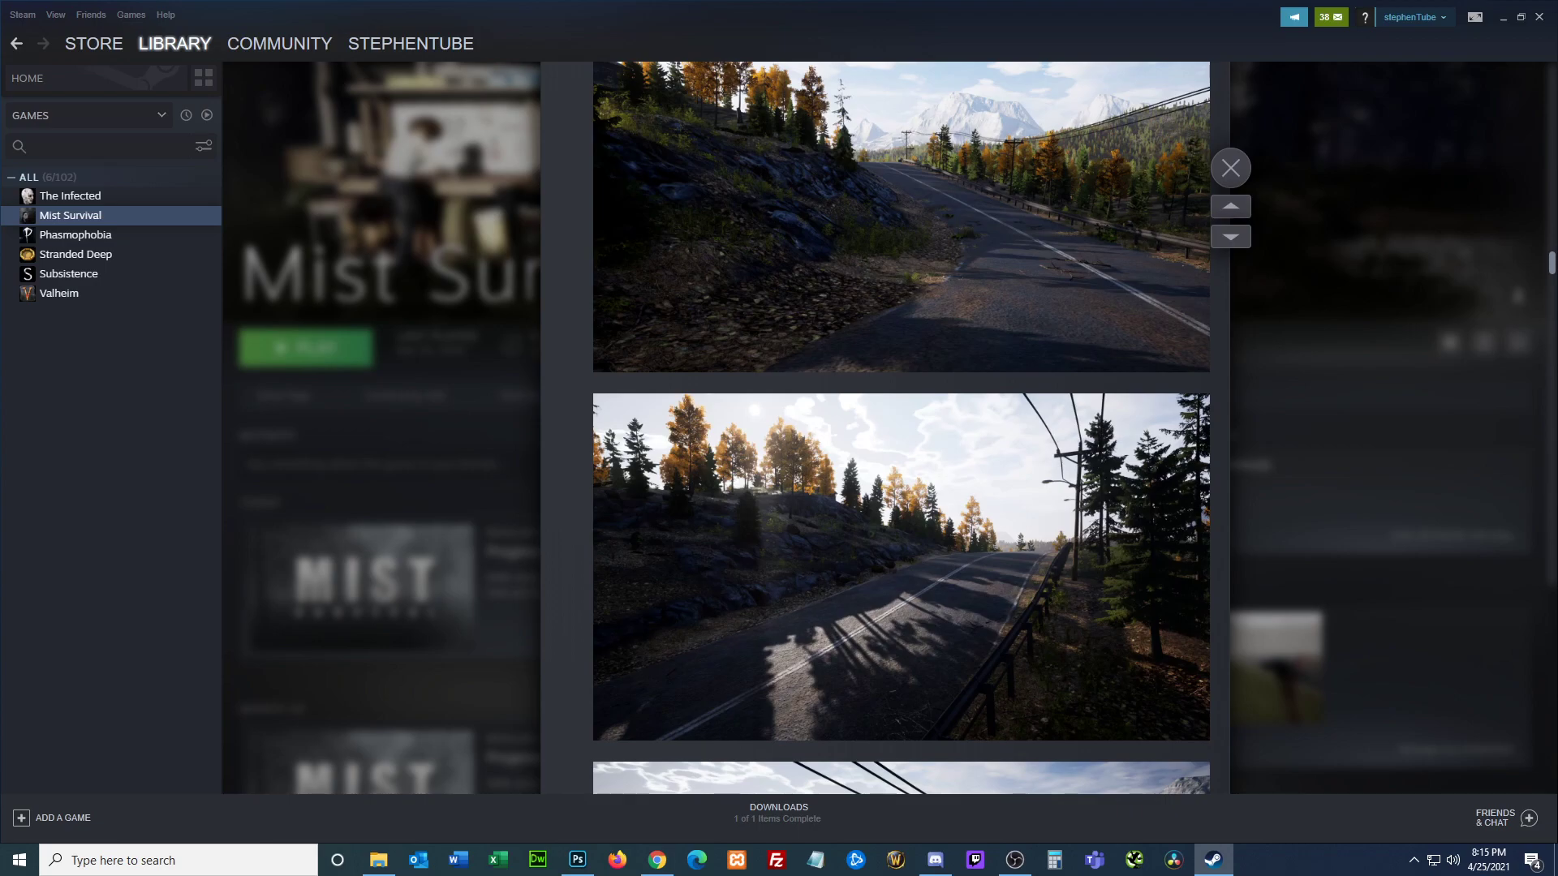
scroll(down, 3)
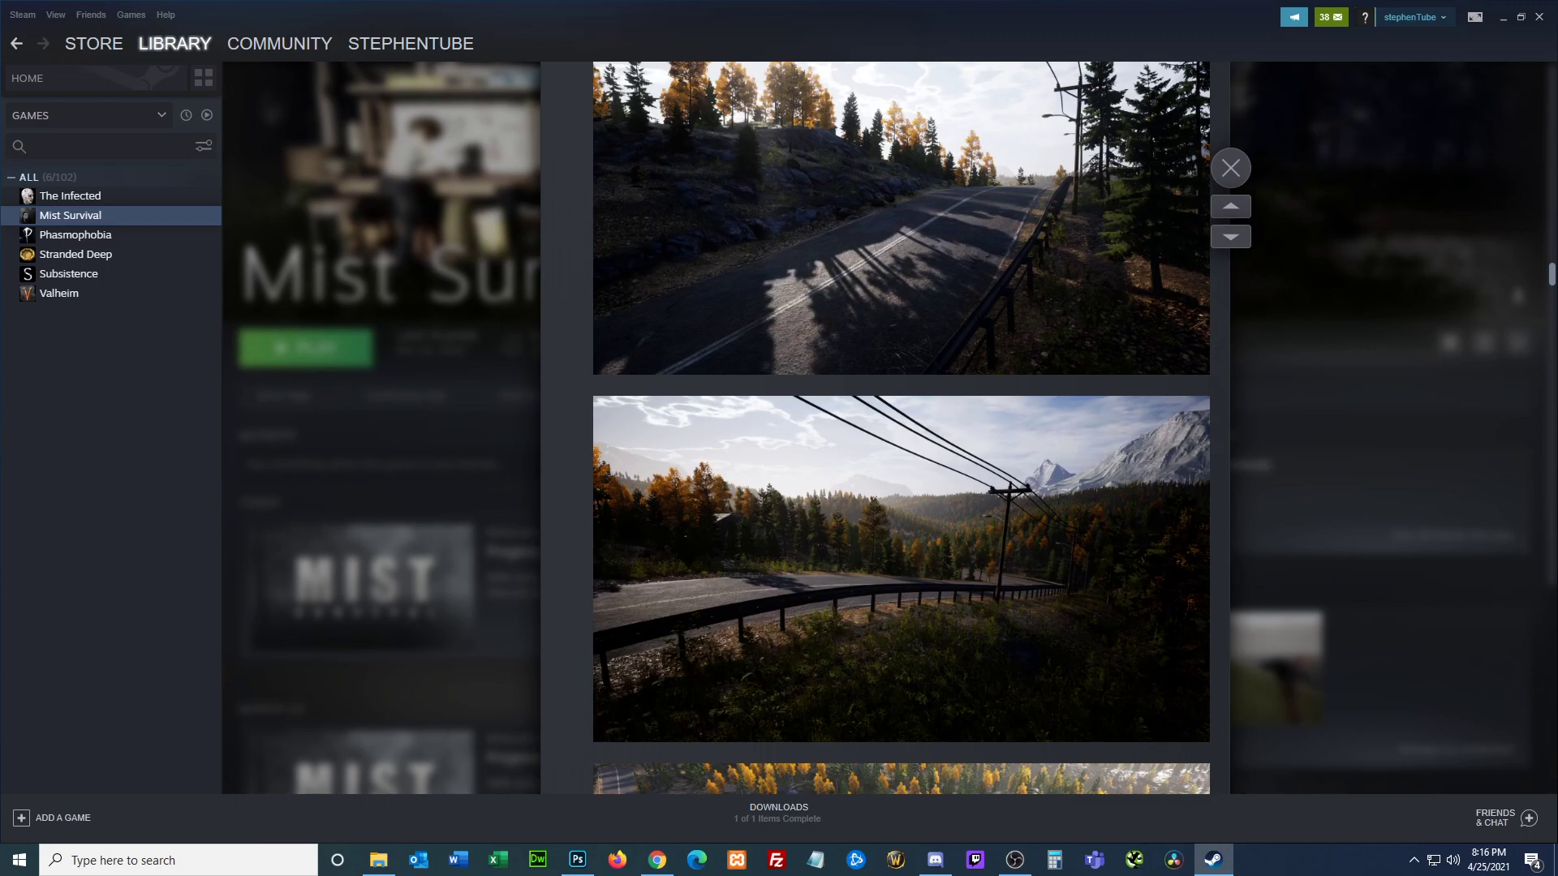
Step: Reach the Rate Up / Discuss / Share bar at the end of the post
scroll(down, 3)
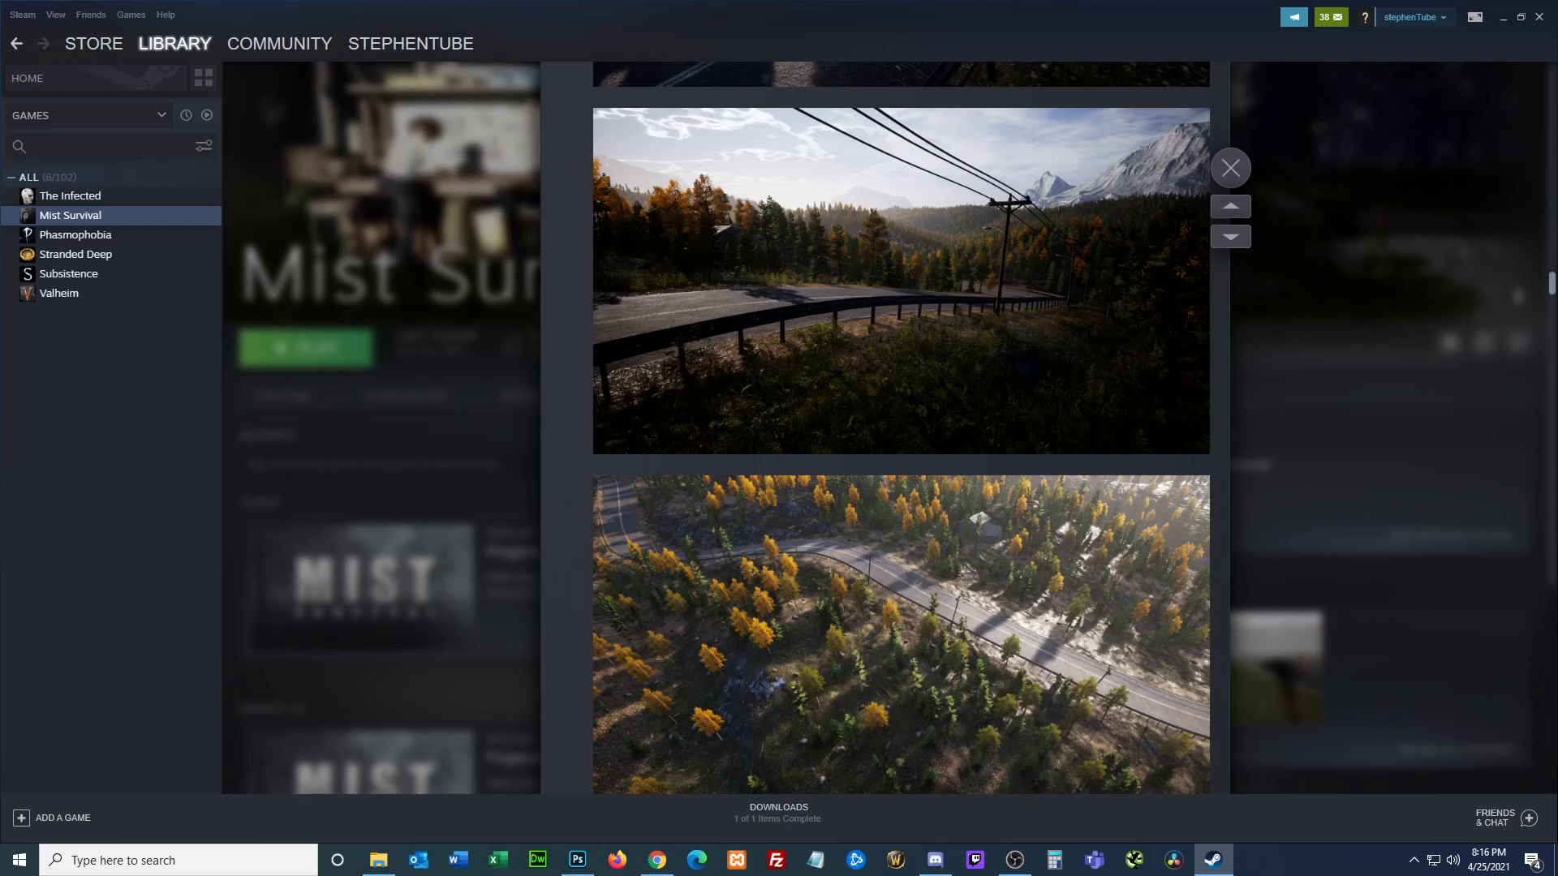
scroll(down, 3)
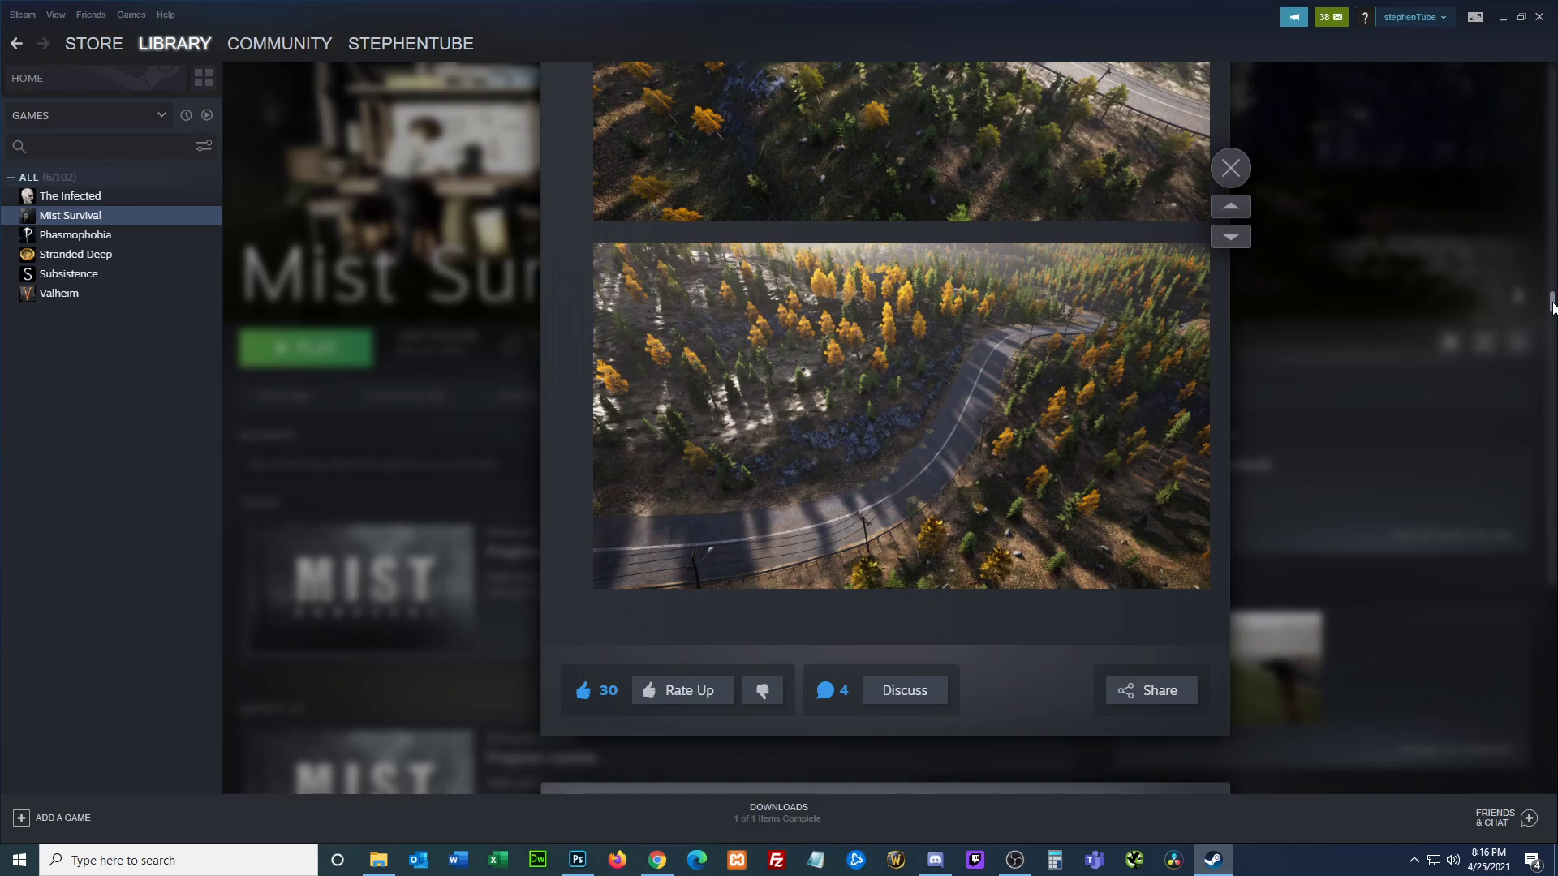
scroll(down, 3)
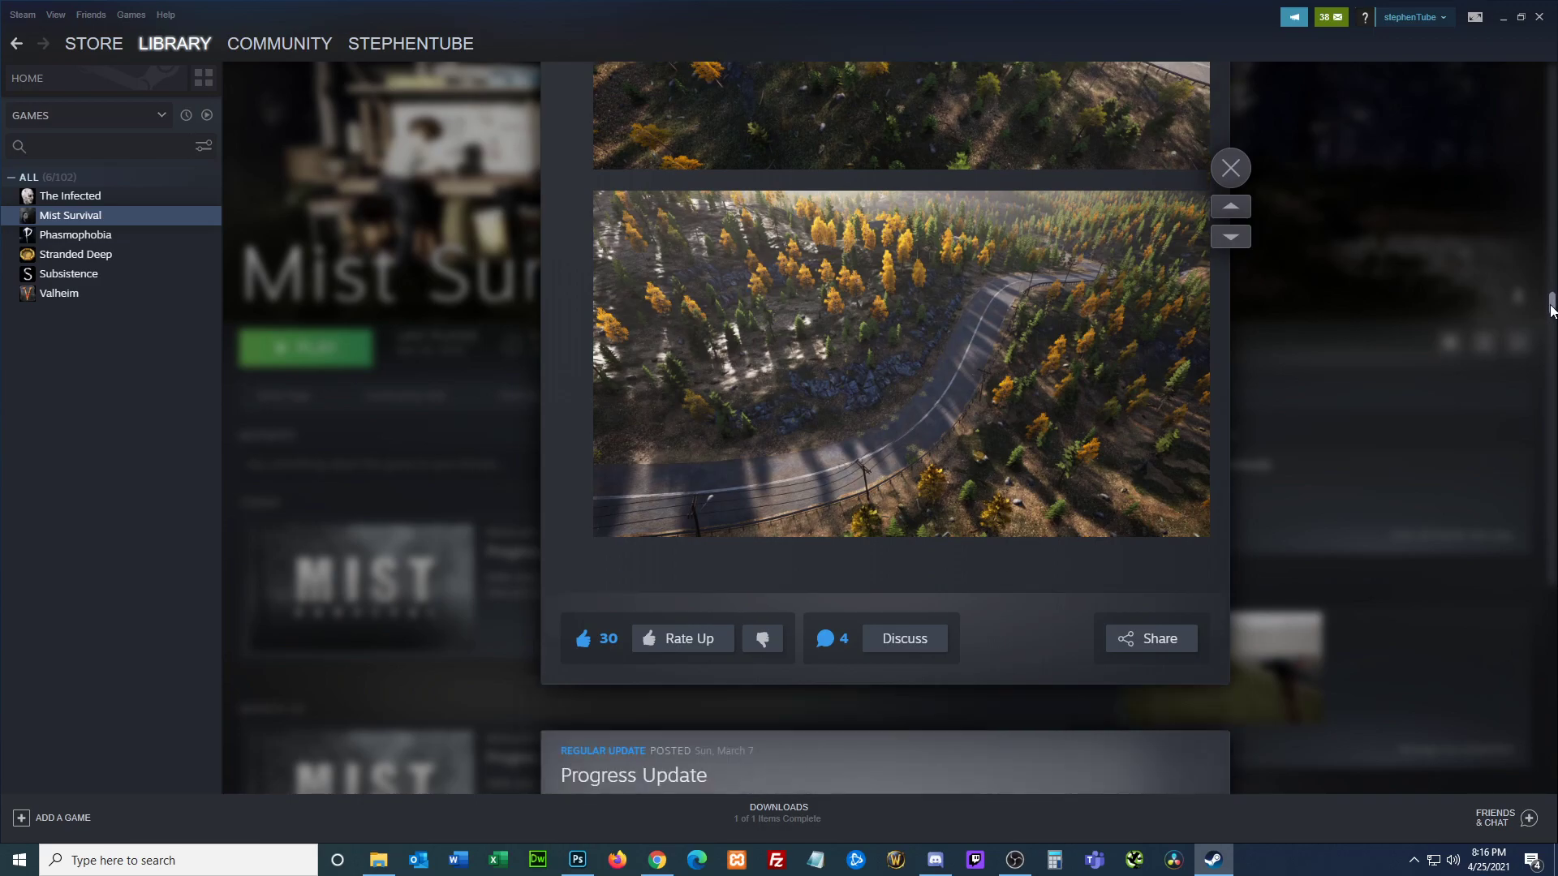
scroll(down, 3)
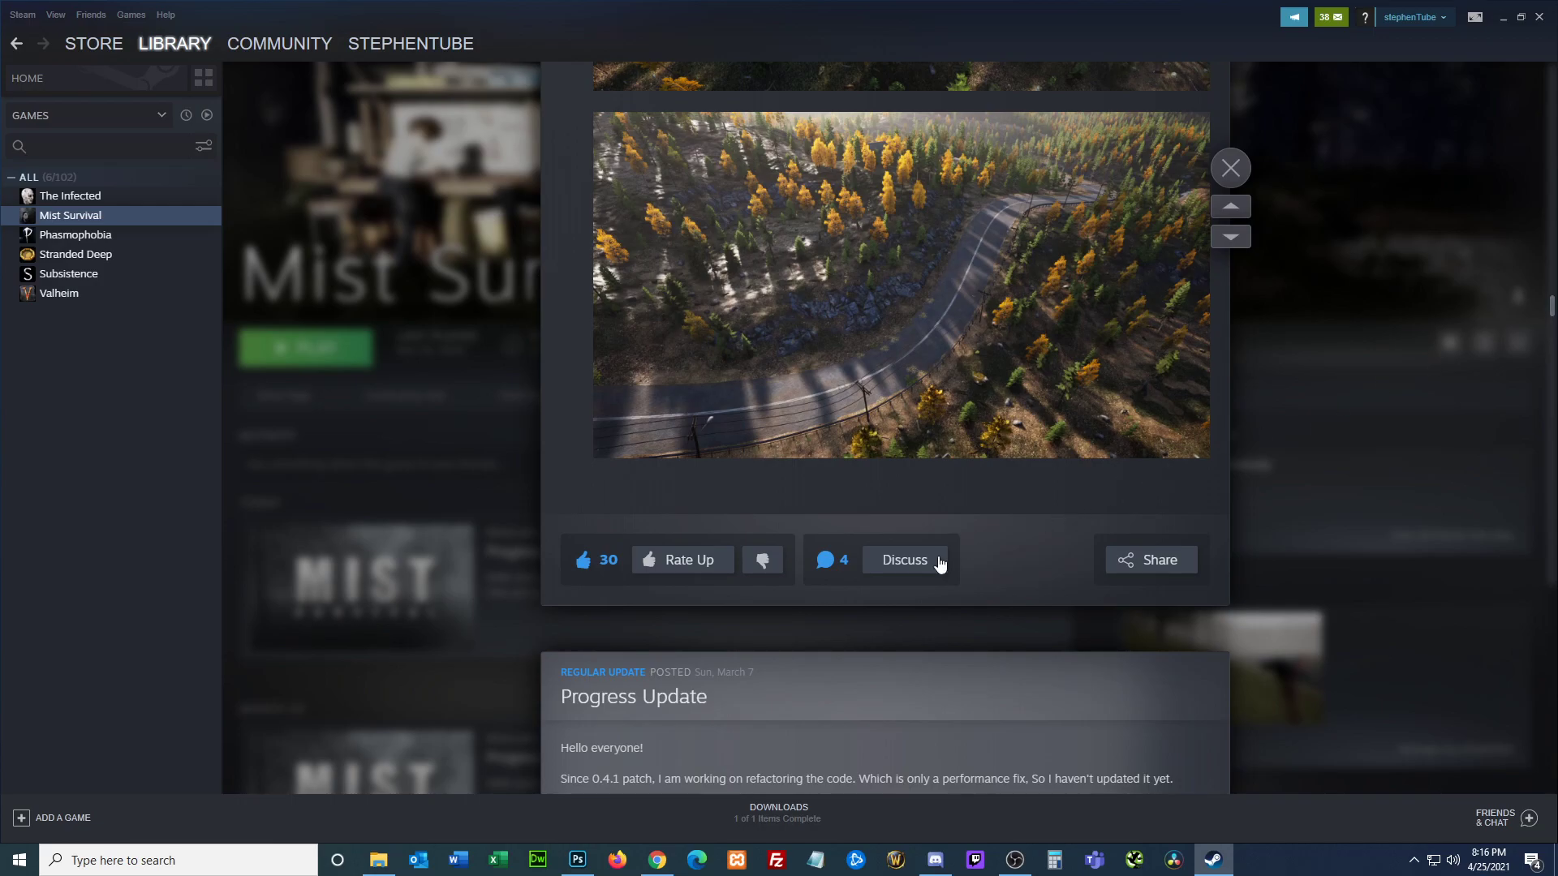
Step: Open the Progress Update #2 discussion and read the first page down to comment #15 of 44
click(902, 559)
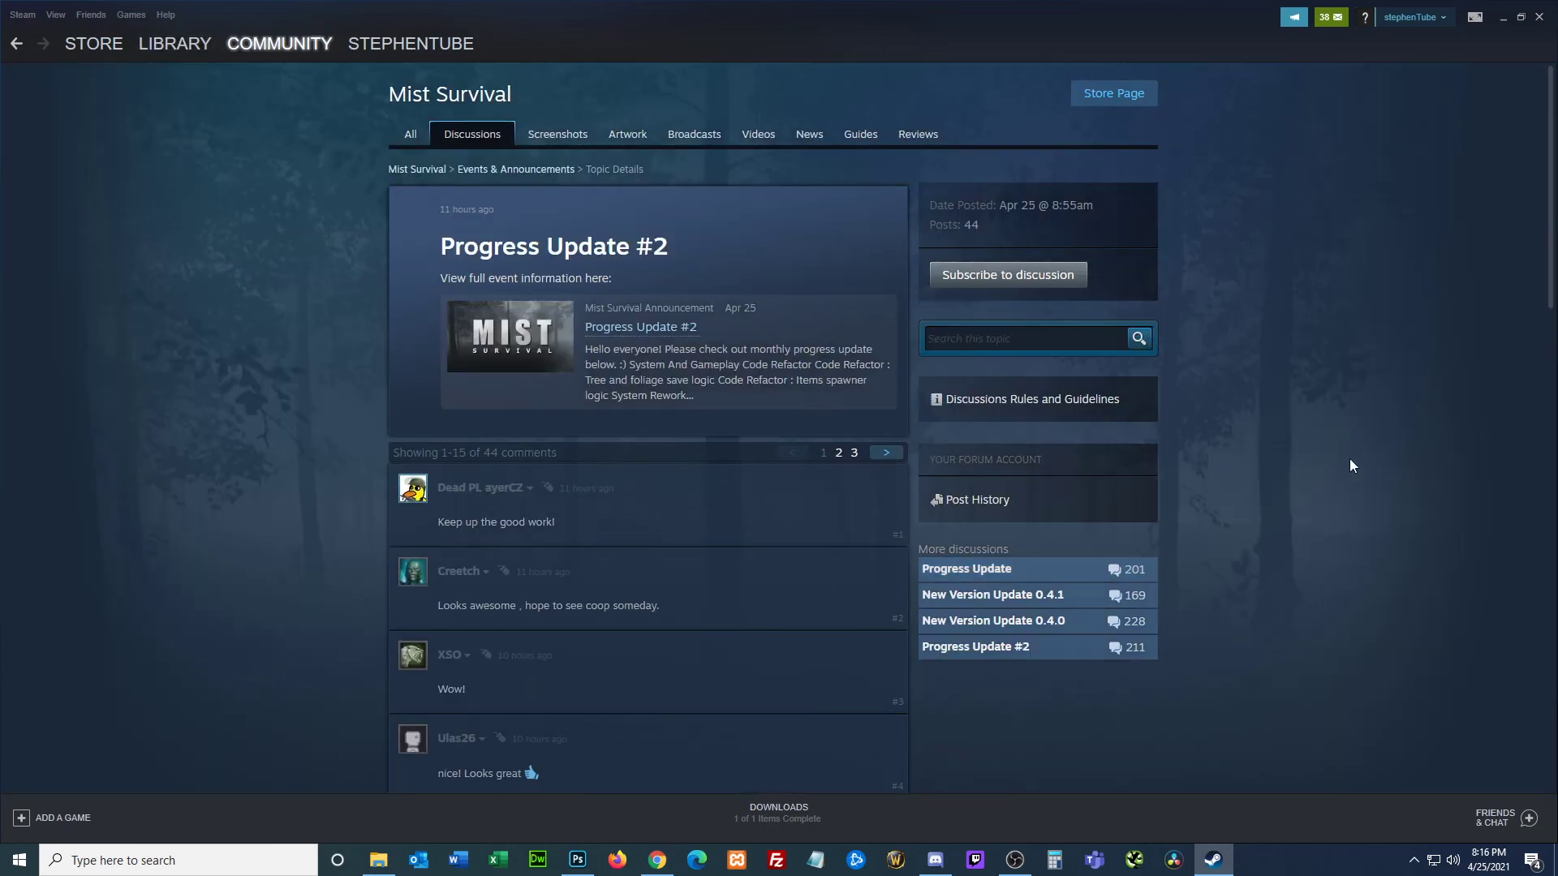
scroll(down, 3)
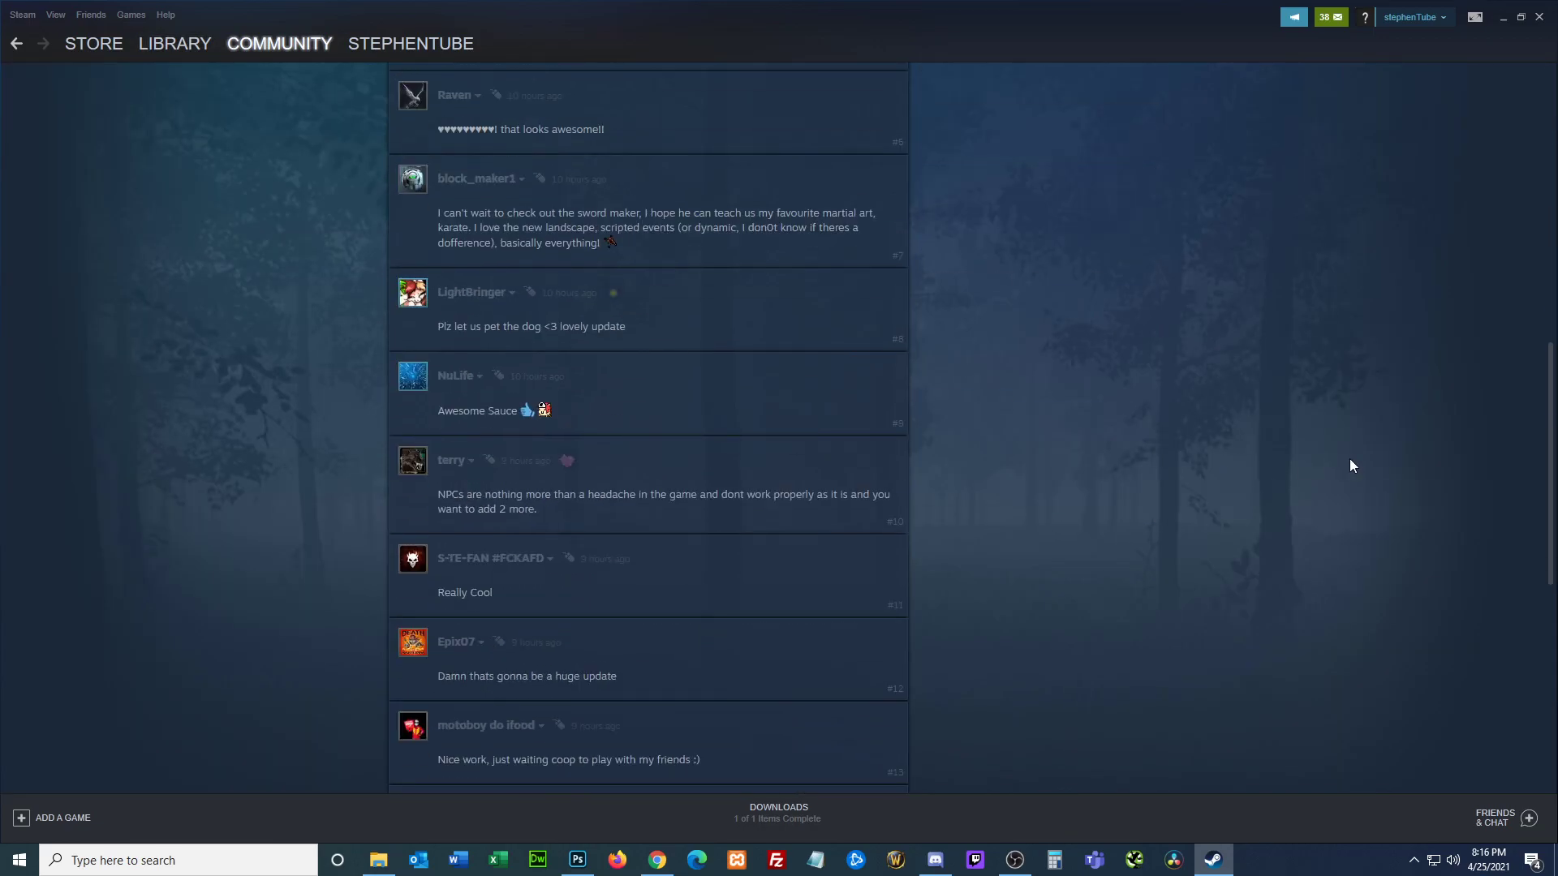
scroll(down, 3)
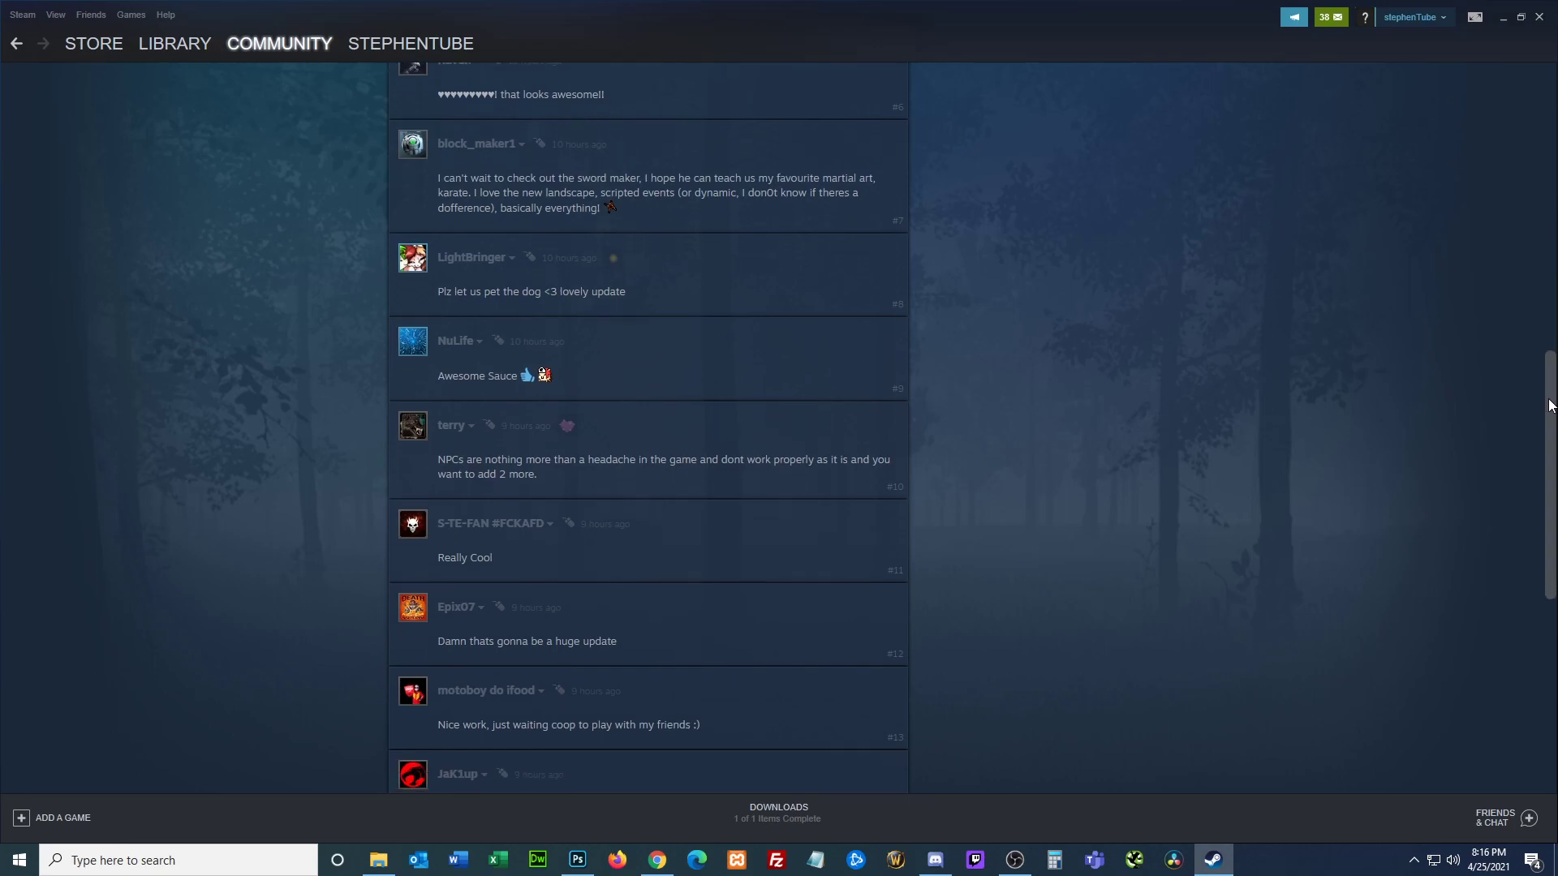
scroll(down, 3)
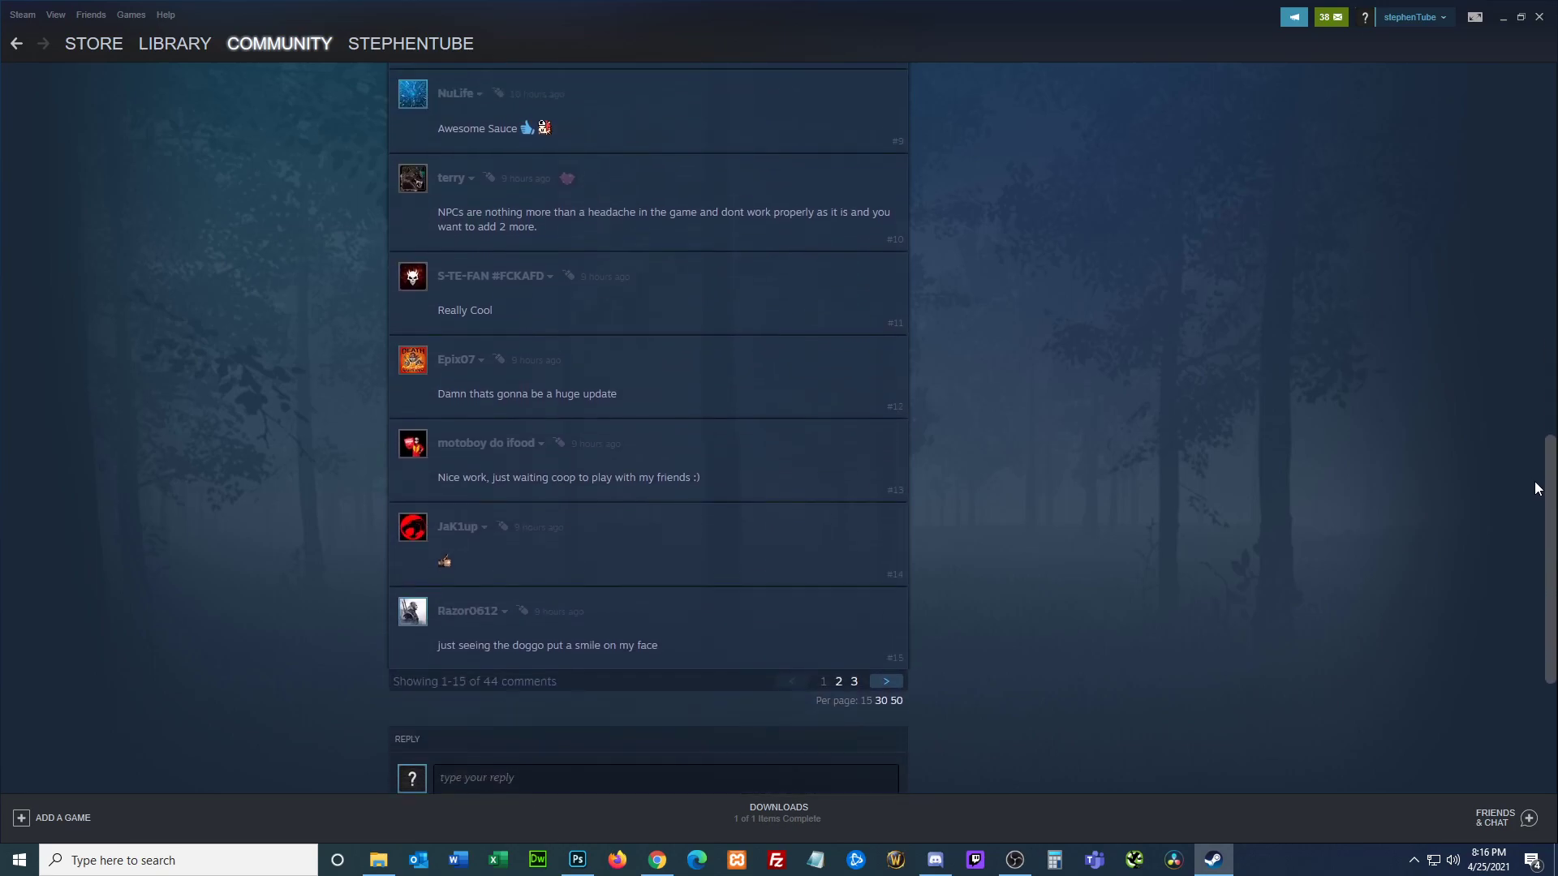
scroll(up, 3)
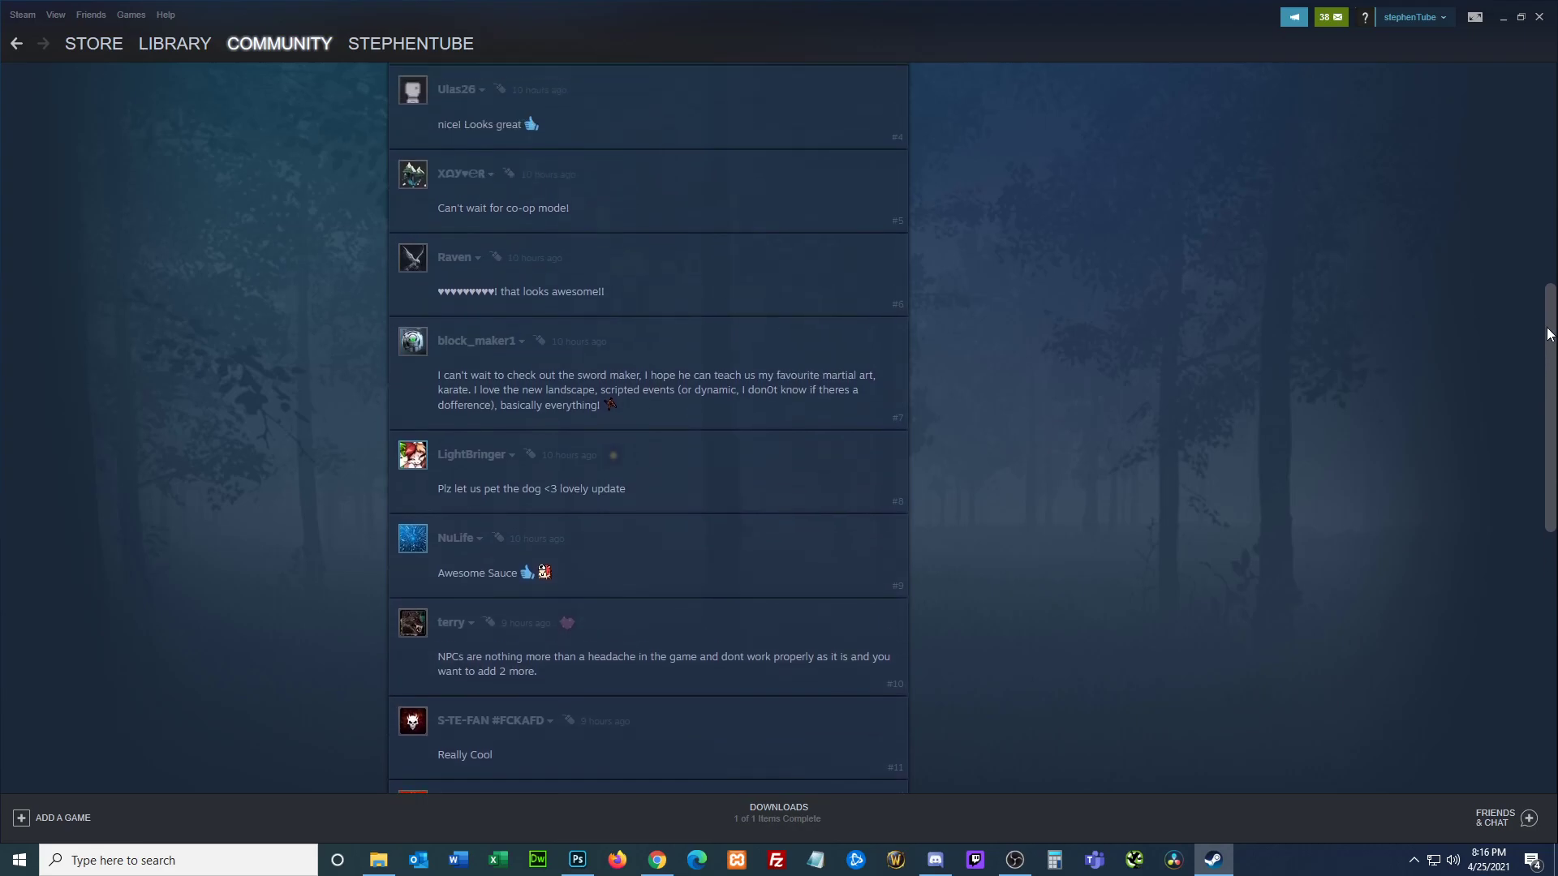
scroll(up, 3)
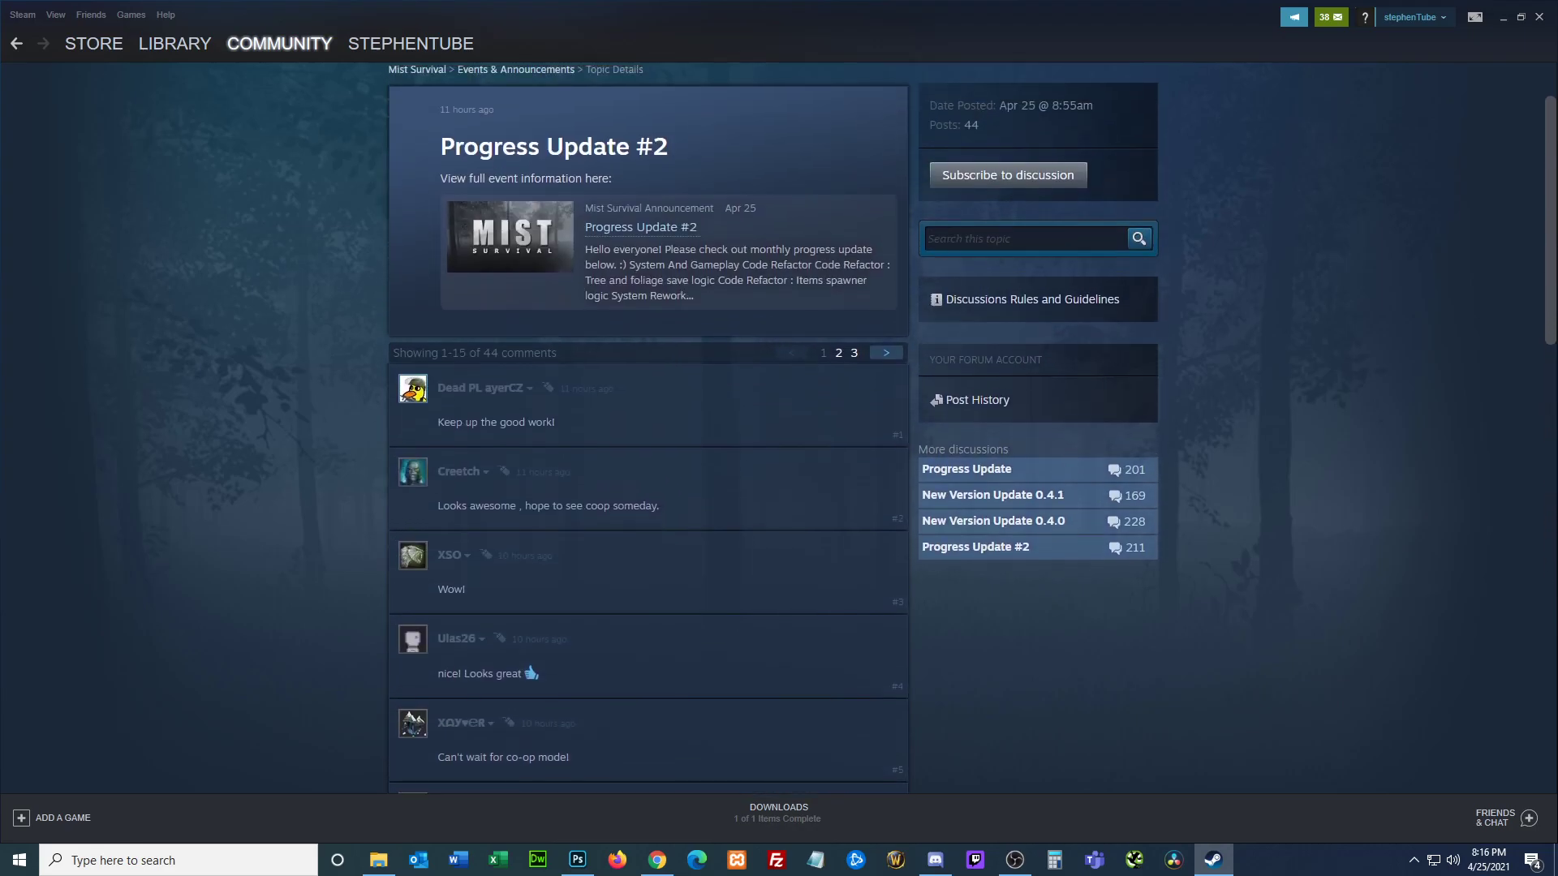
scroll(down, 3)
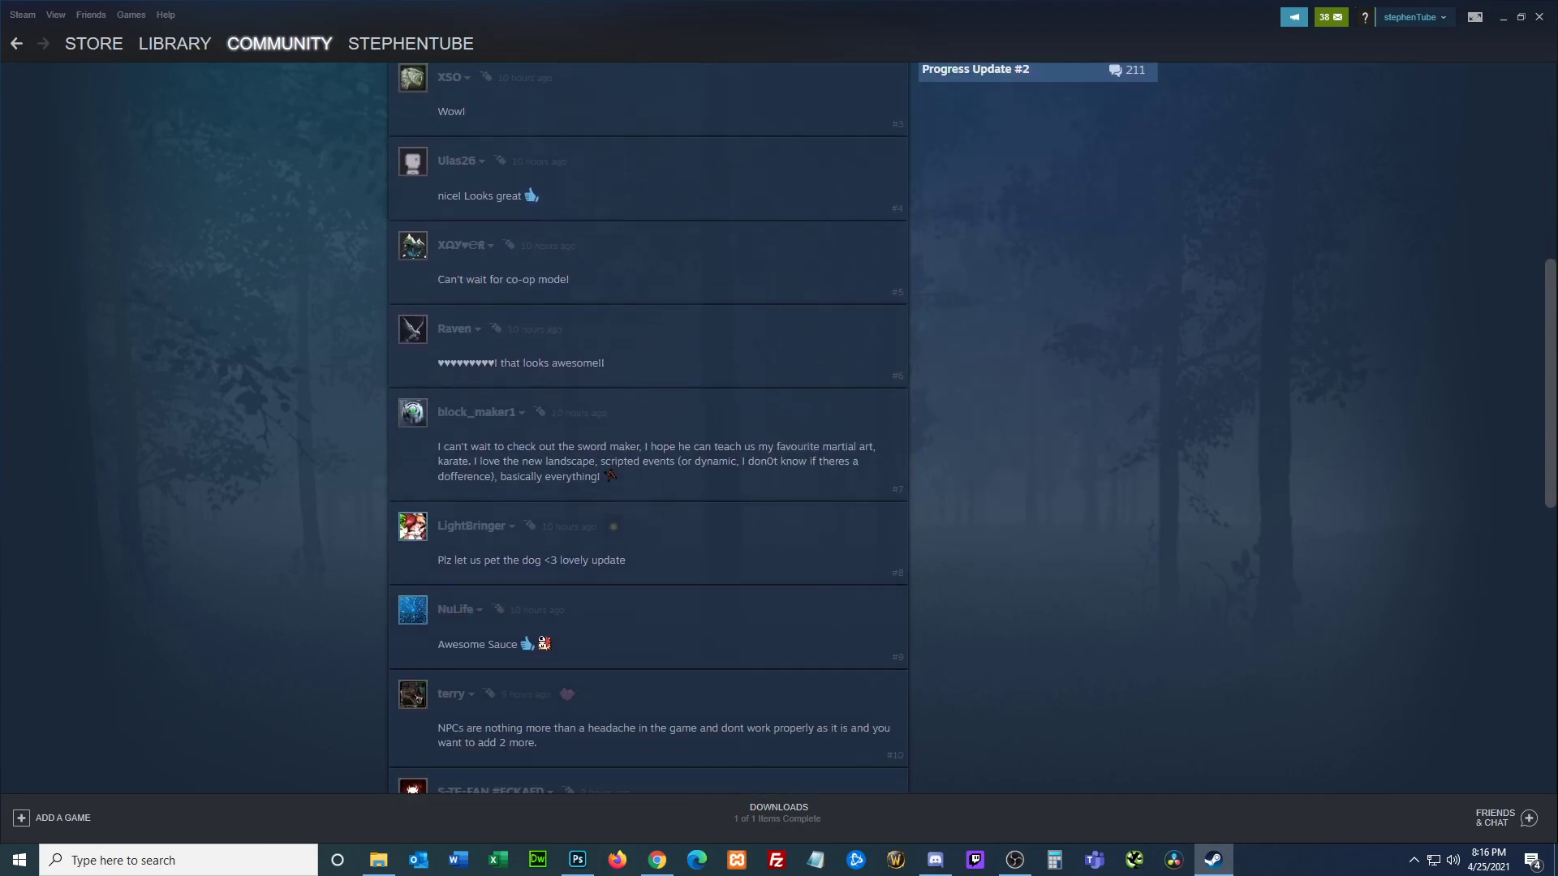
scroll(down, 3)
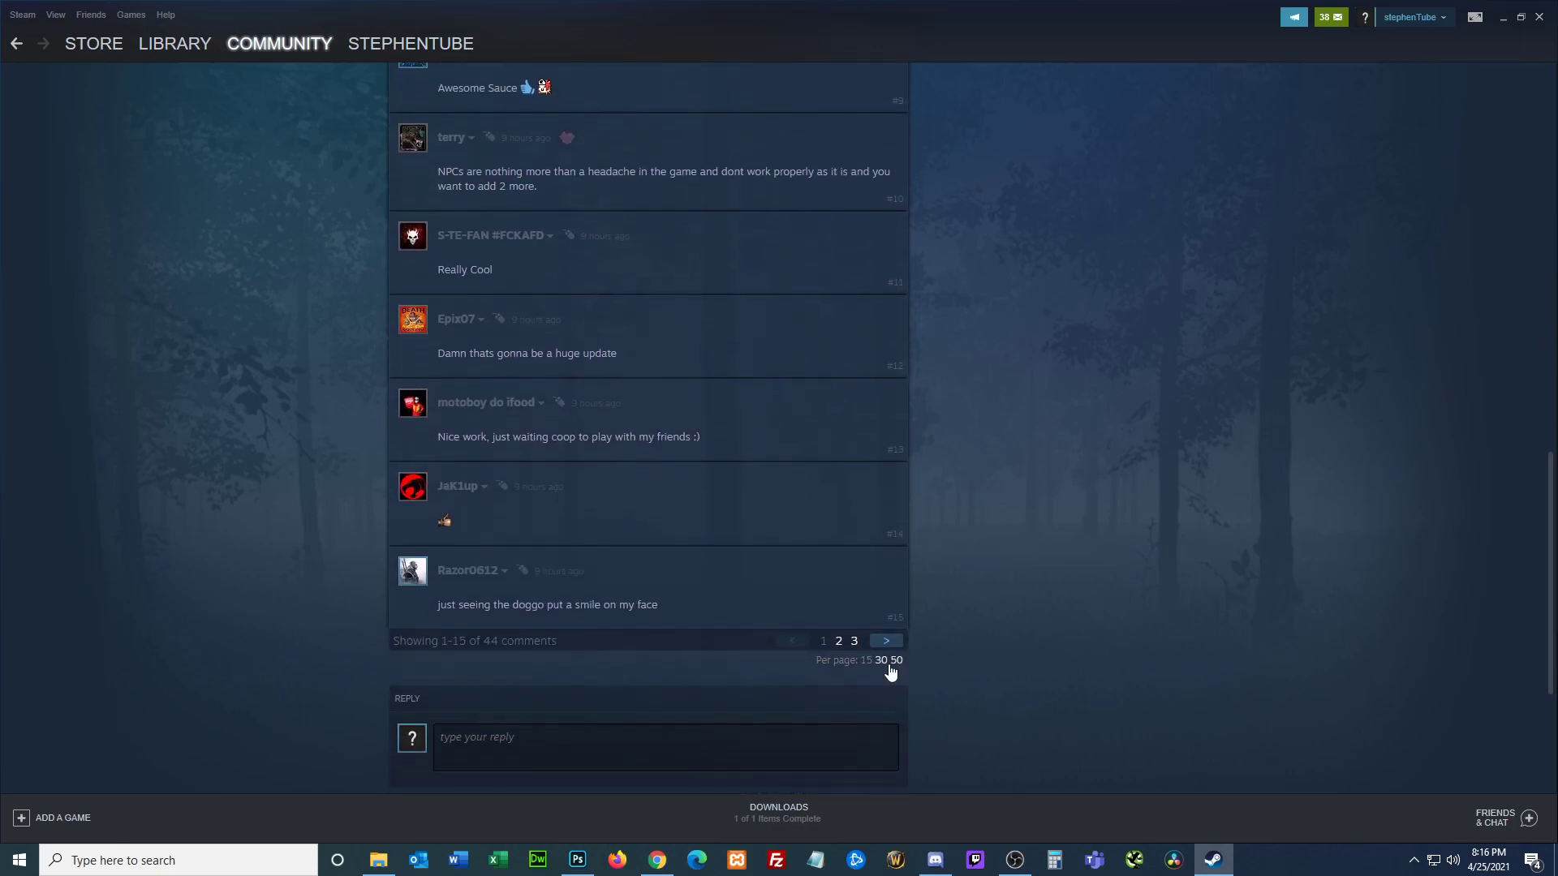
Step: Go to comment page 2 and read comments 16–30 down to the last one
click(884, 640)
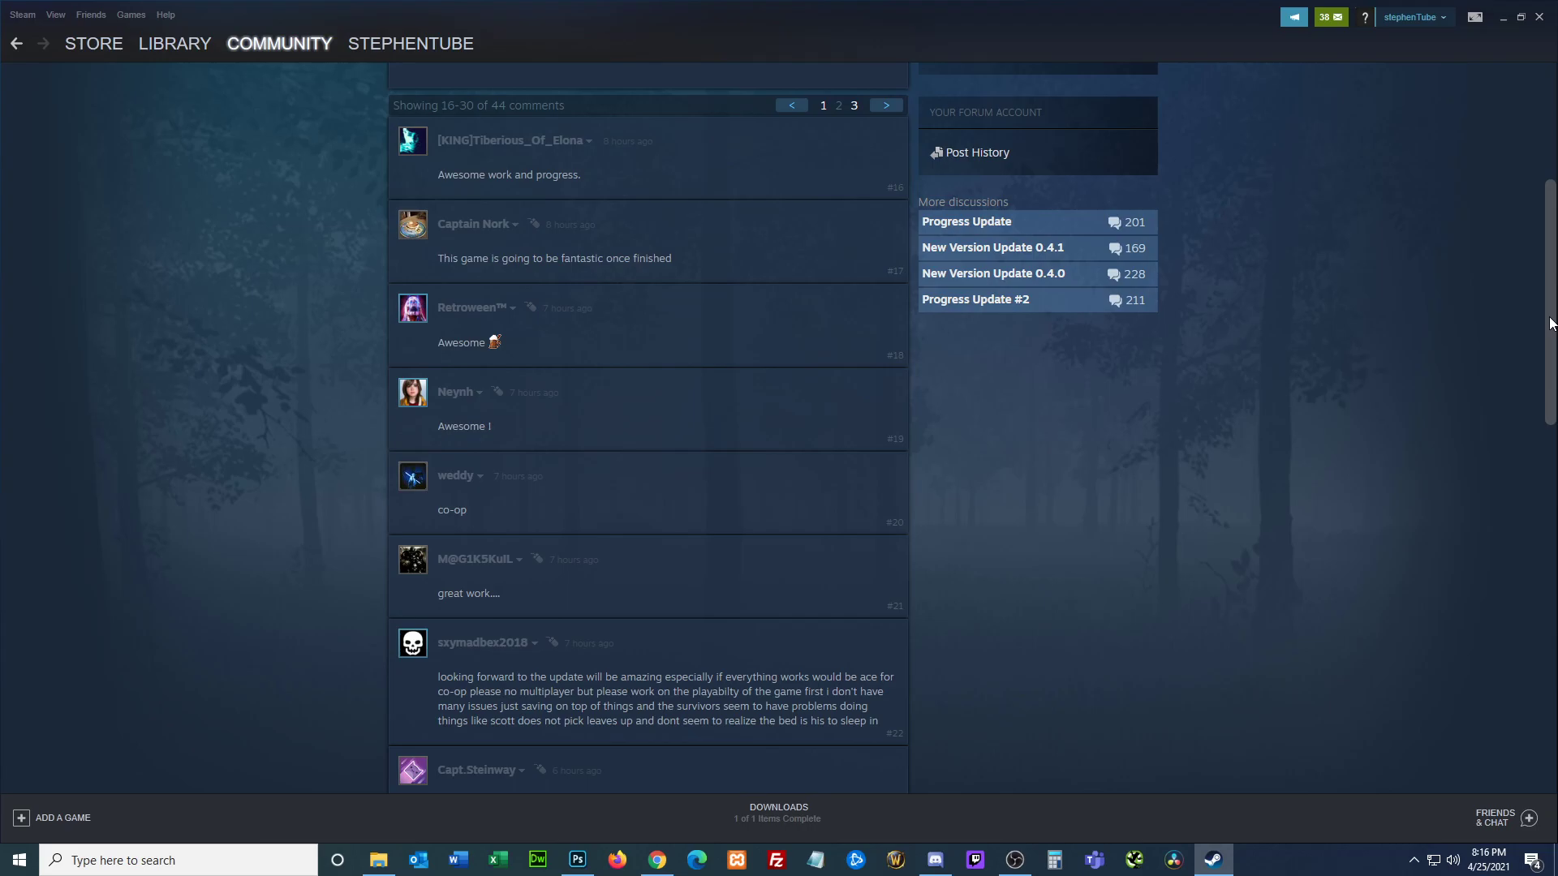
scroll(down, 3)
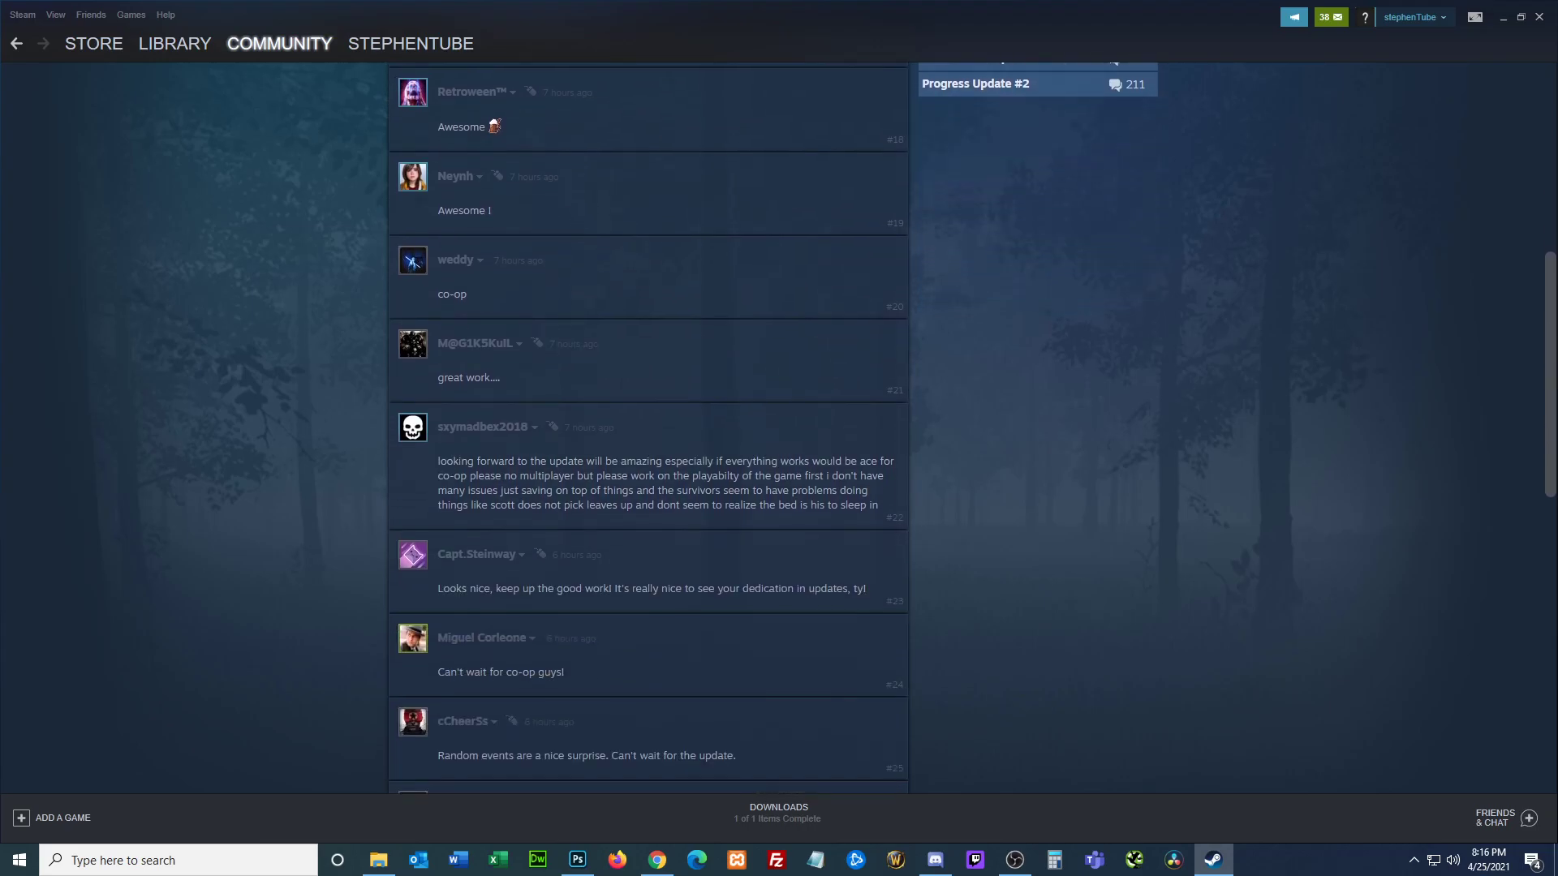
scroll(down, 3)
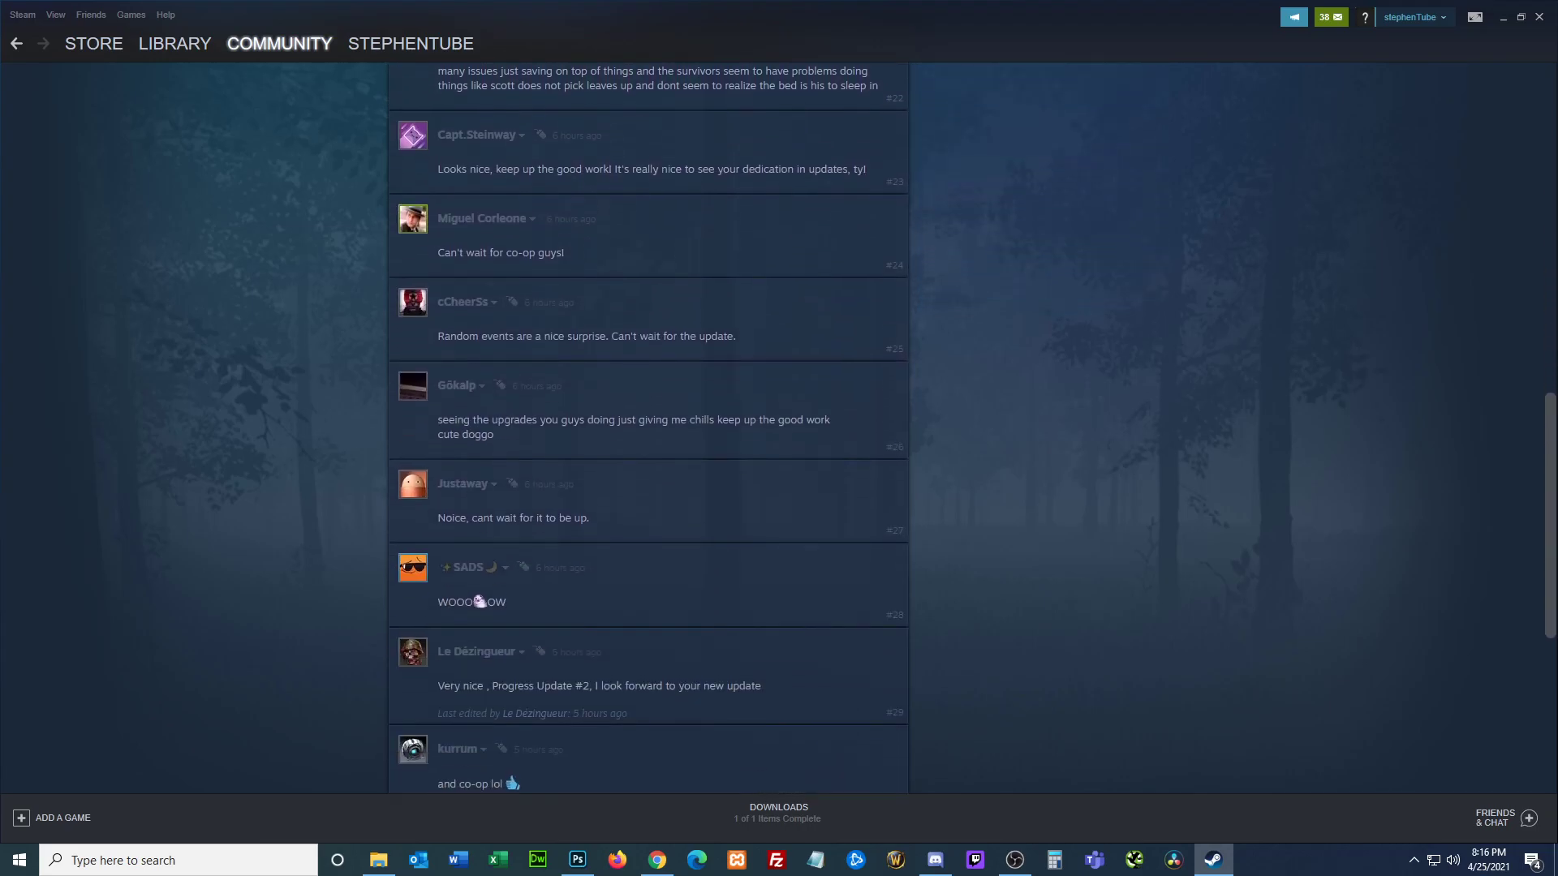
scroll(down, 3)
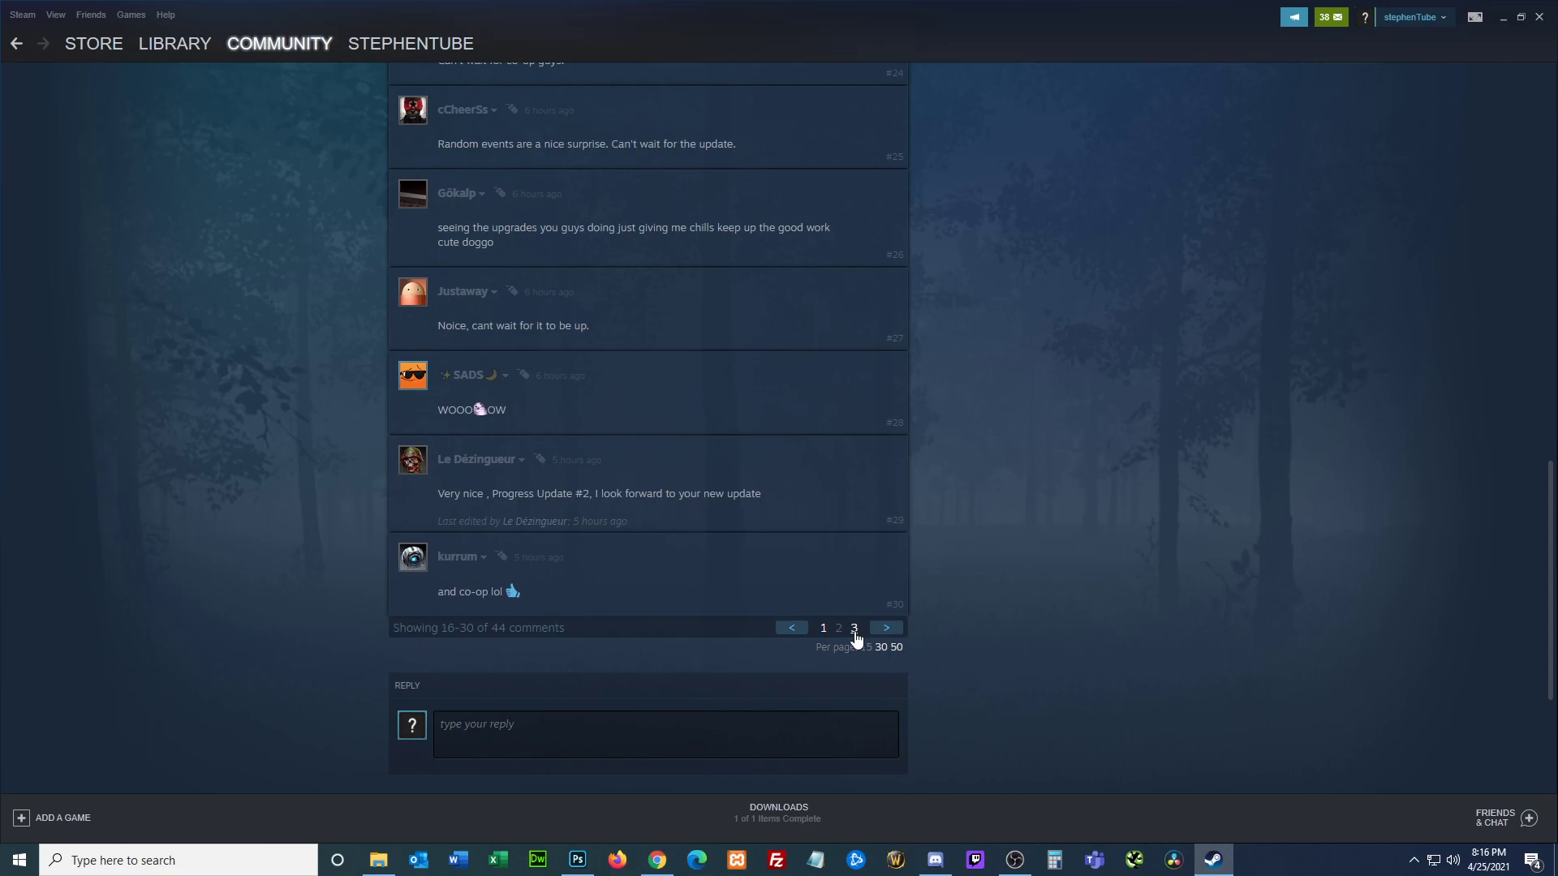
Step: Go to comment page 3, read comments 31–44, then scroll back up to the topic header
click(884, 628)
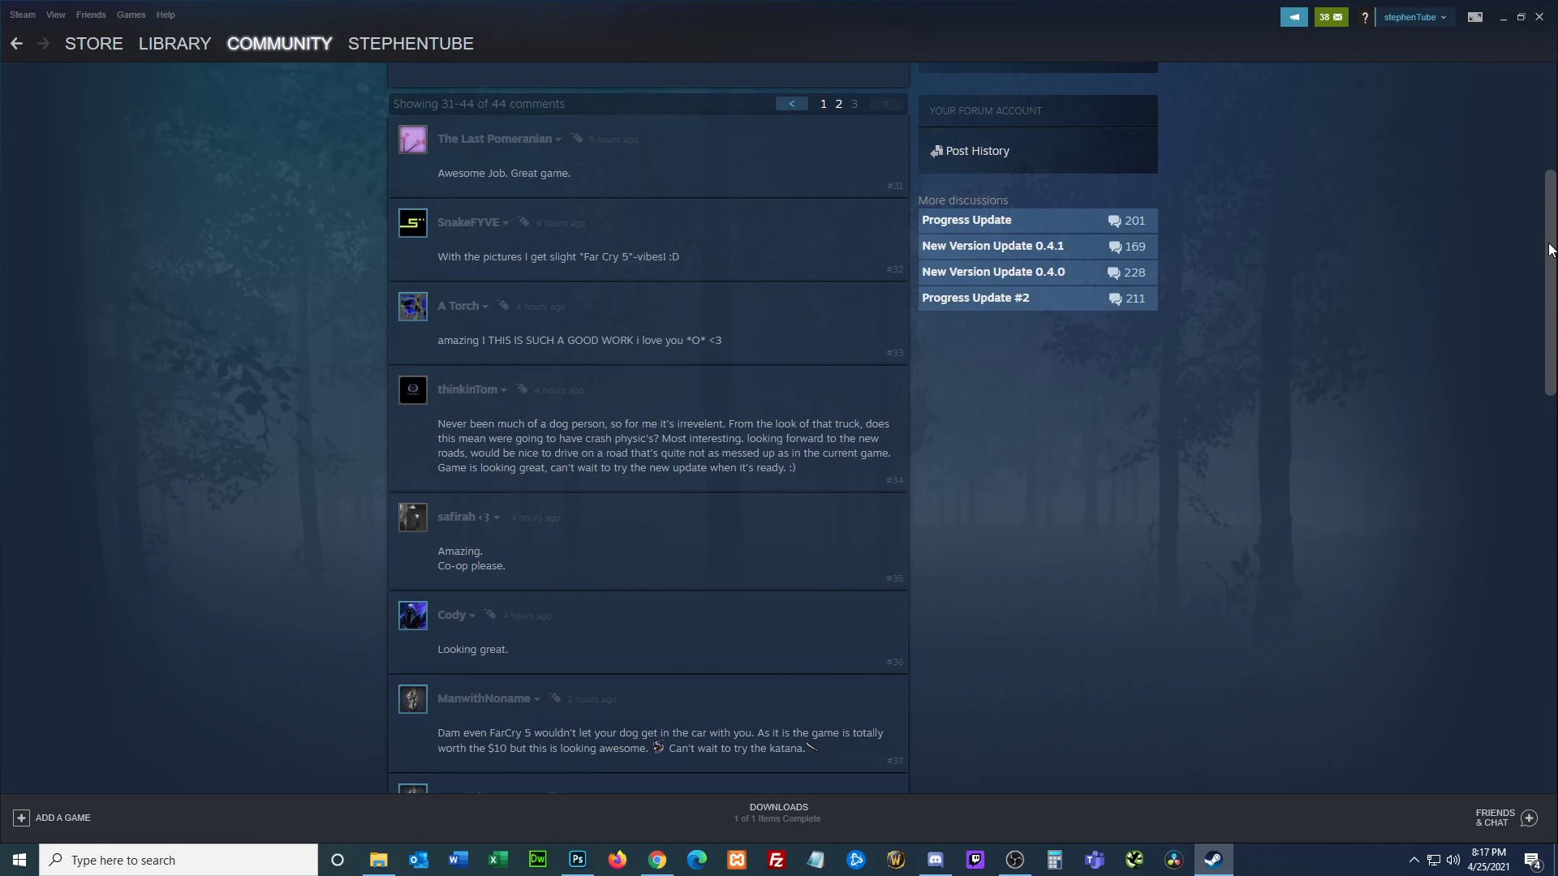
scroll(down, 3)
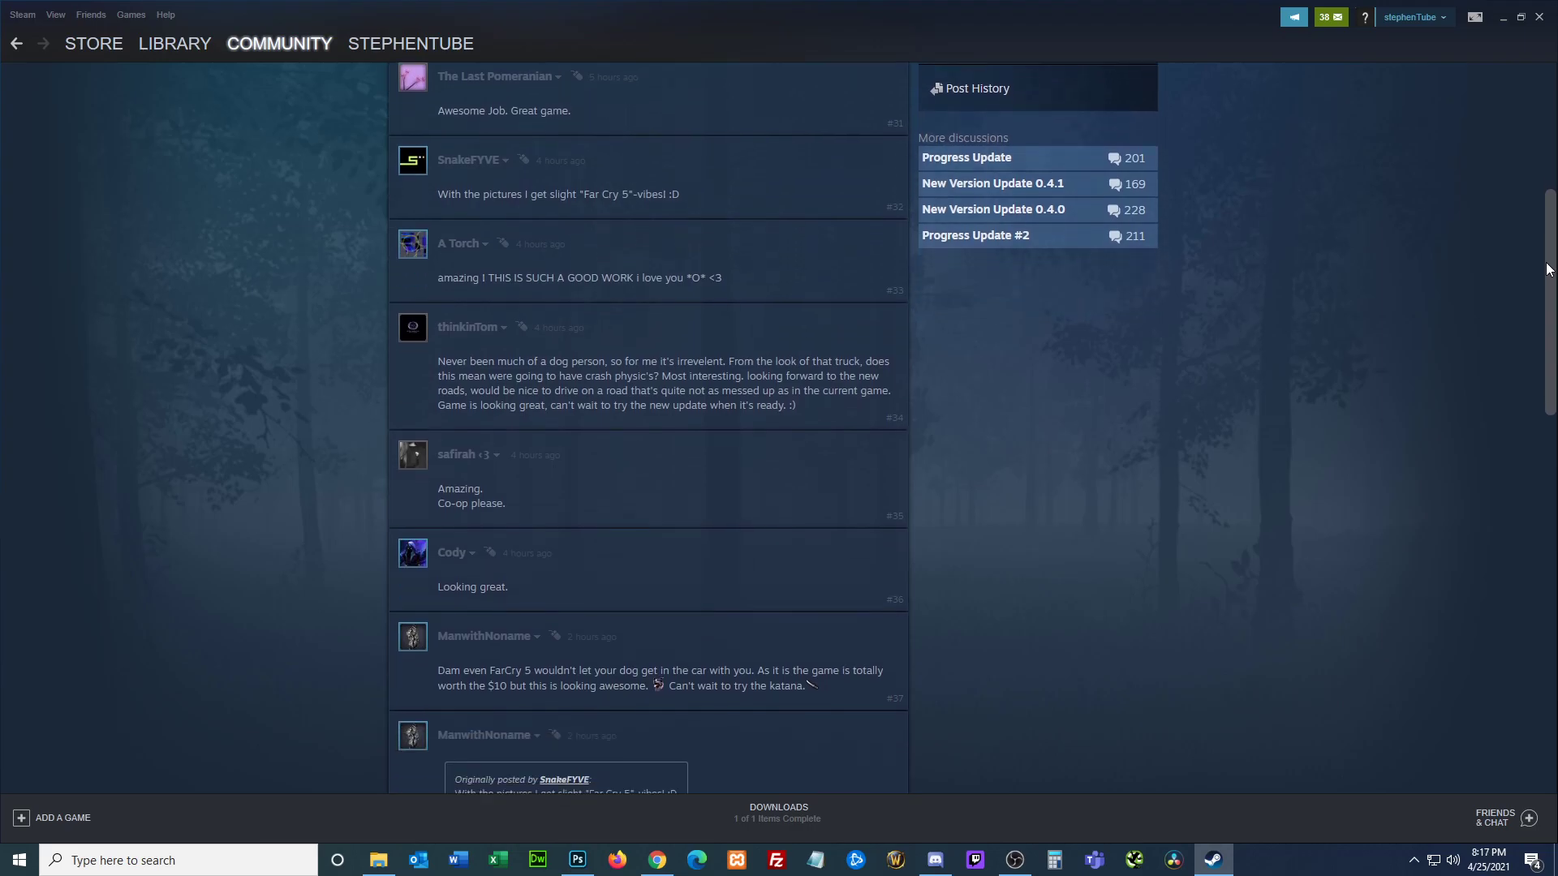
scroll(down, 3)
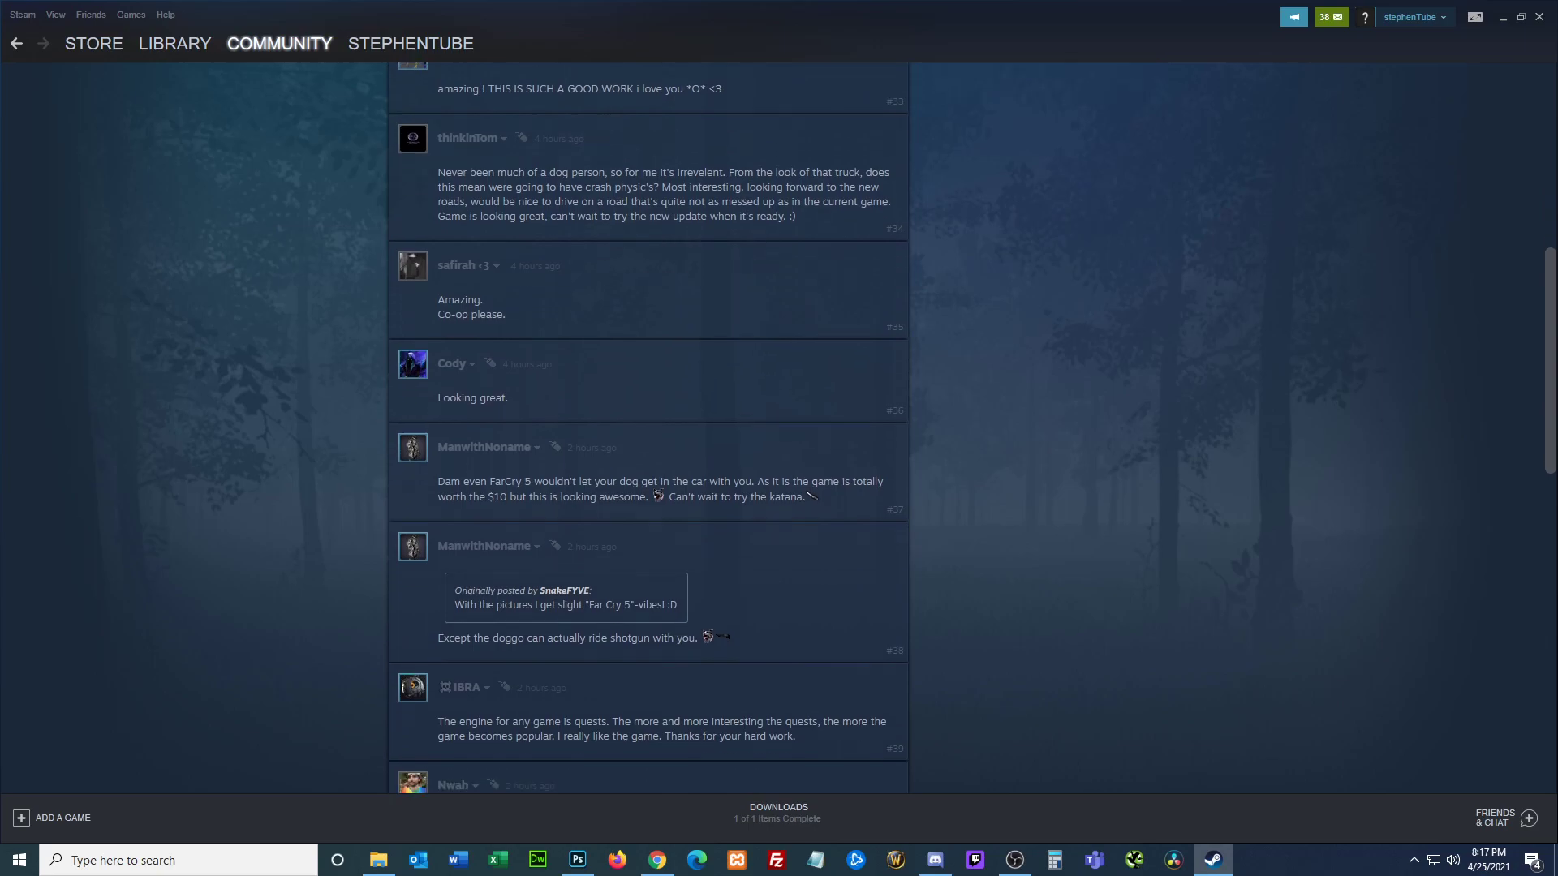
scroll(down, 3)
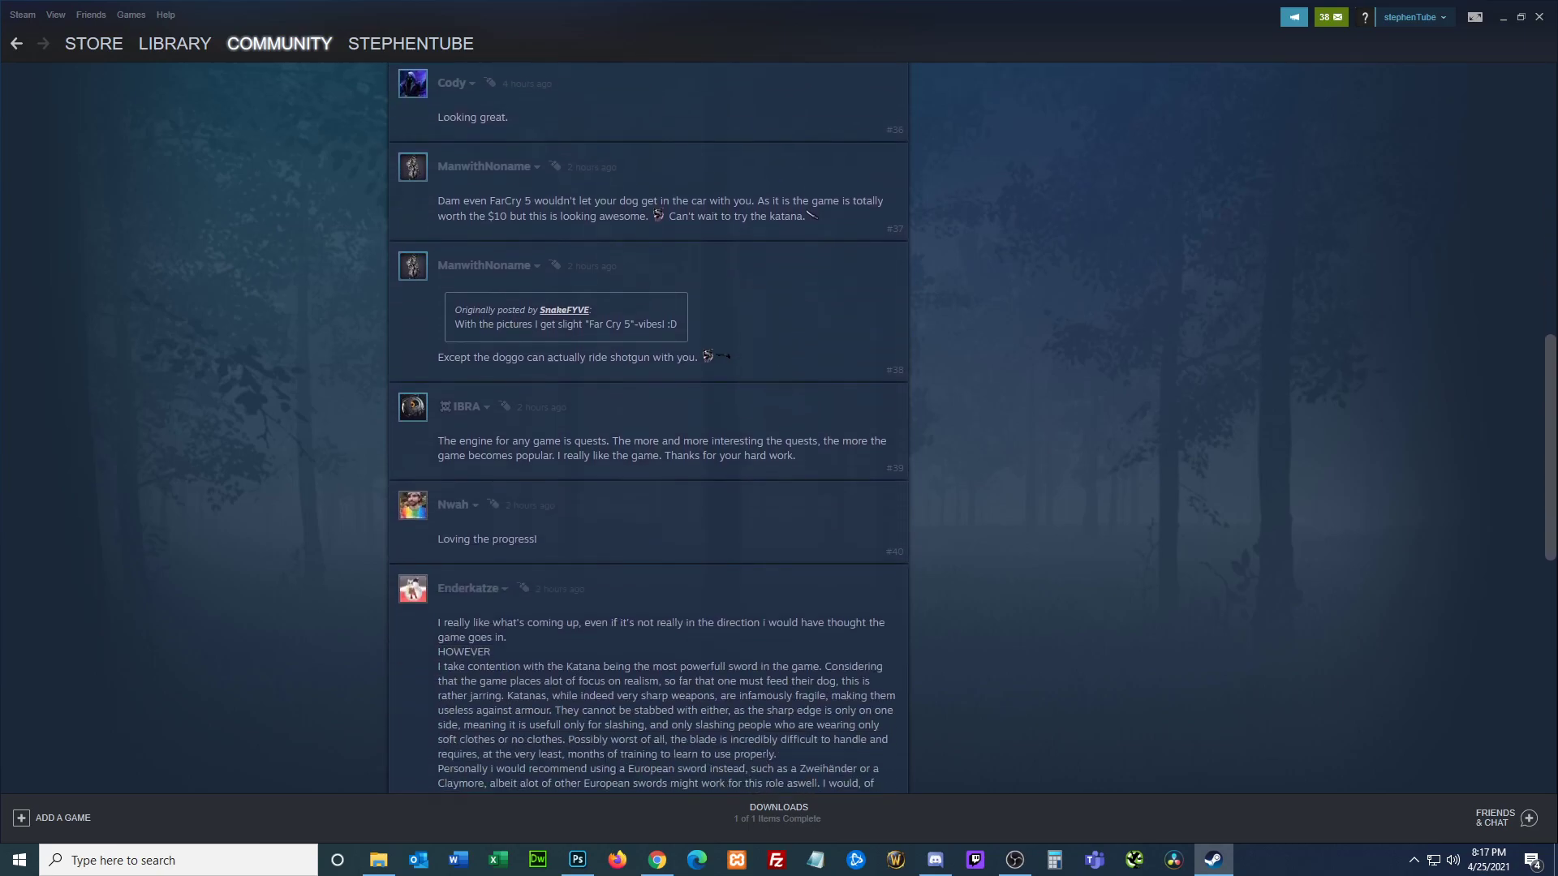
scroll(down, 3)
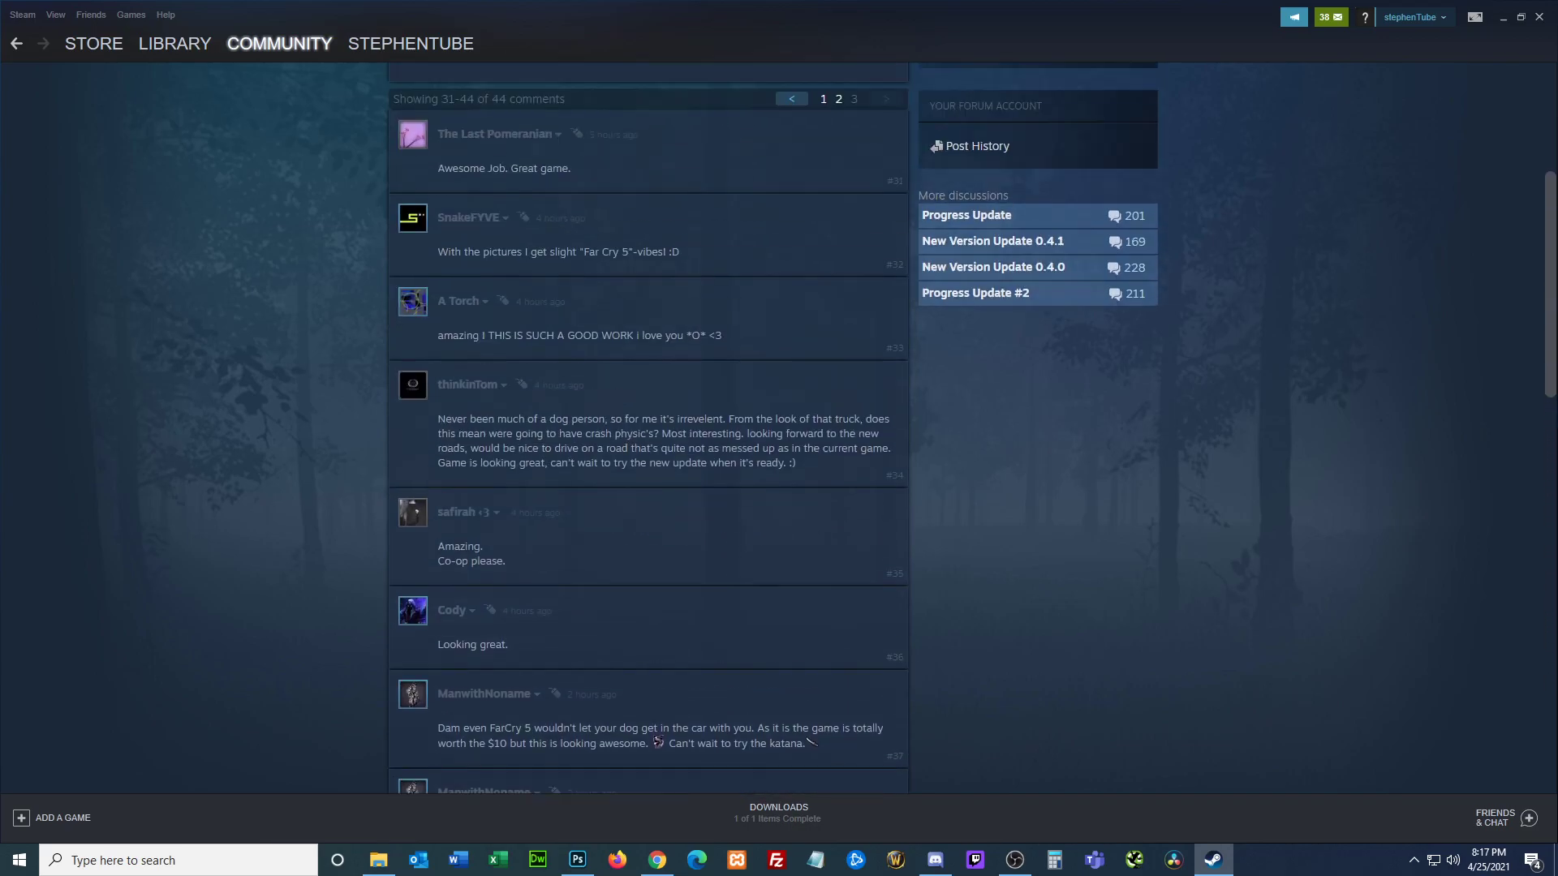
scroll(up, 3)
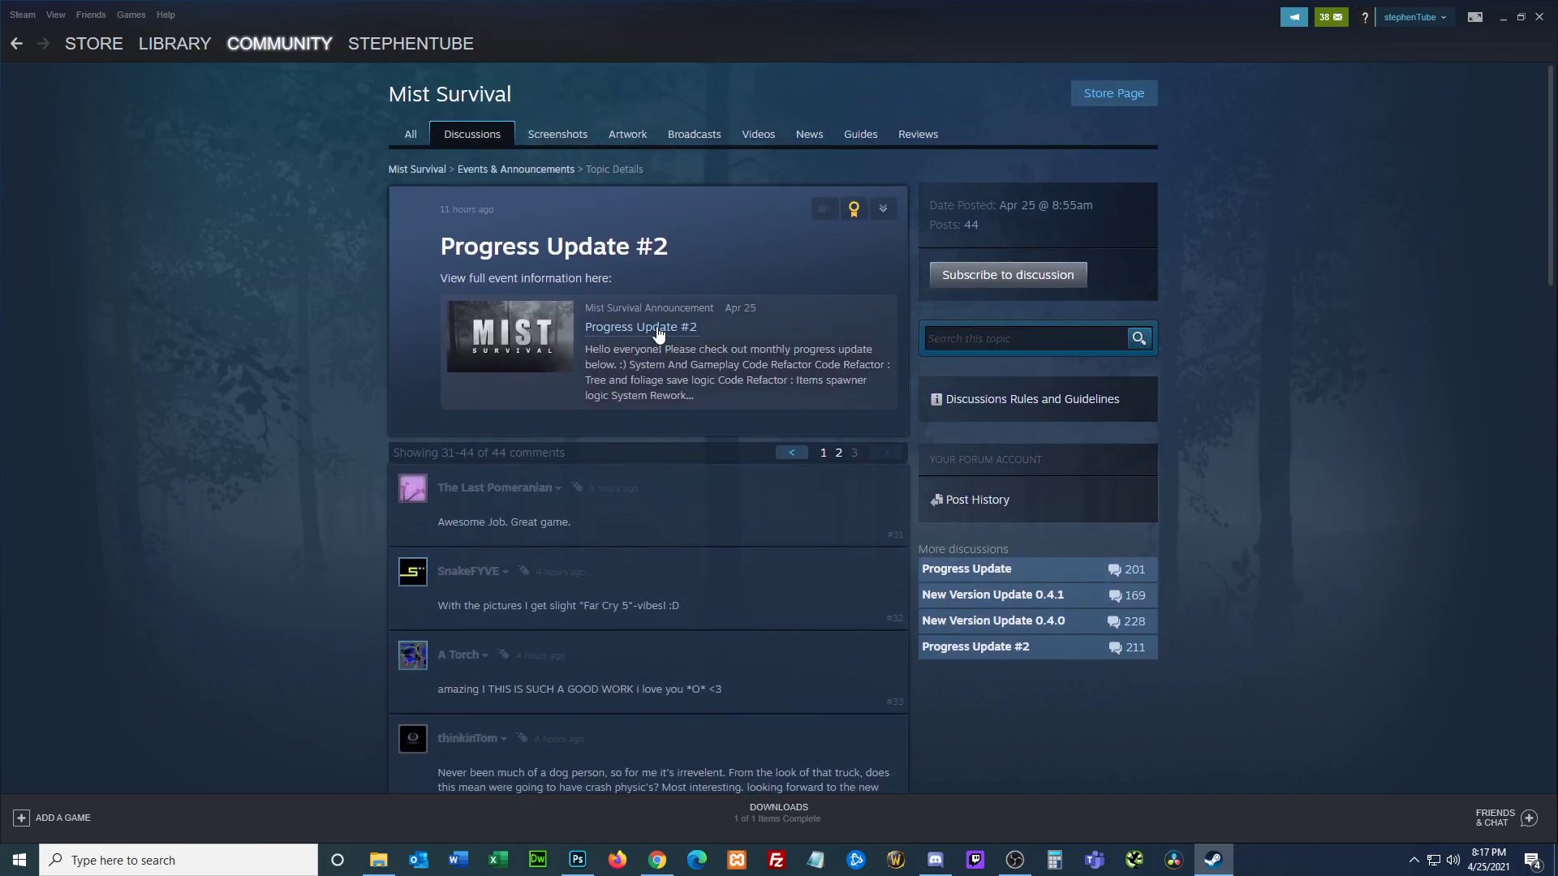
Step: Reopen the Progress Update #2 announcement and scroll past the car crash and pet screenshots to the Fishing video
click(641, 326)
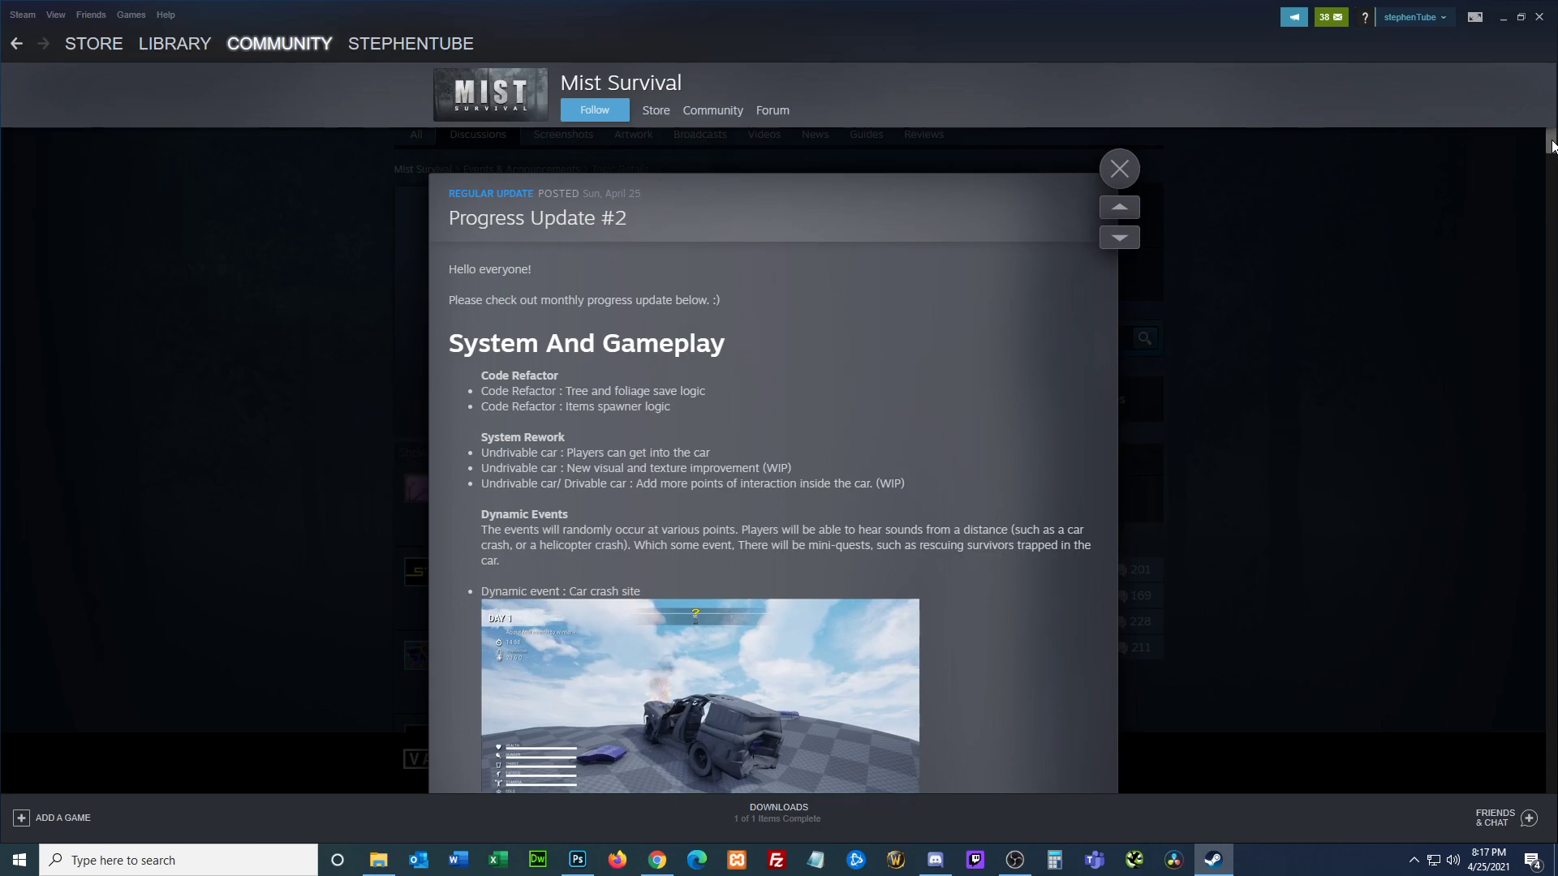
scroll(down, 3)
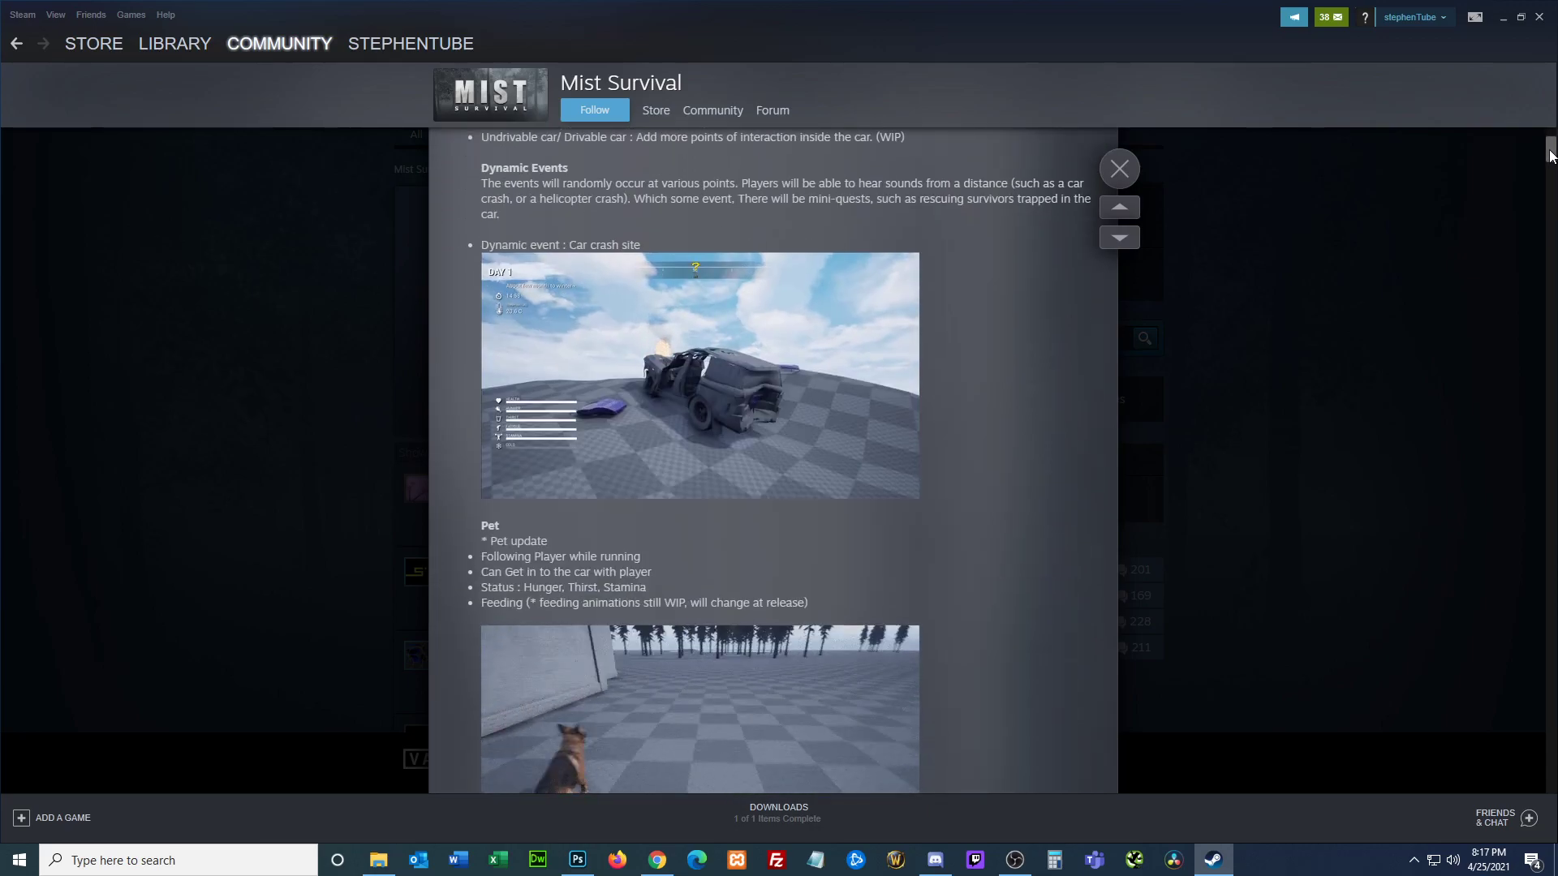
scroll(down, 3)
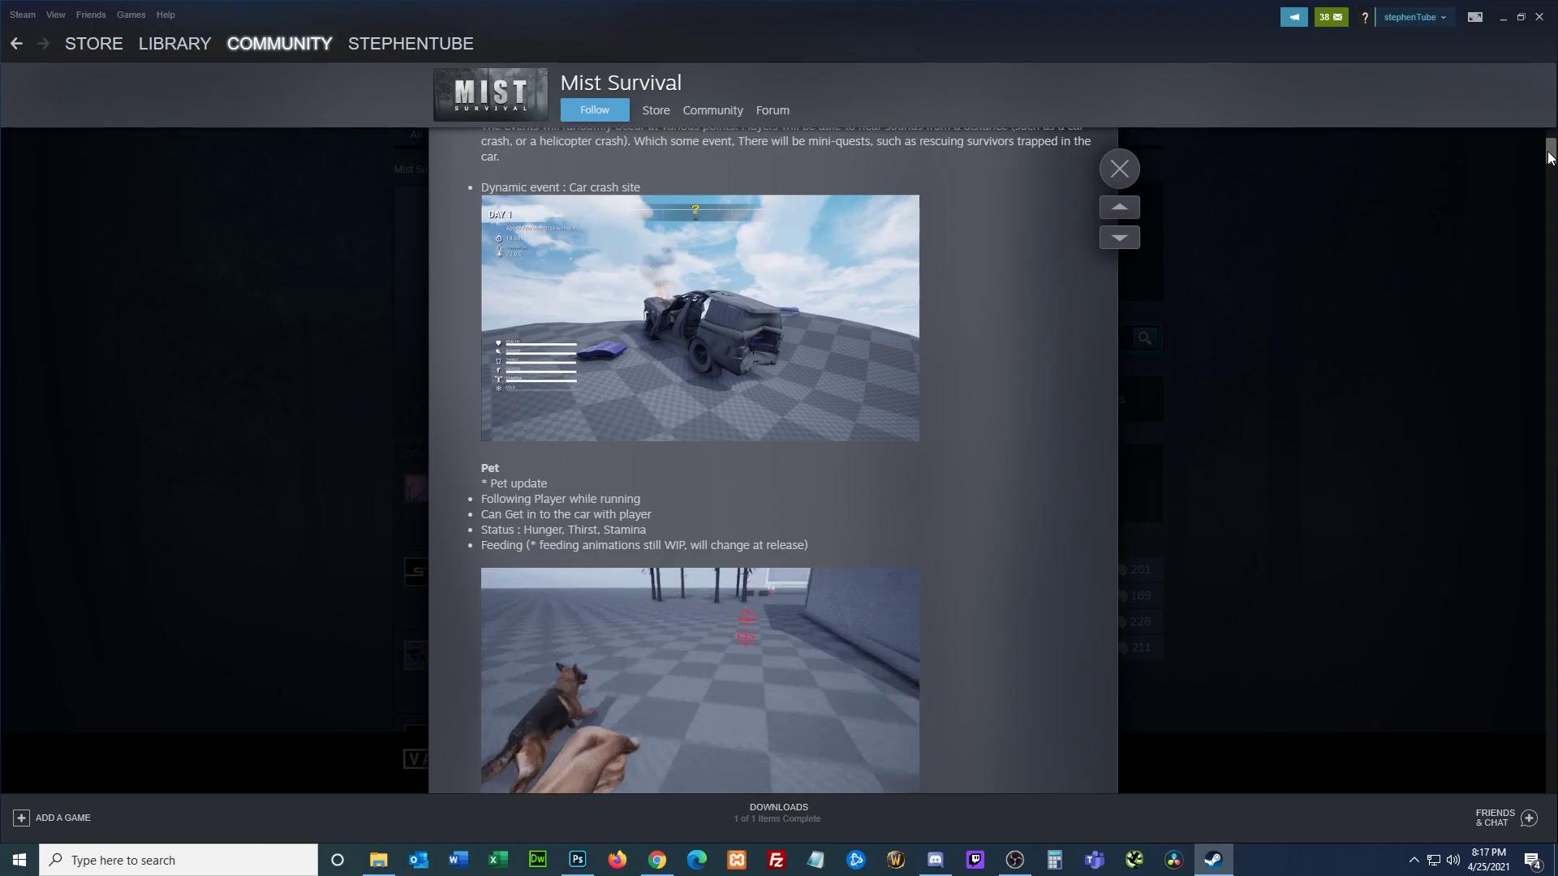
scroll(down, 3)
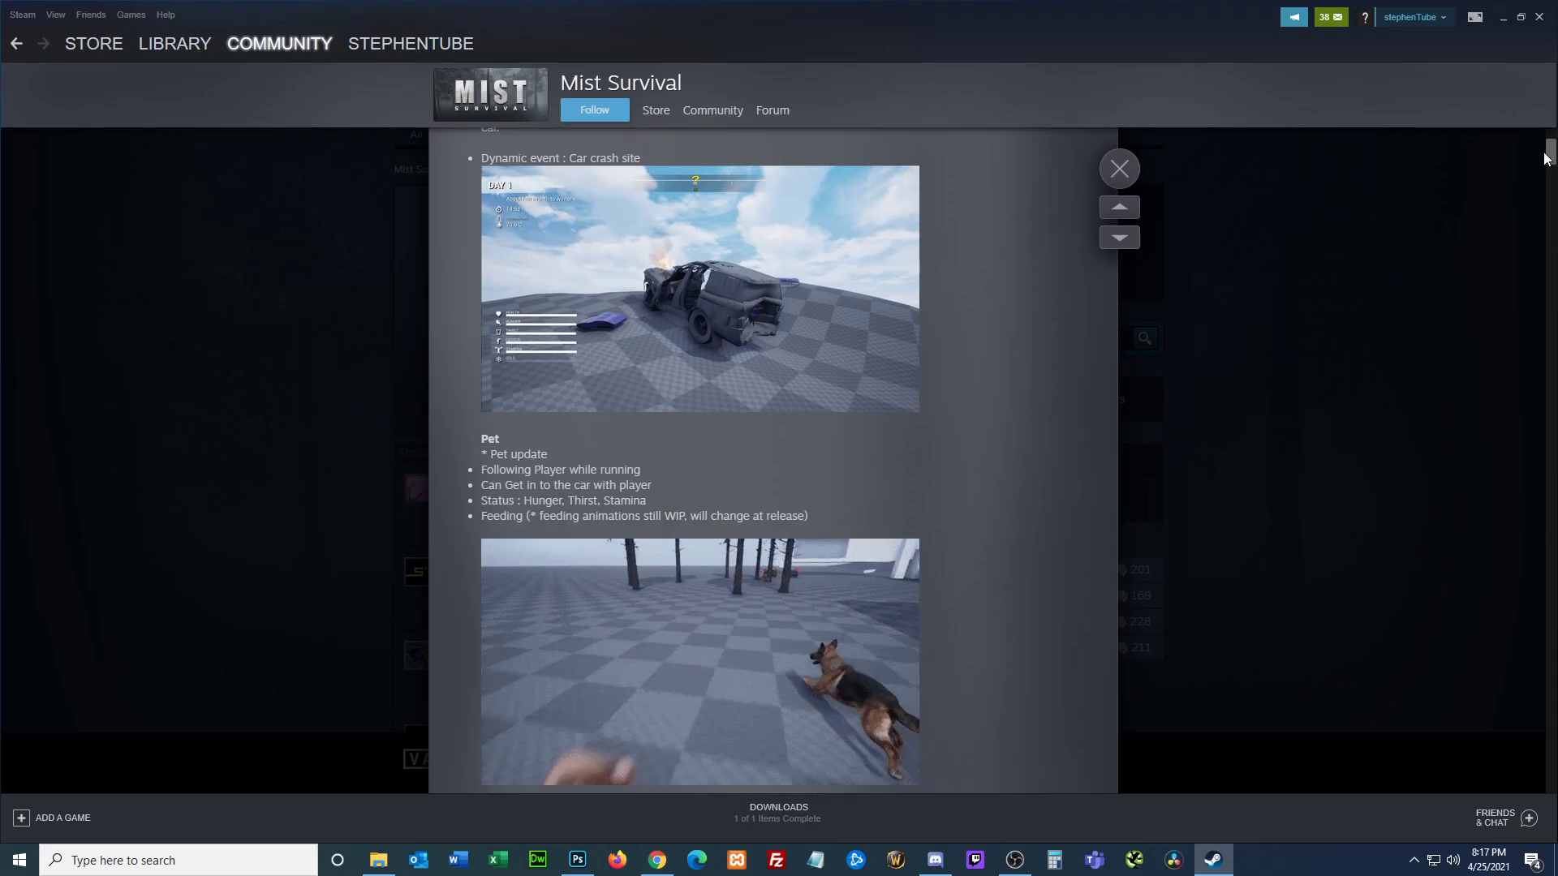
scroll(down, 3)
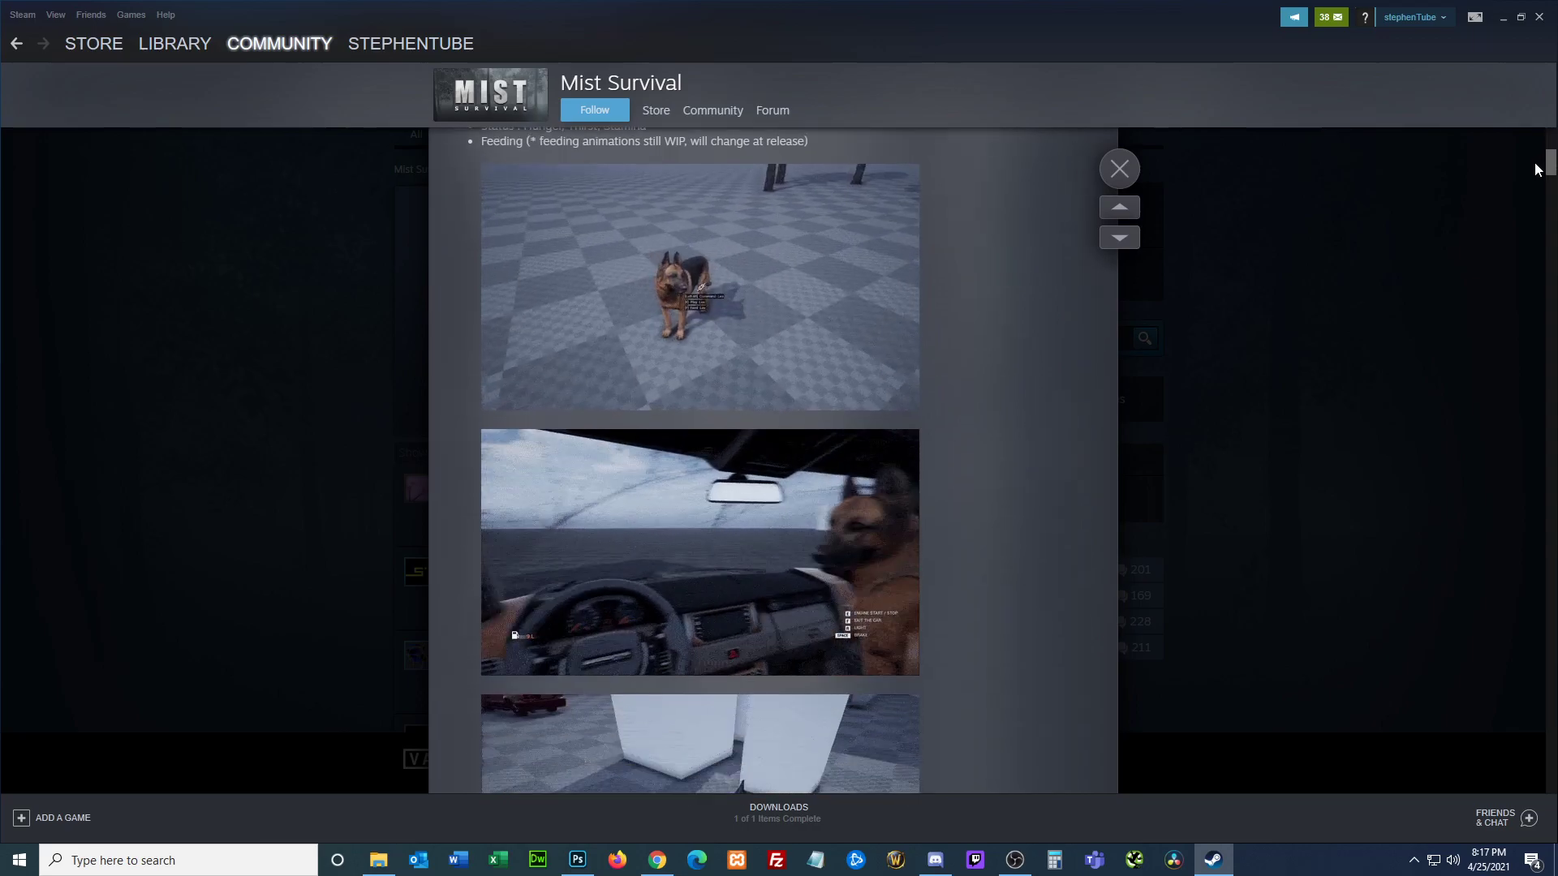
scroll(down, 3)
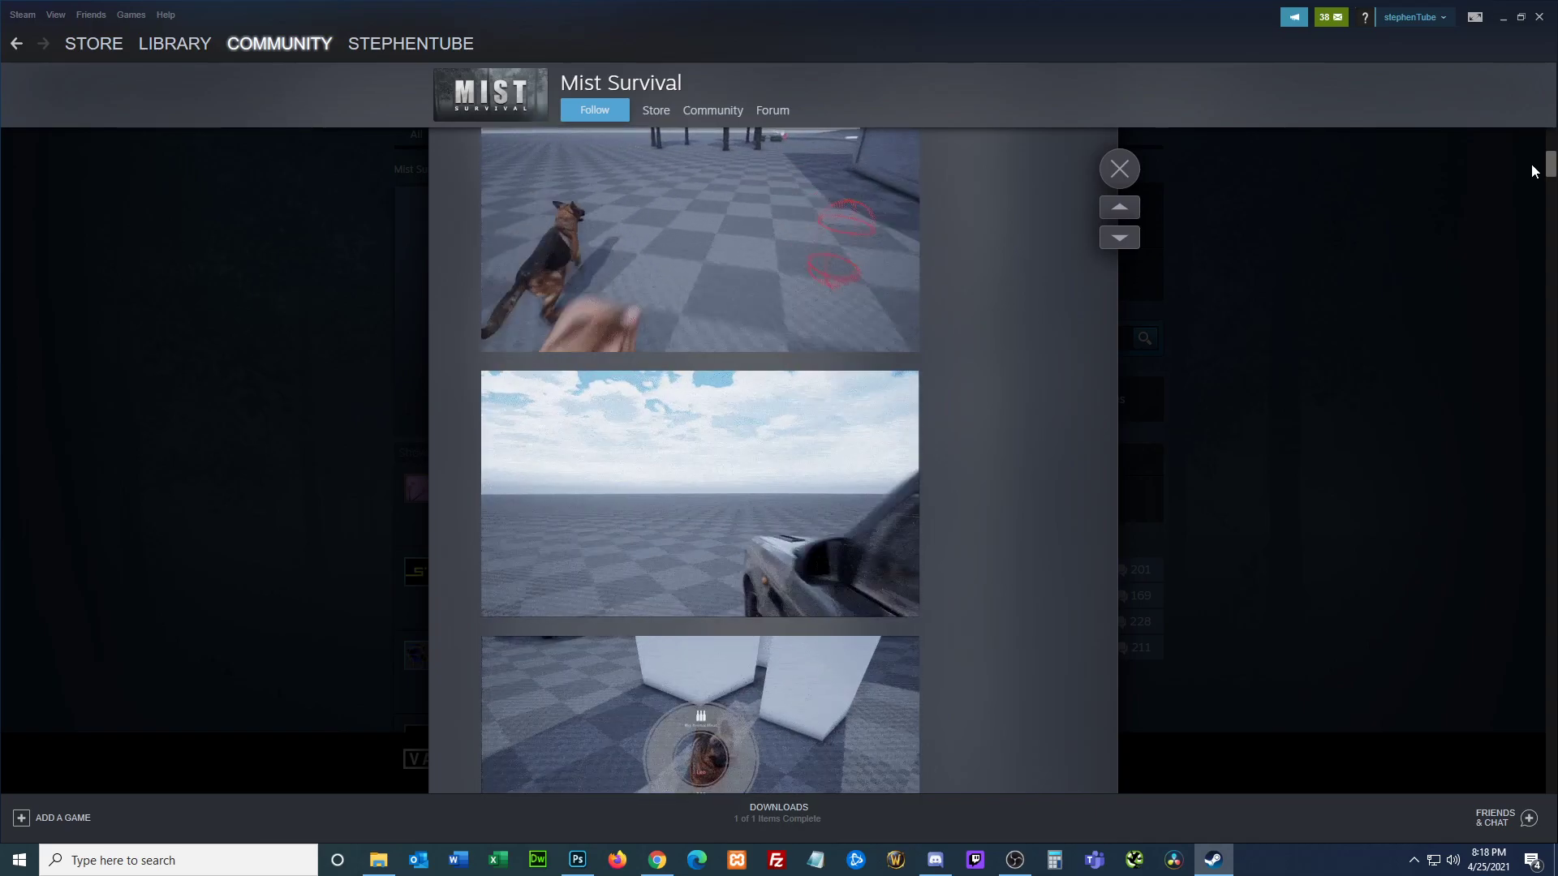
scroll(down, 3)
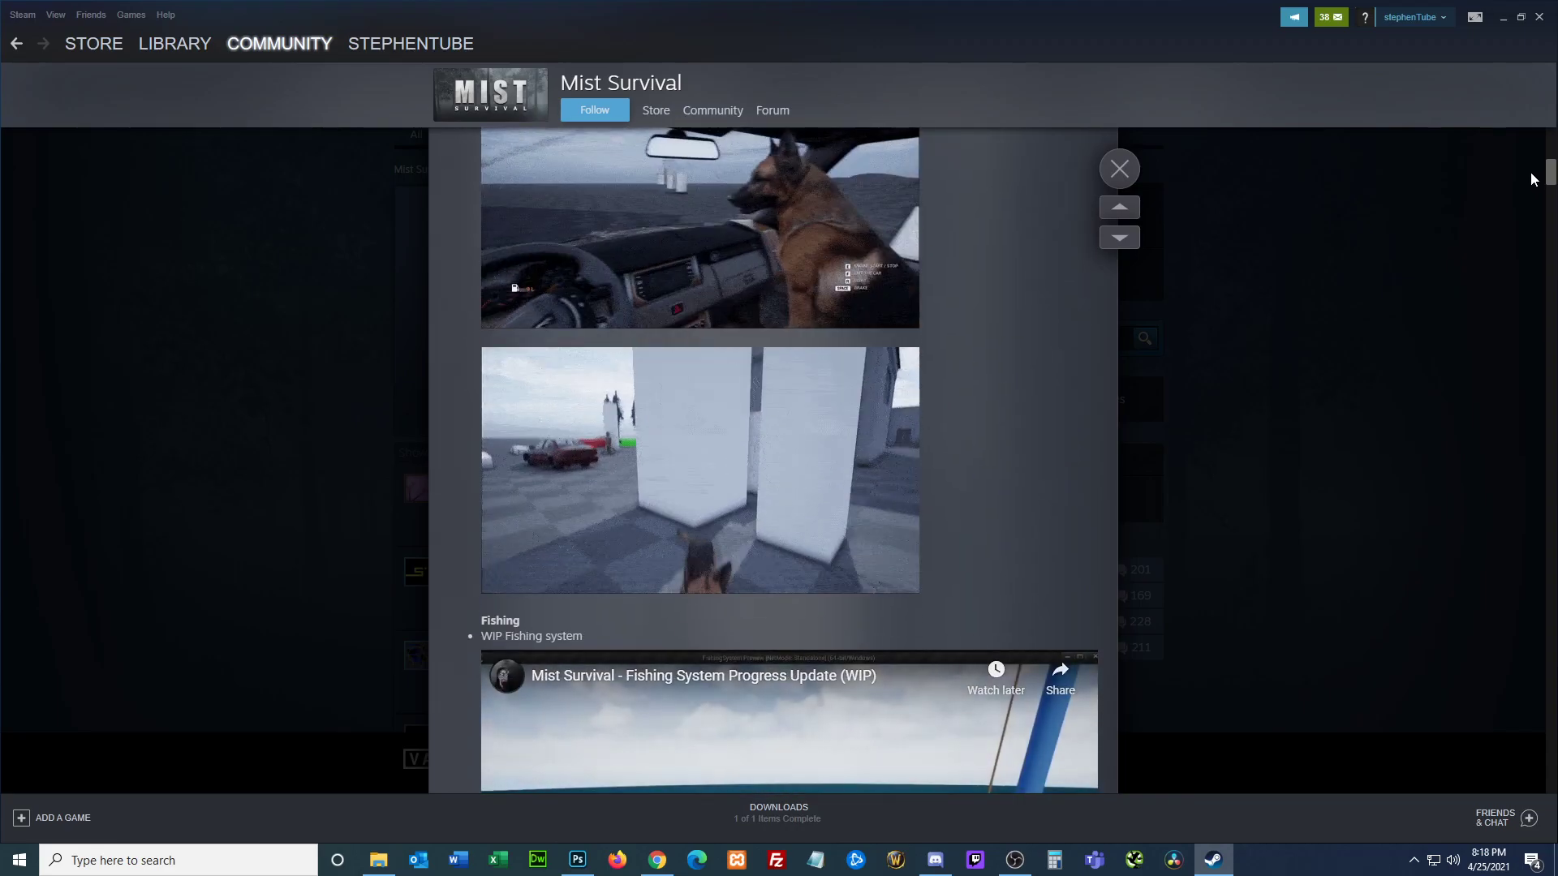
Step: Scroll through the Survivors NPC concept art, past Mechanic and Sword Maker, to the work-in-progress 3D model renders
scroll(down, 3)
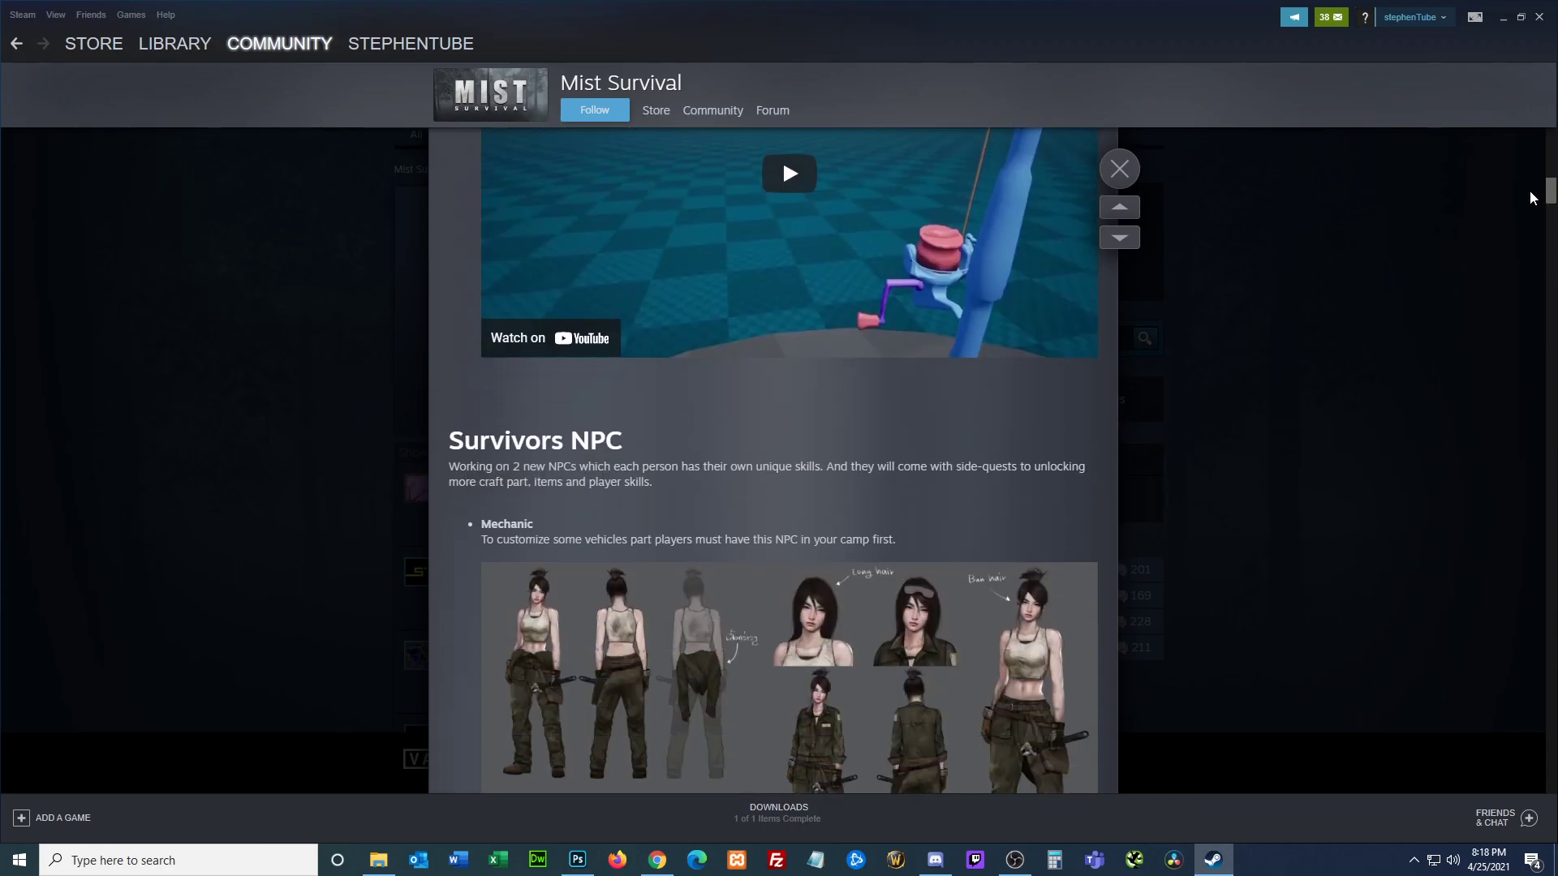
scroll(down, 3)
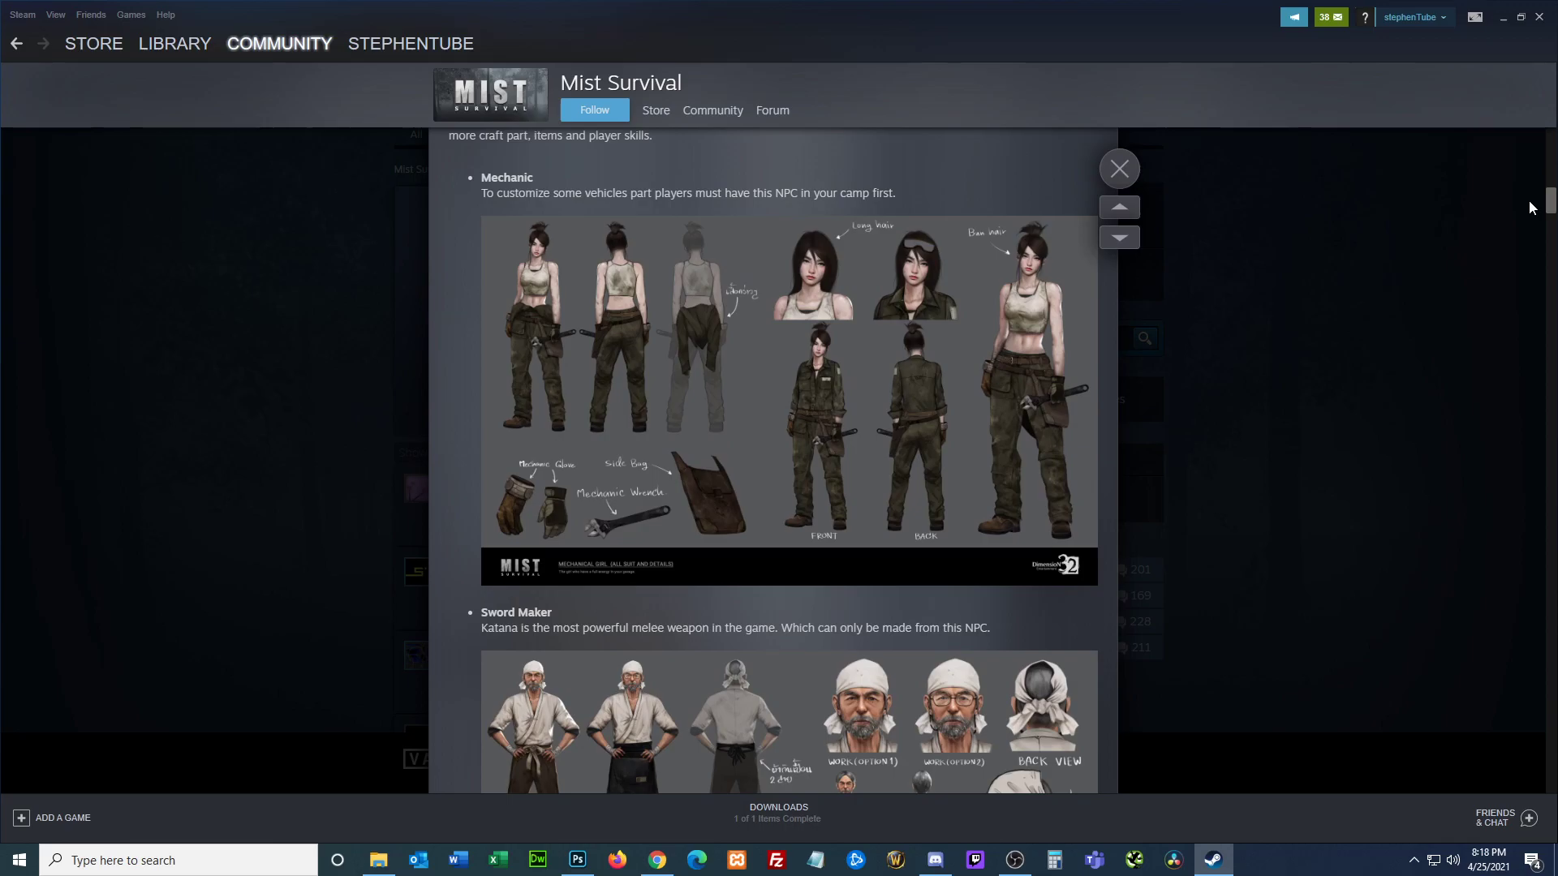
scroll(down, 3)
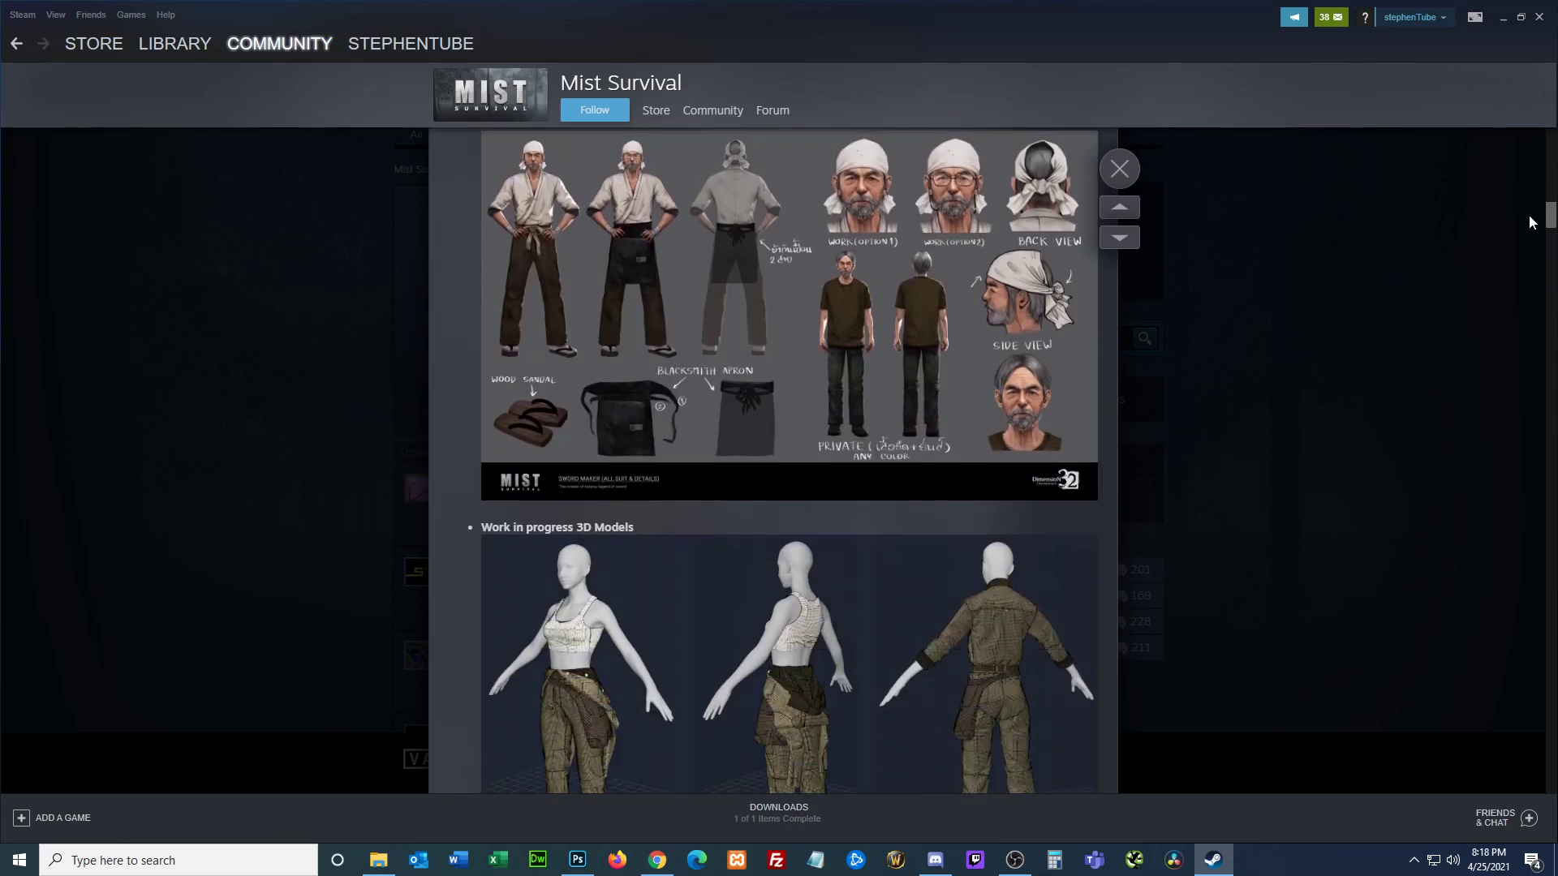
scroll(down, 3)
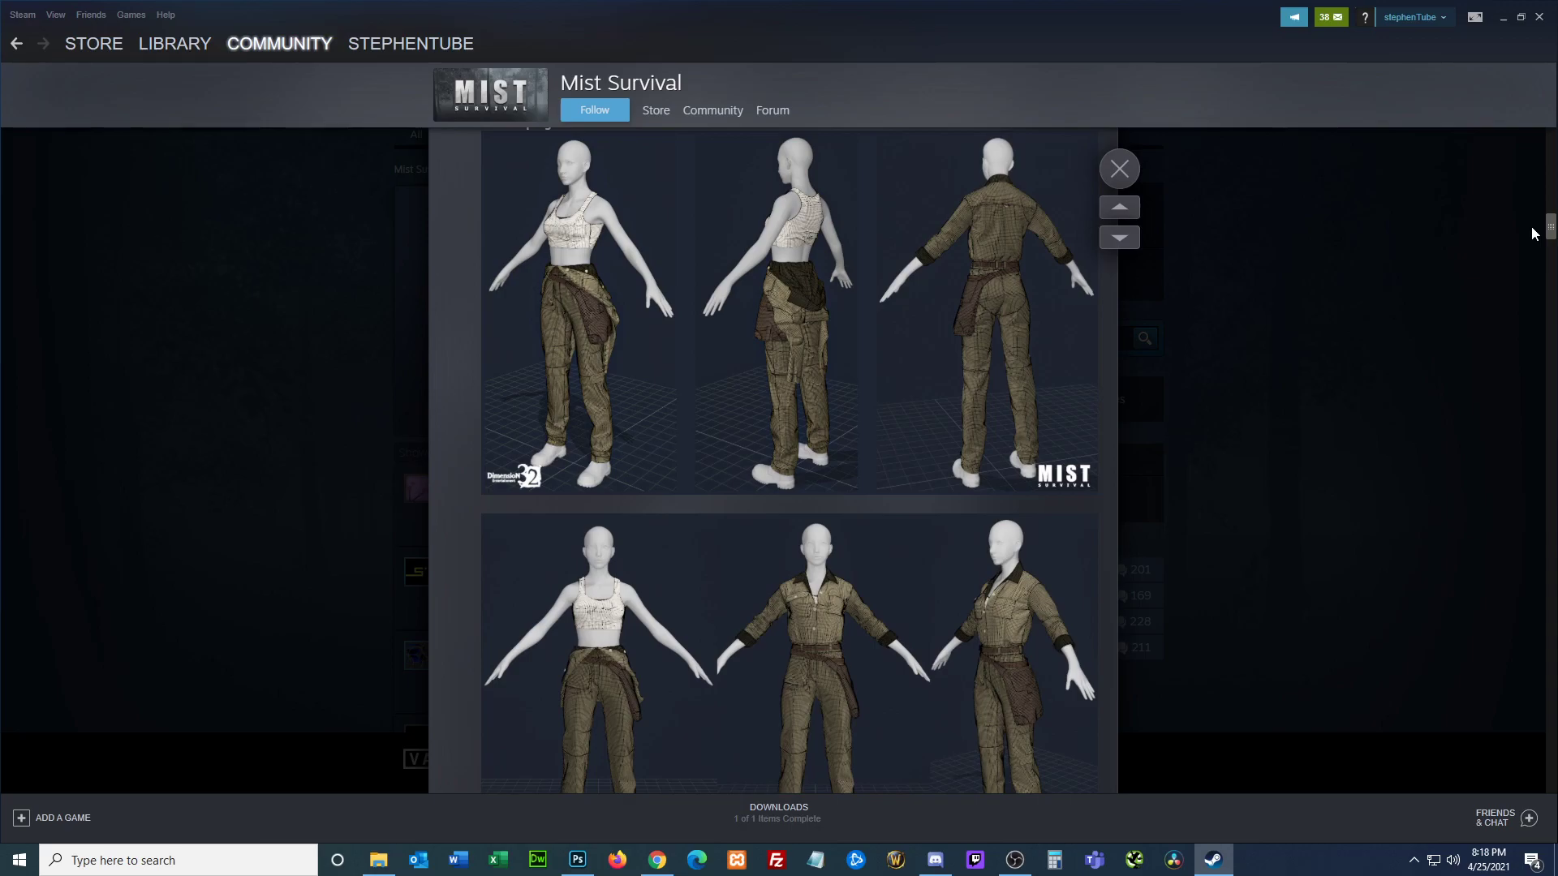
mouse_move(1545, 231)
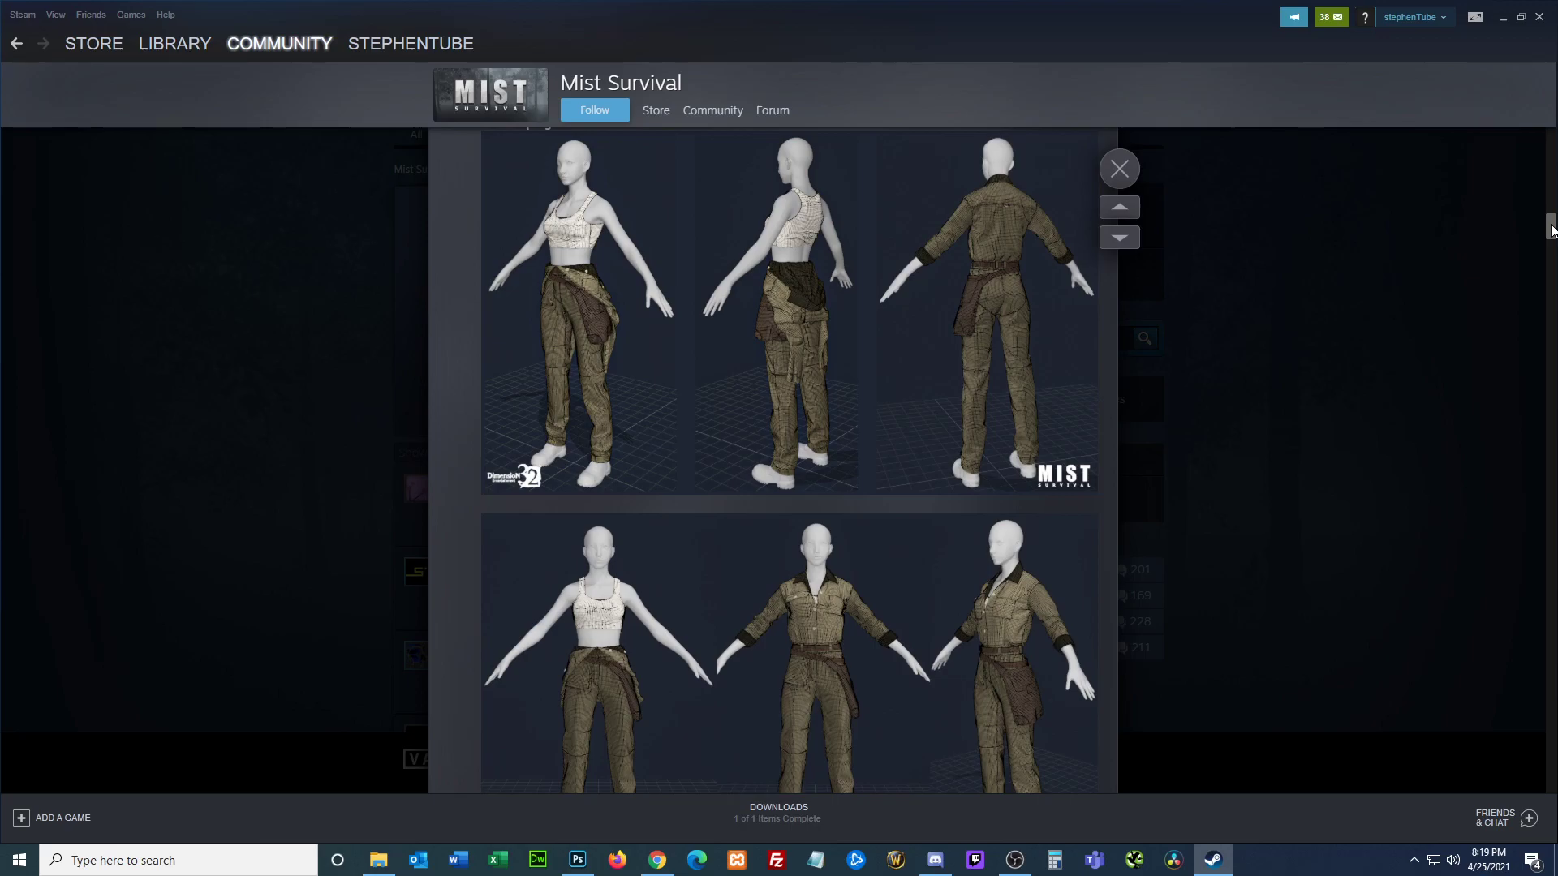
Step: Scroll back up from the 3D model renders to the Mechanic and Sword Maker concept art
scroll(down, 3)
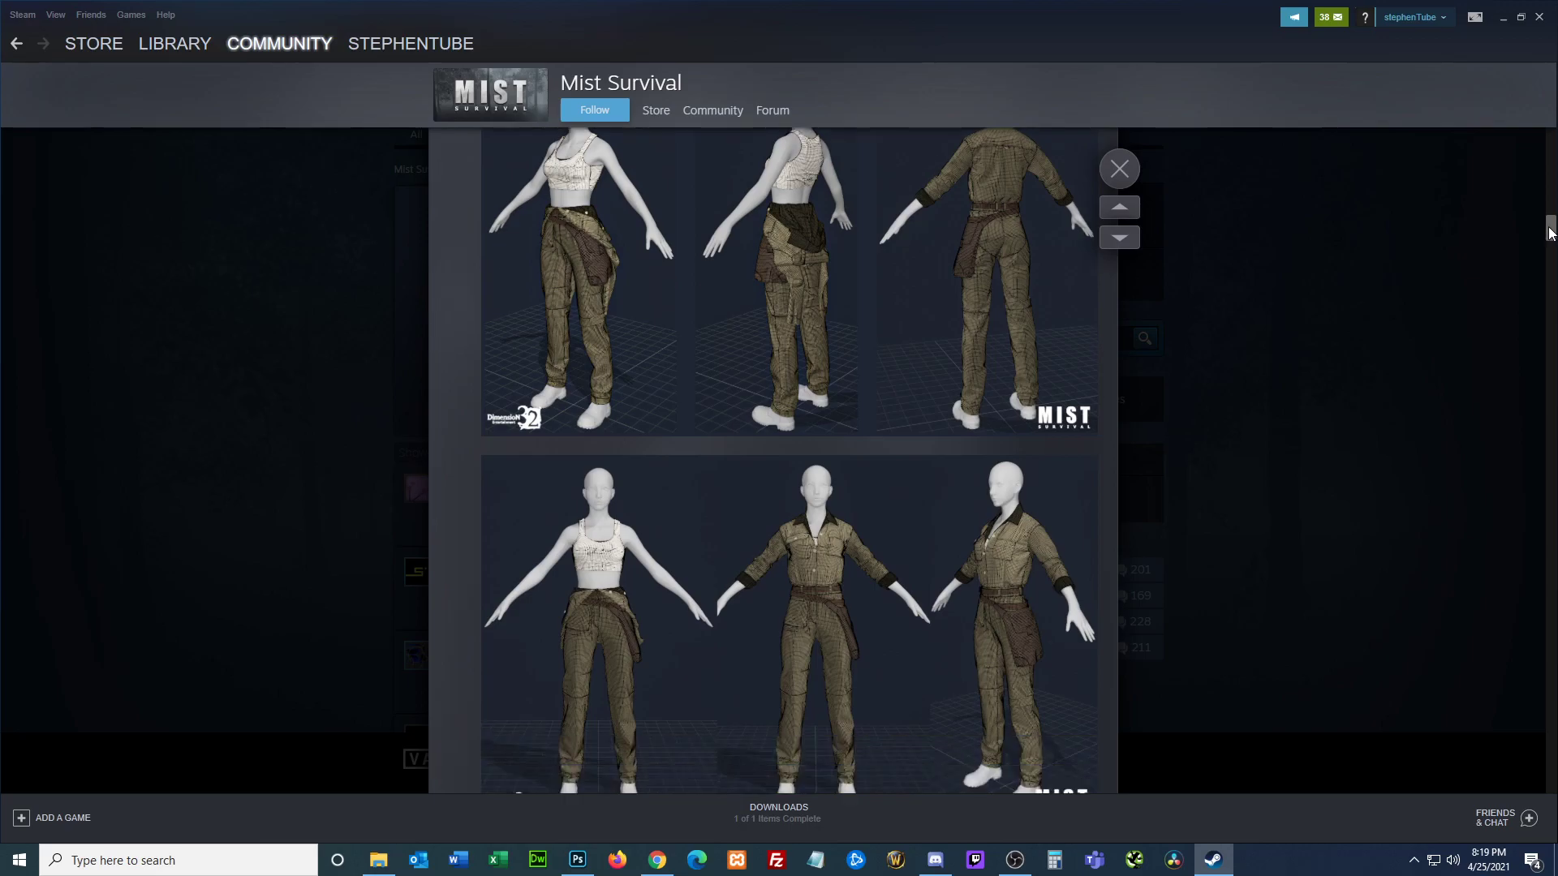
scroll(down, 3)
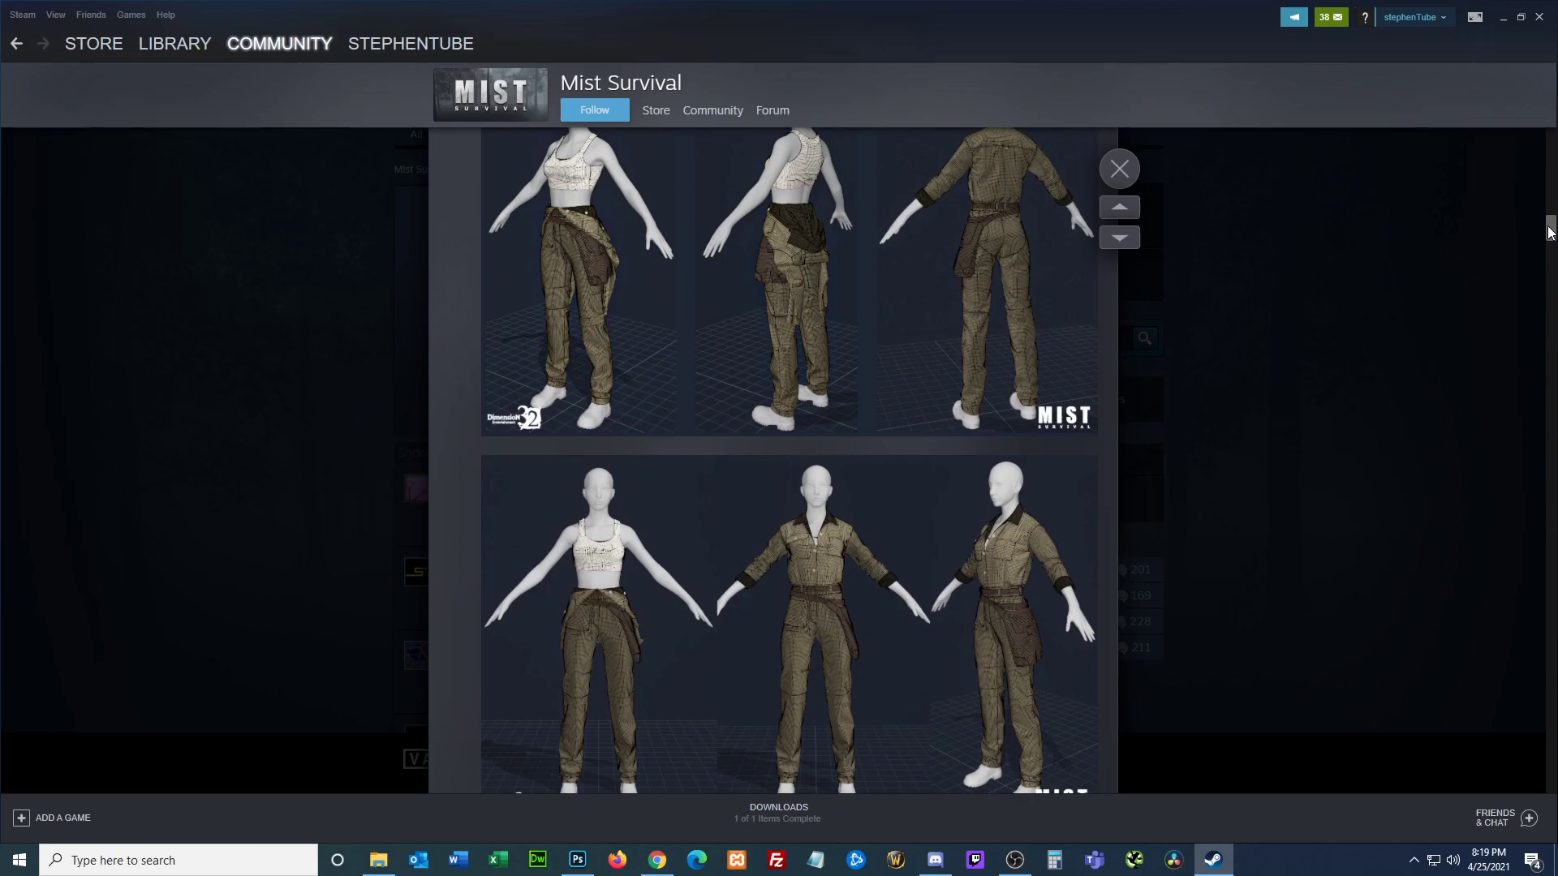
scroll(up, 3)
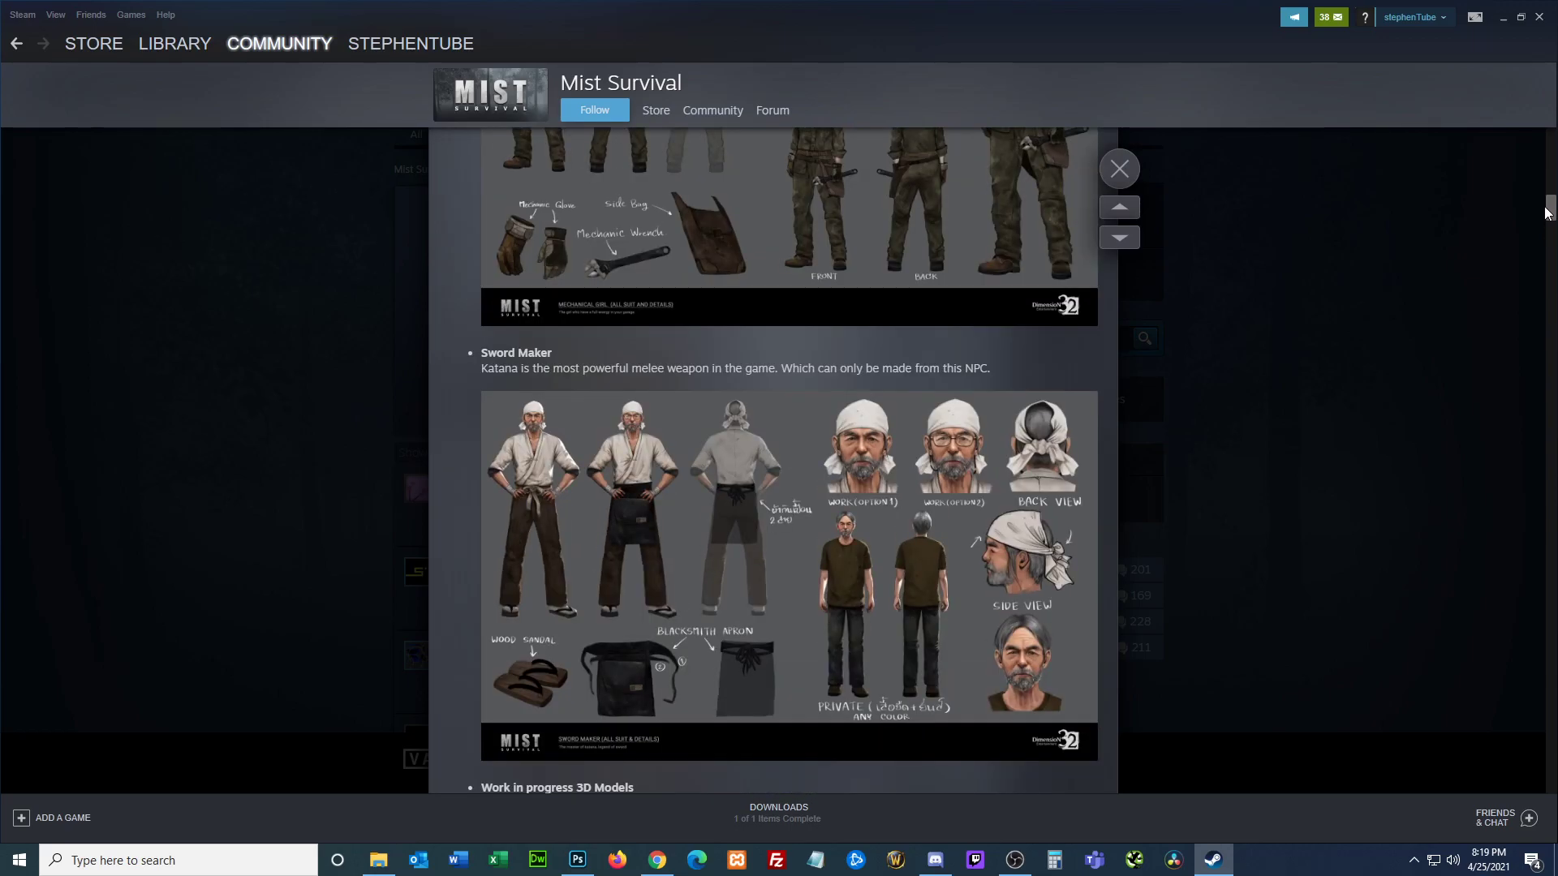
scroll(up, 3)
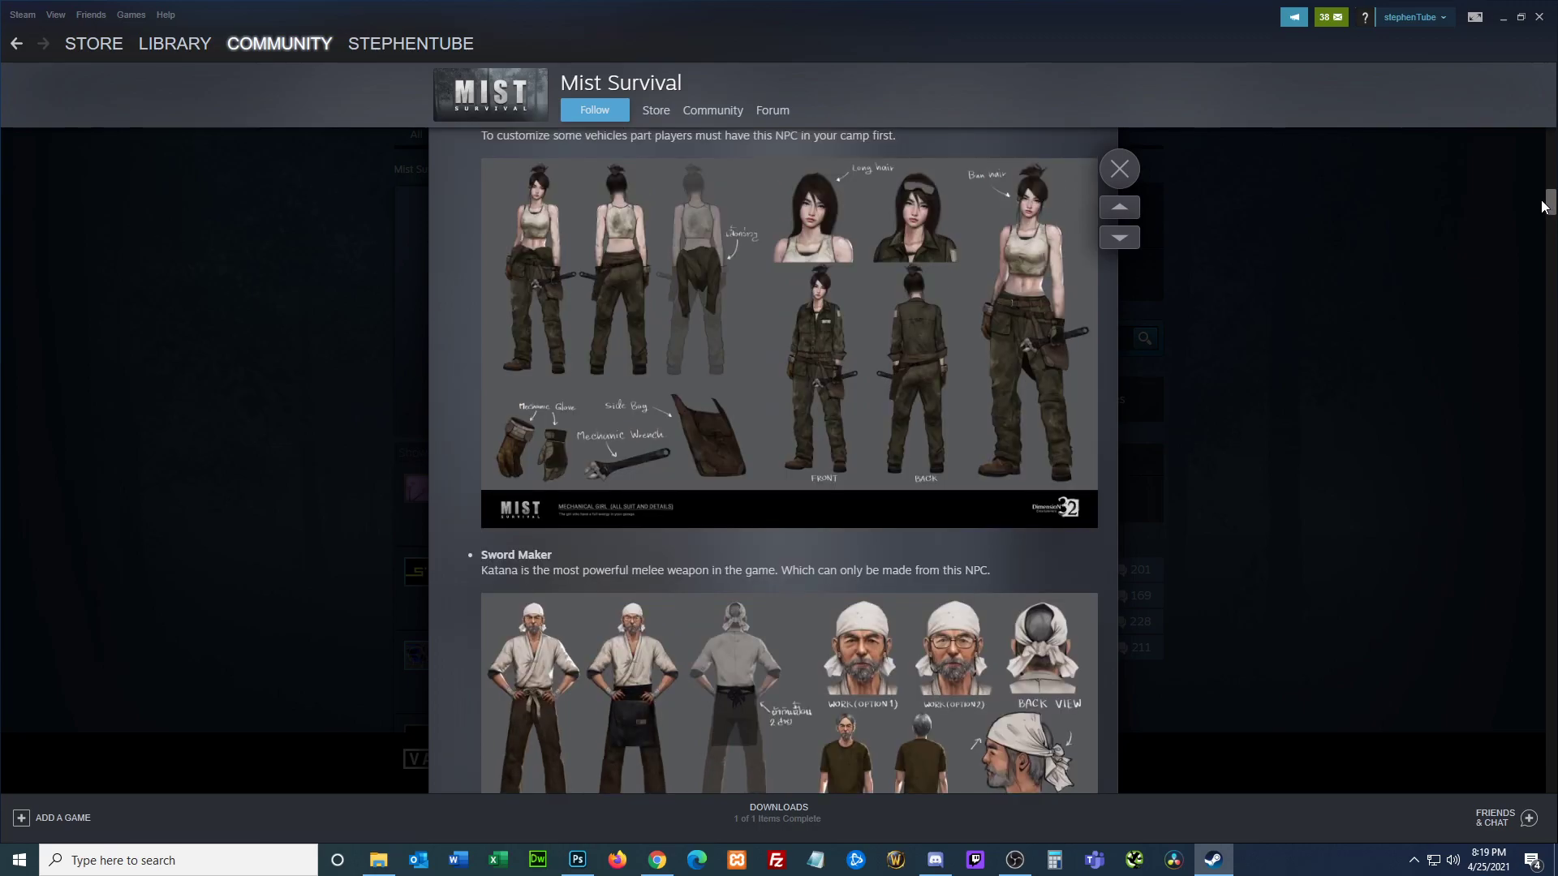
scroll(up, 3)
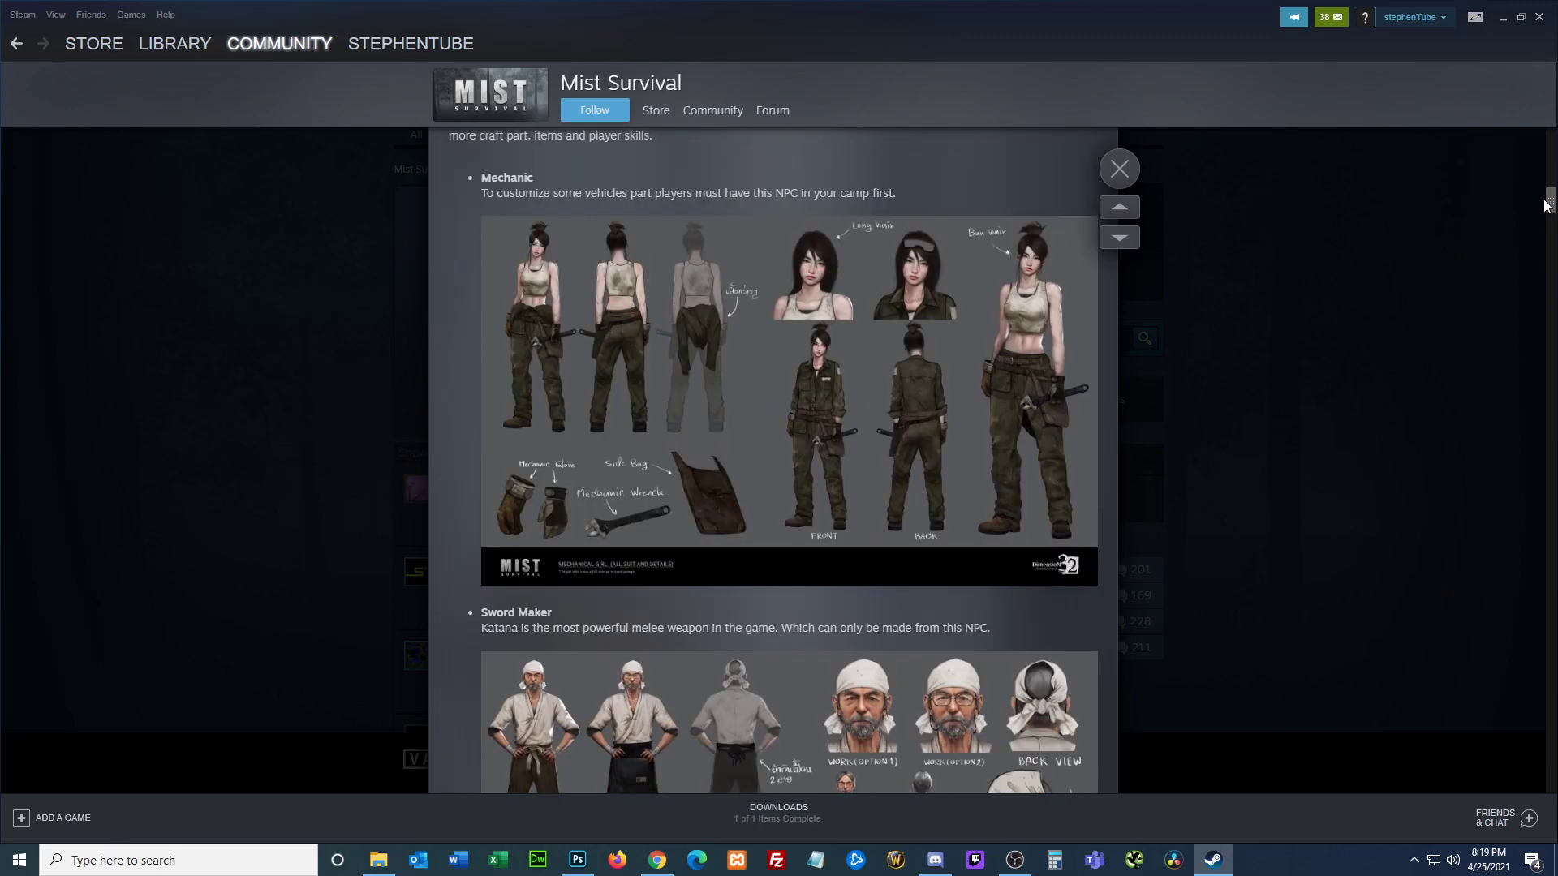